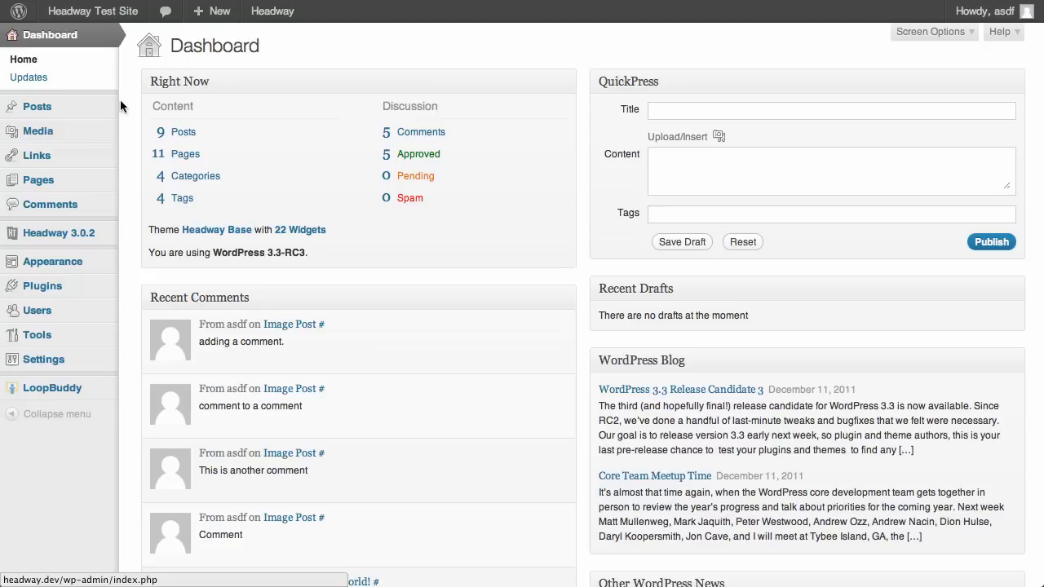
pyautogui.moveTo(53, 388)
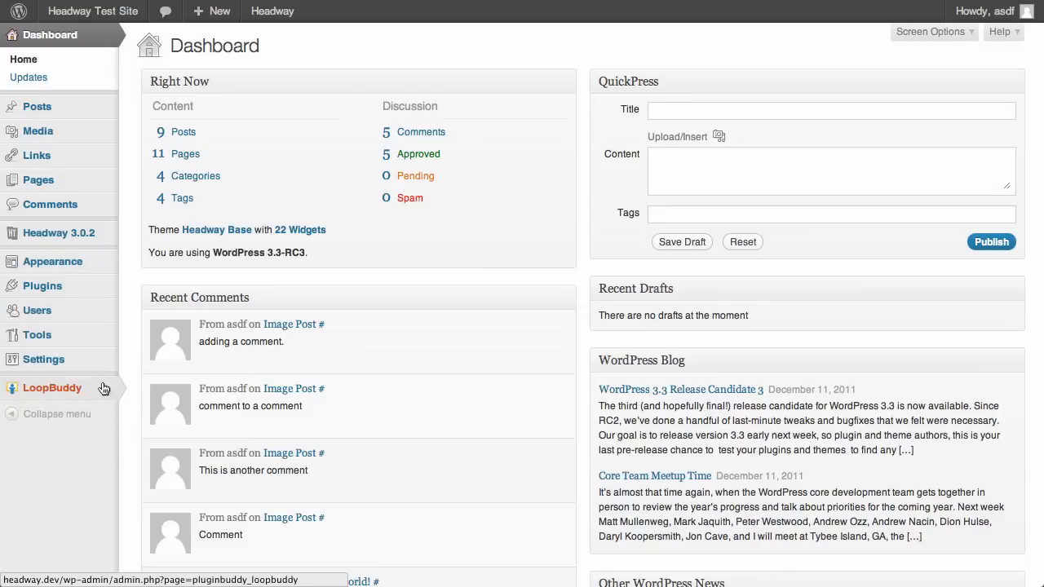
# Step: Show the LoopBuddy queries list with Single Post, 404, Single Page and Archive
pyautogui.click(53, 388)
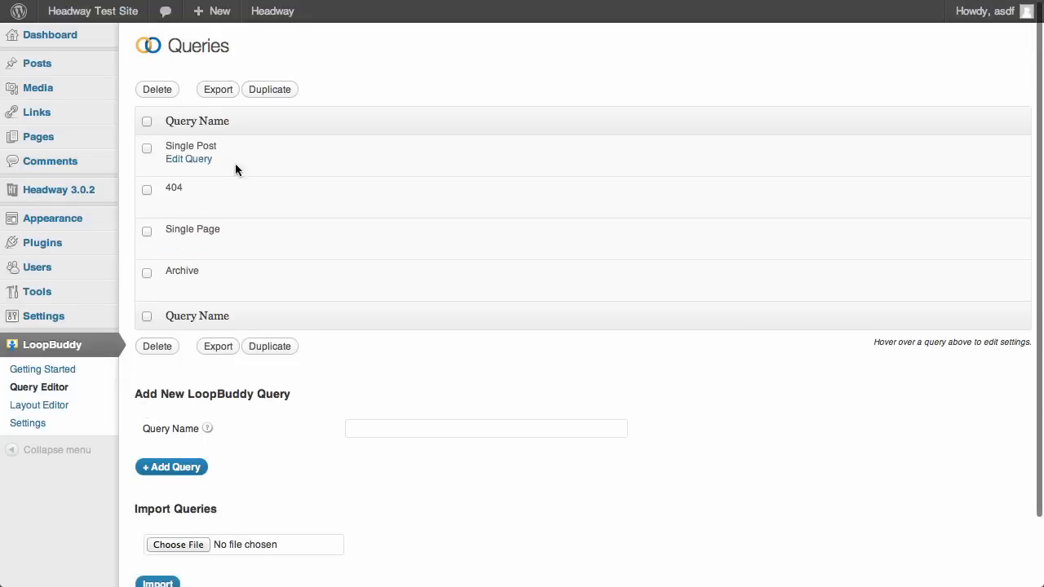
pyautogui.moveTo(208, 182)
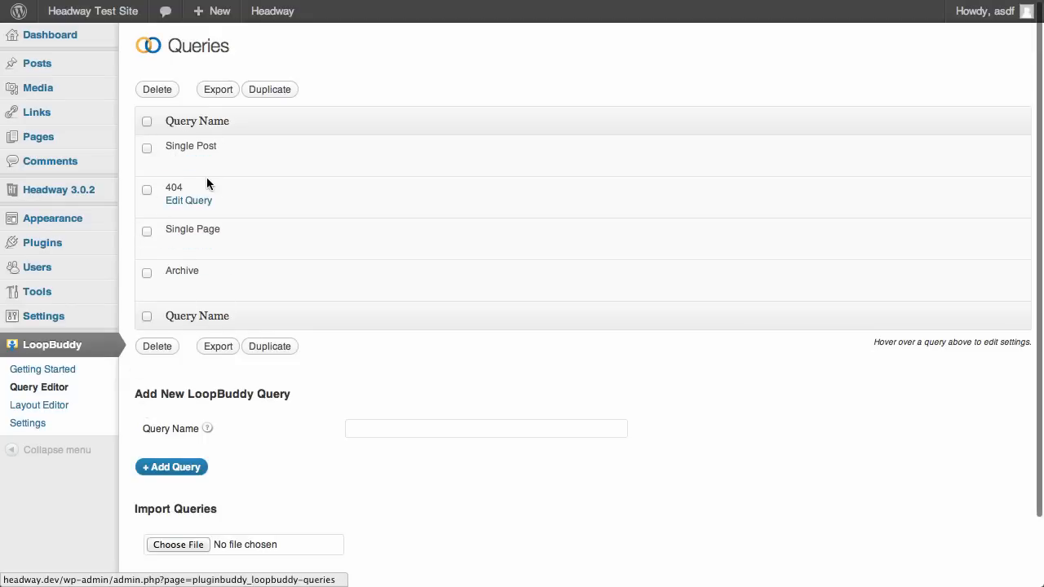
pyautogui.moveTo(228, 147)
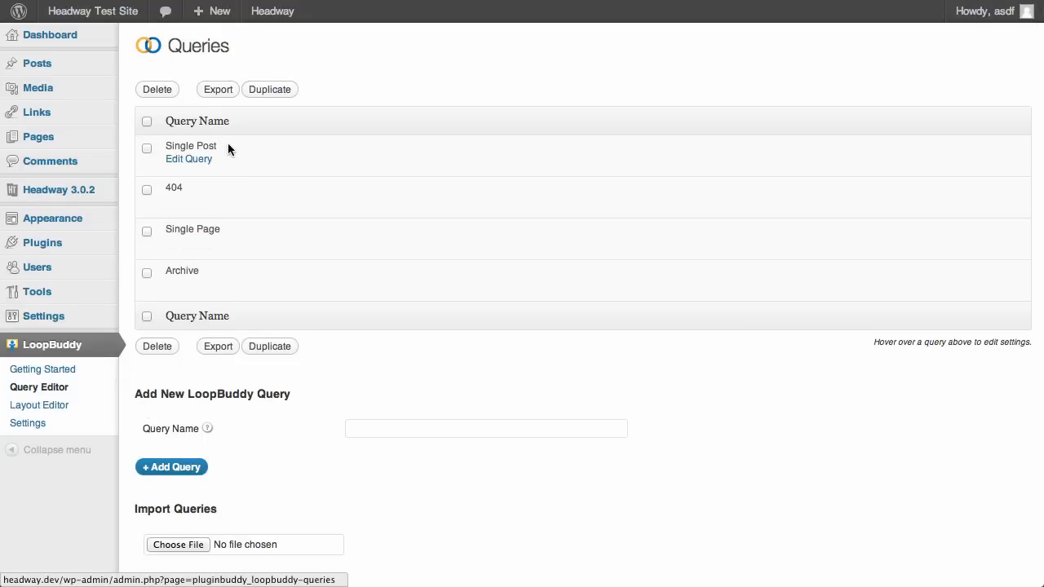
pyautogui.moveTo(228, 248)
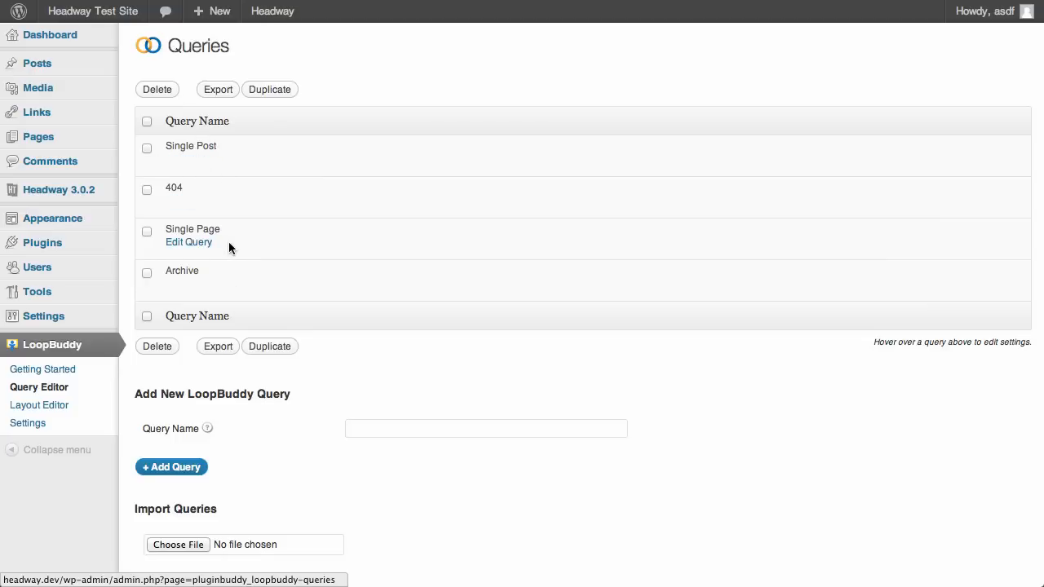
pyautogui.moveTo(209, 182)
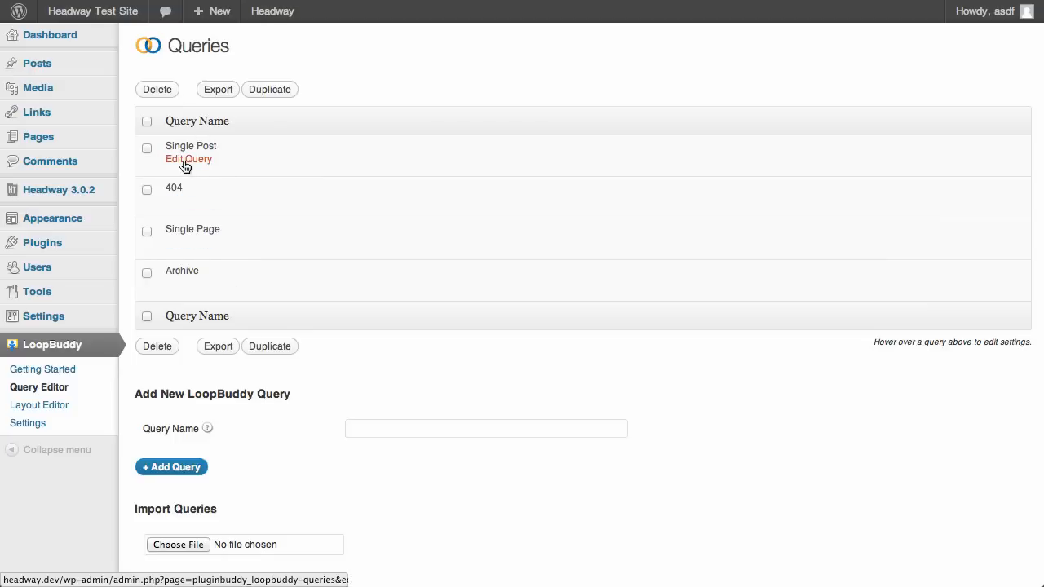
# Step: Edit the Single Post query to see its title, author, ordering, post type and status settings
pyautogui.click(189, 160)
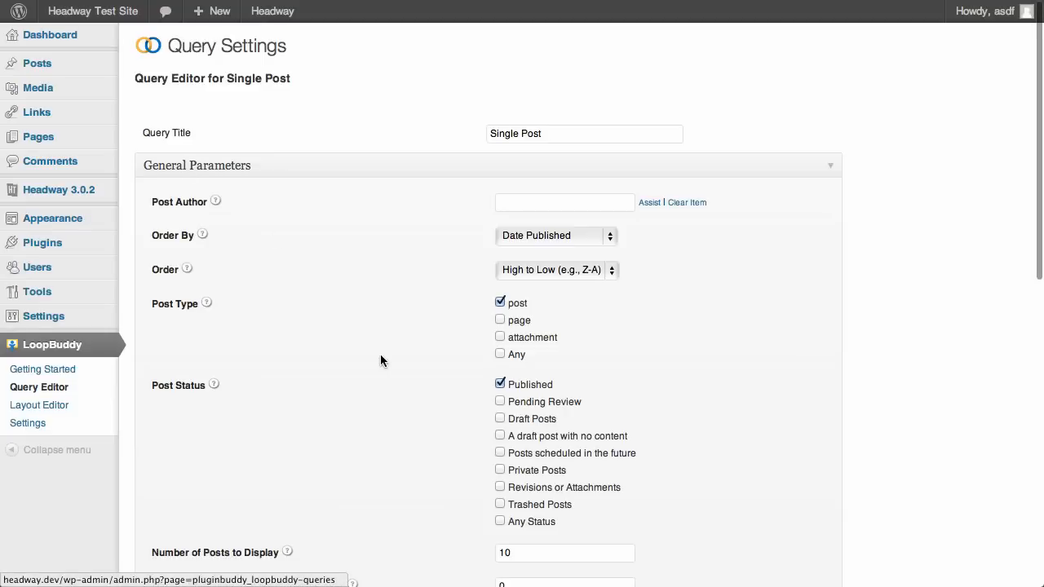
pyautogui.moveTo(134, 51)
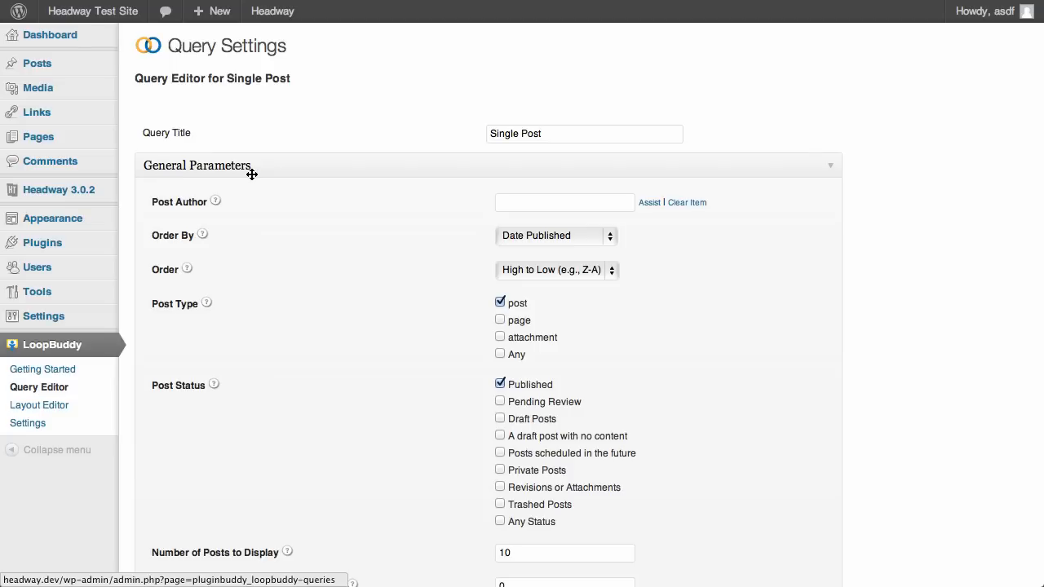
pyautogui.moveTo(392, 385)
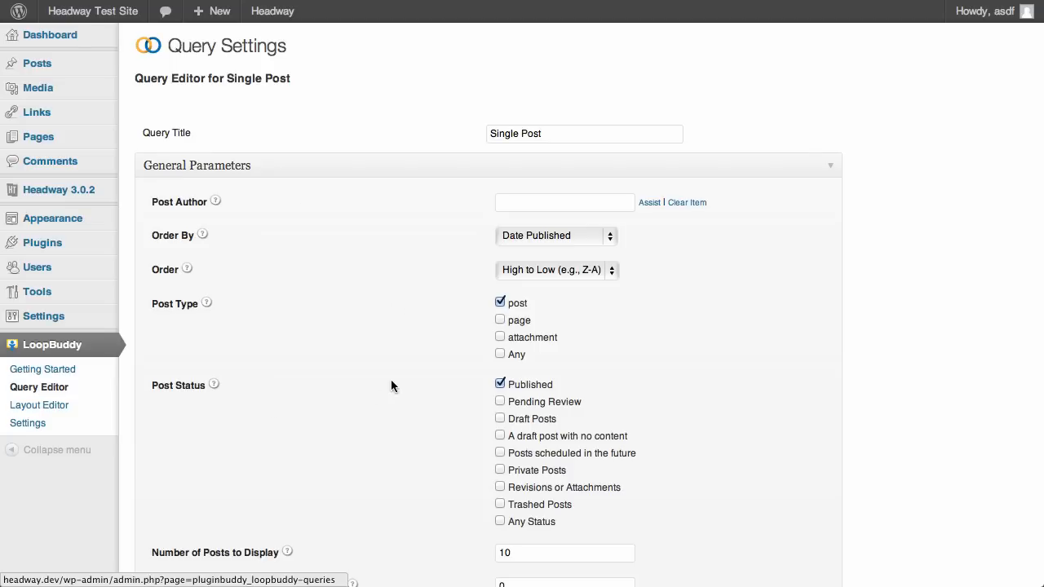
pyautogui.moveTo(379, 411)
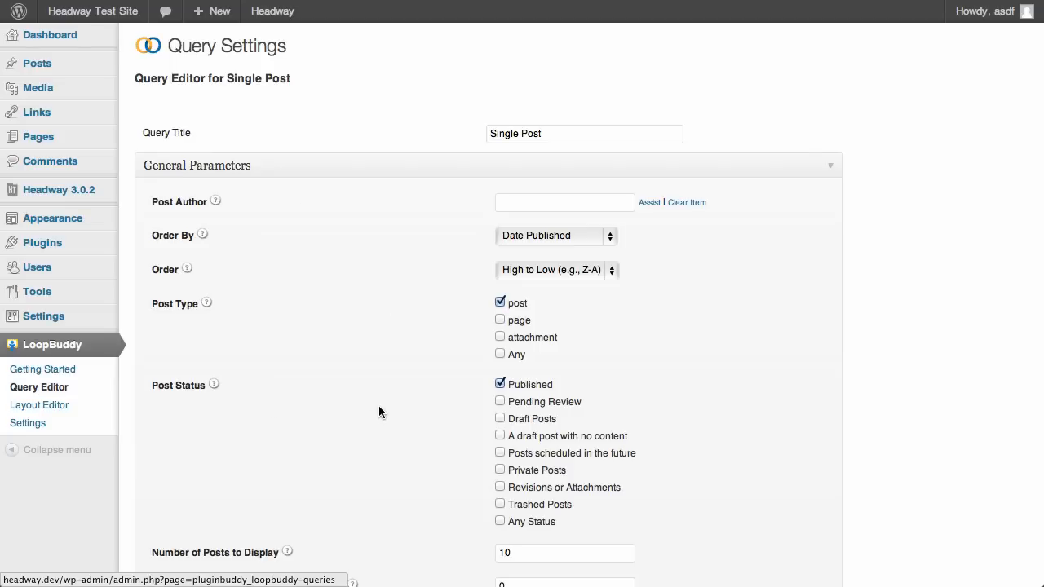
pyautogui.moveTo(189, 202)
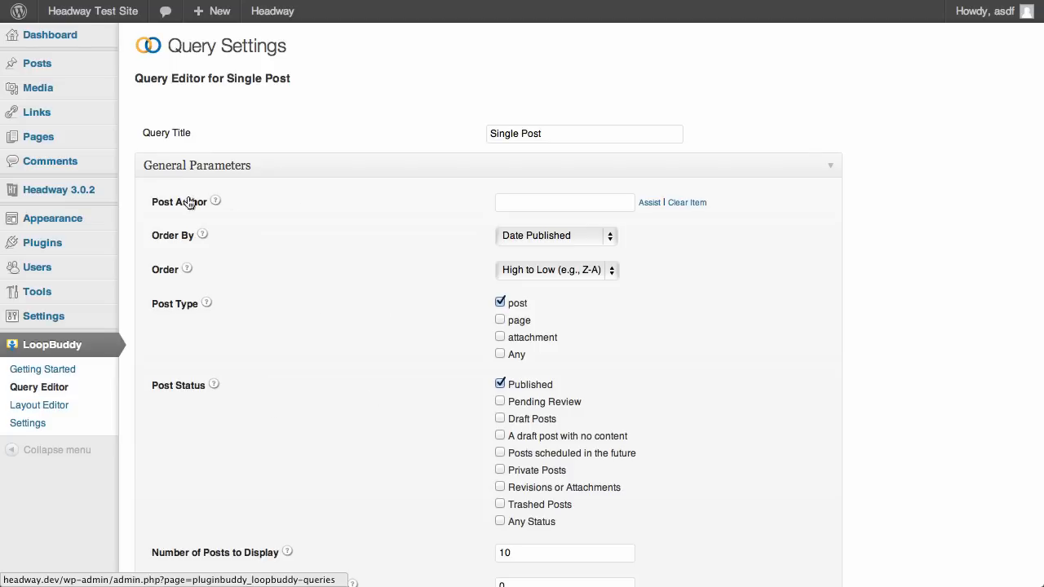
pyautogui.moveTo(531, 235)
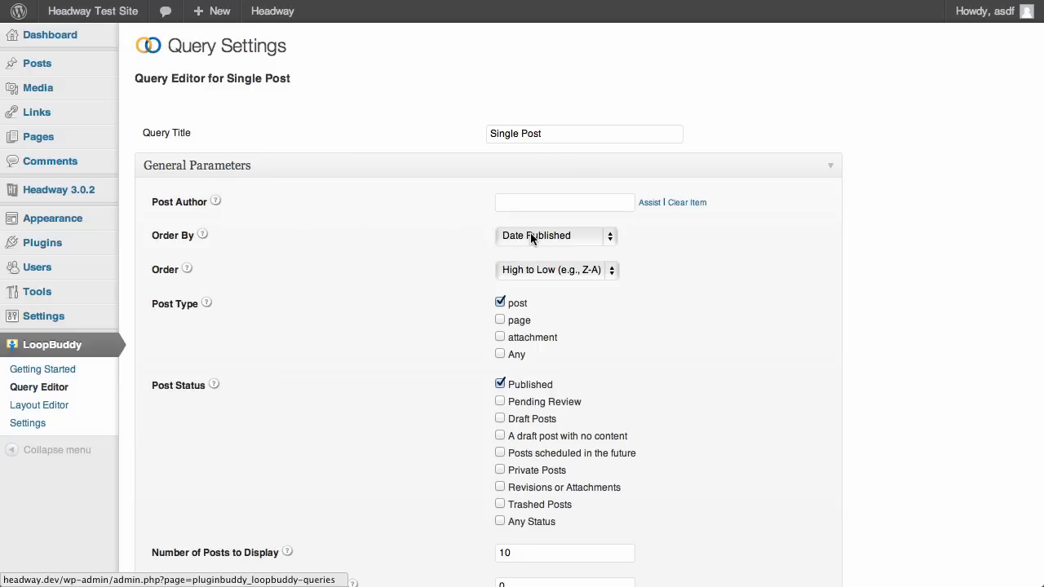
pyautogui.moveTo(538, 277)
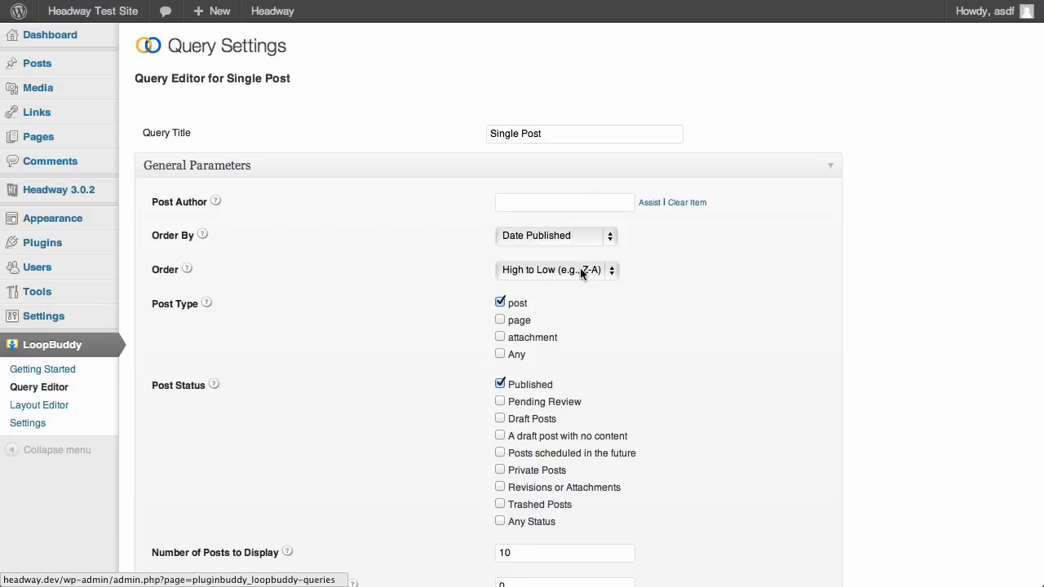
pyautogui.moveTo(512, 287)
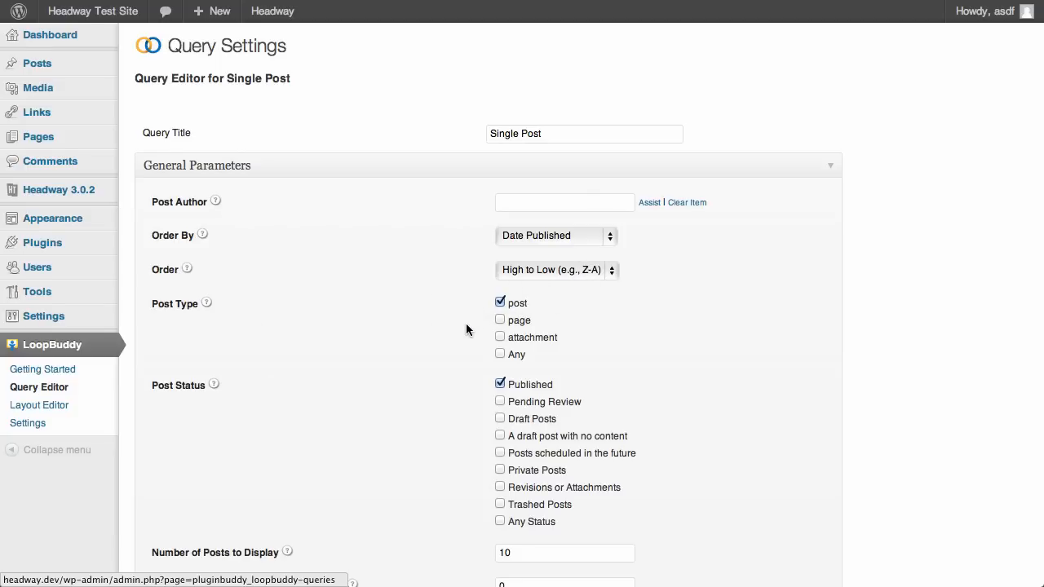
pyautogui.scroll(-3)
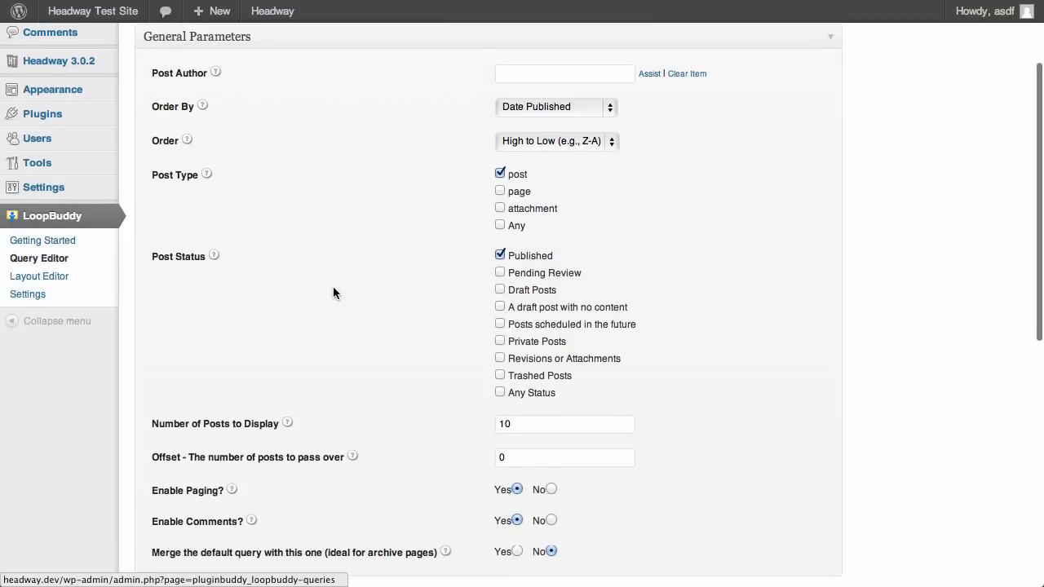
pyautogui.scroll(-3)
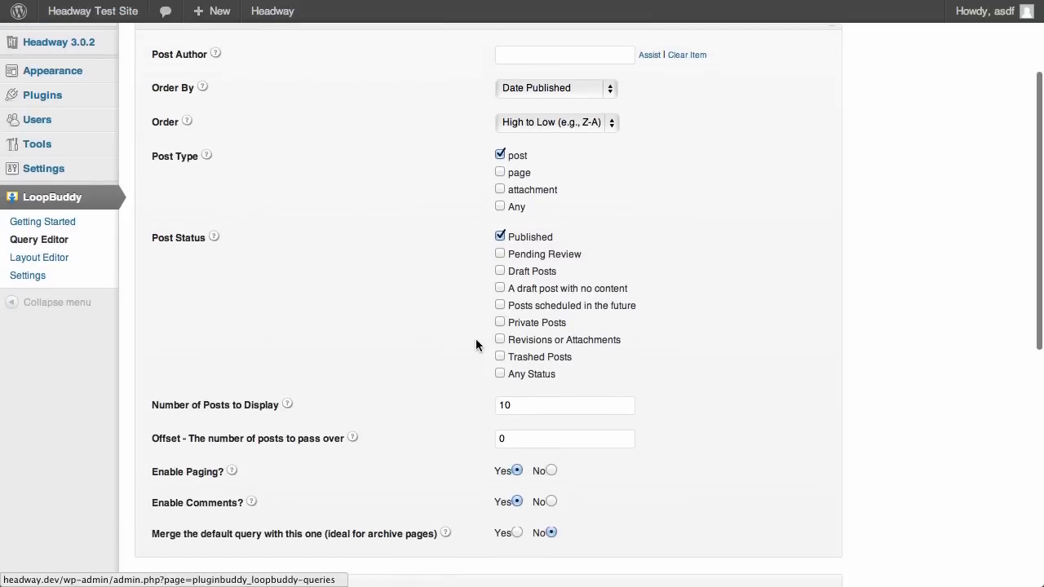
pyautogui.scroll(-3)
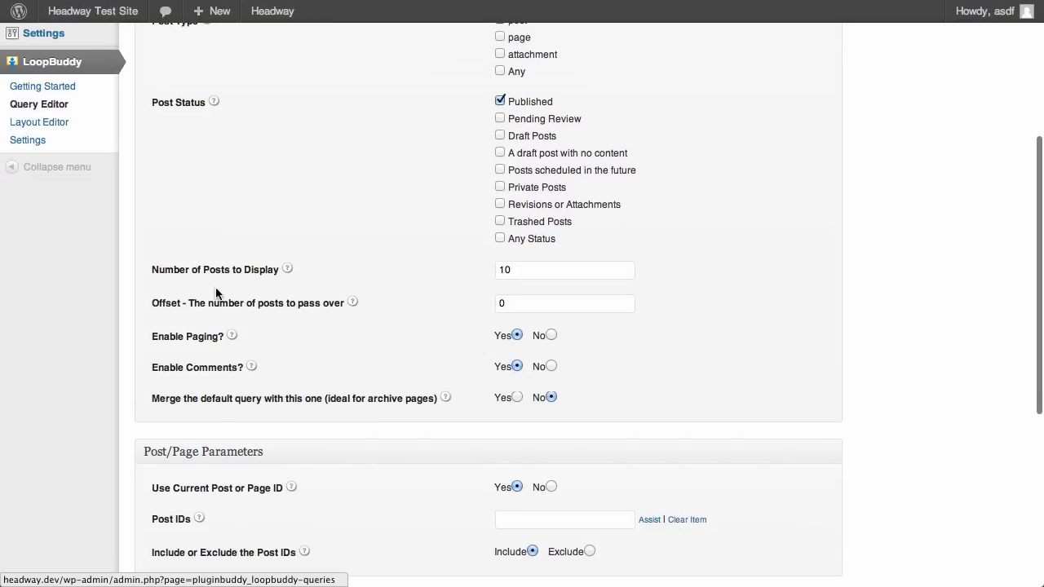
pyautogui.moveTo(460, 354)
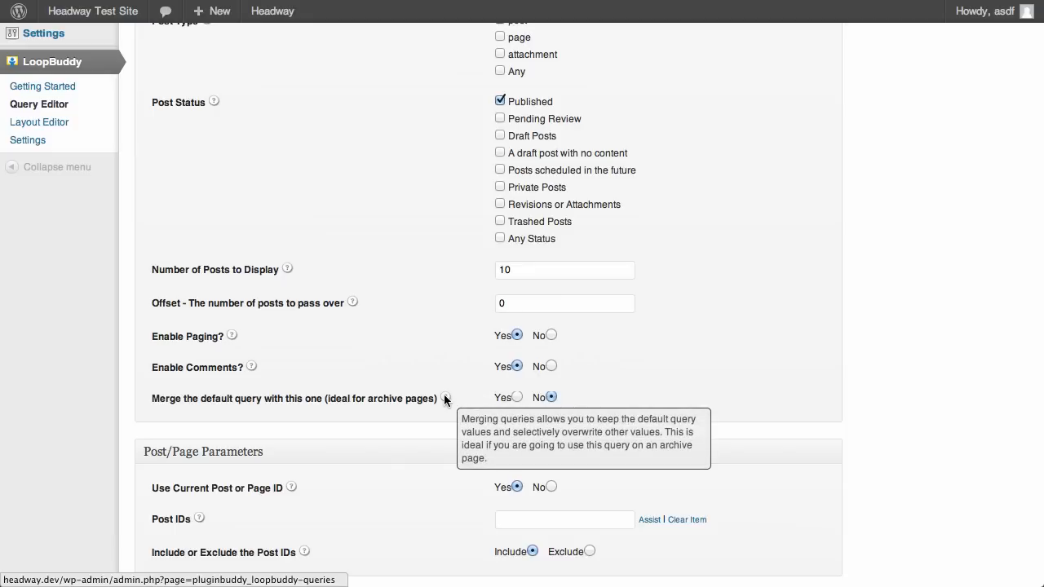
pyautogui.moveTo(460, 281)
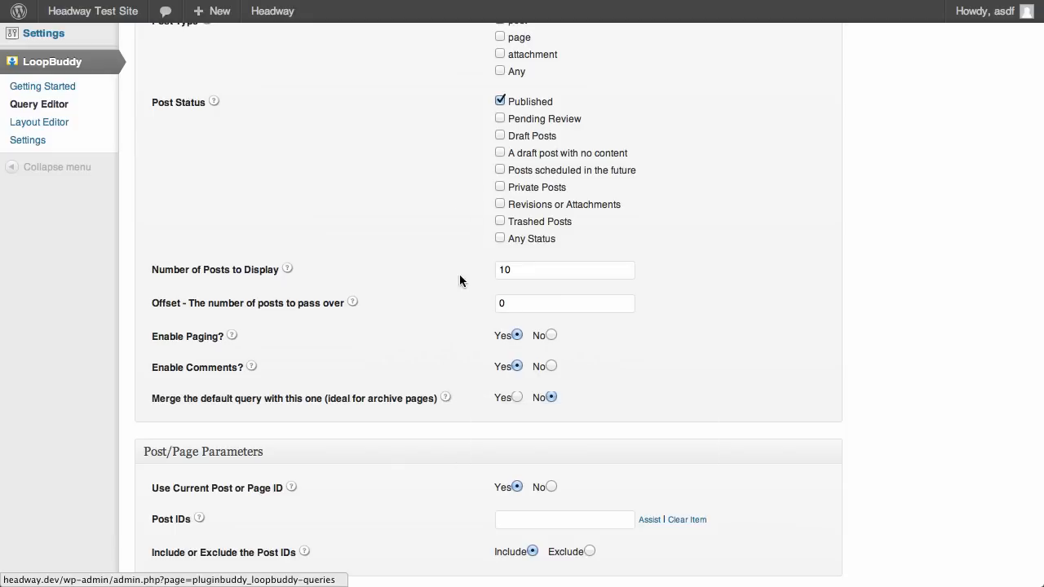
pyautogui.scroll(-3)
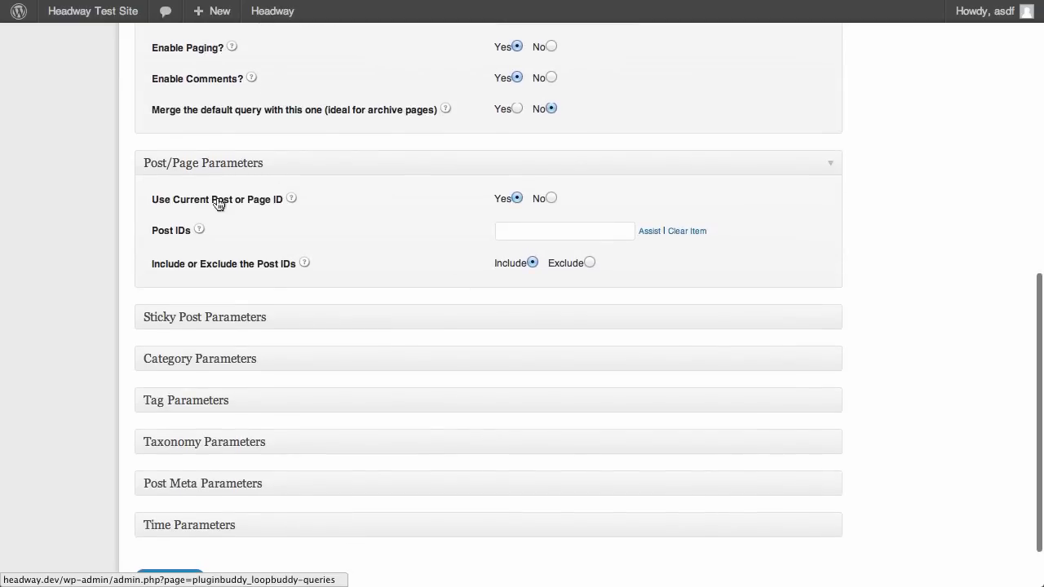
pyautogui.moveTo(154, 167)
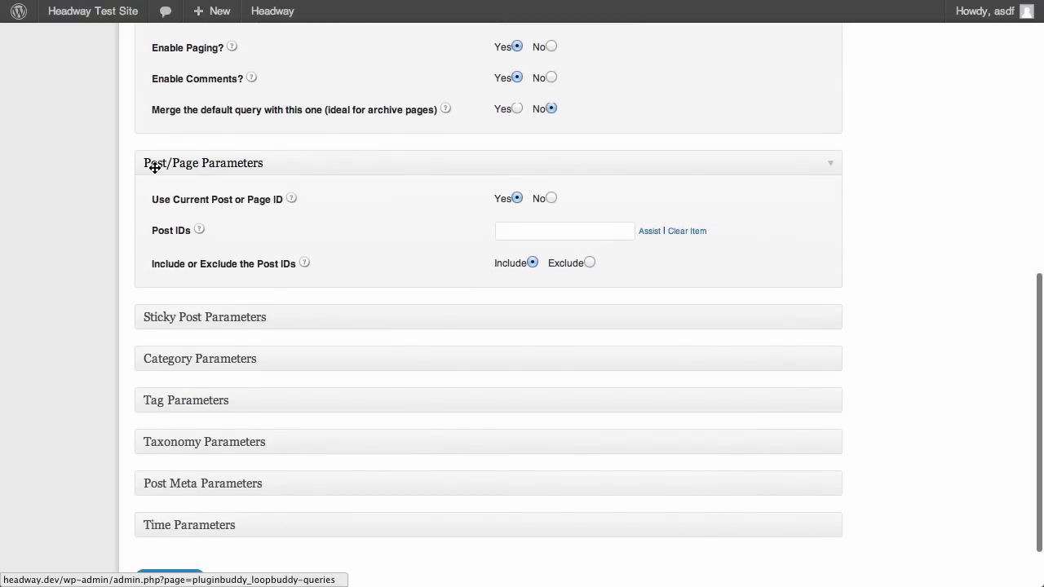
pyautogui.moveTo(188, 166)
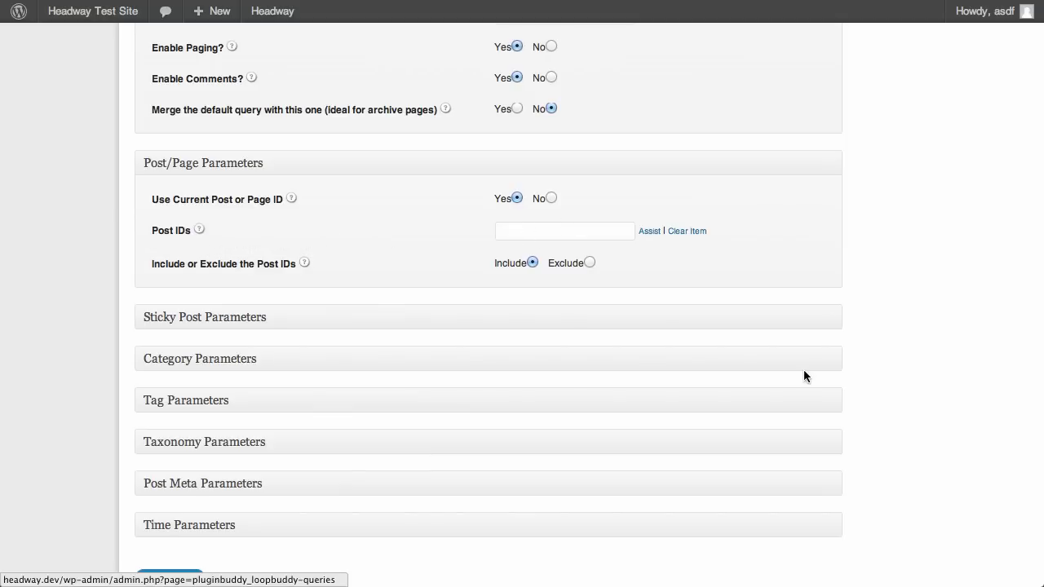
pyautogui.click(204, 317)
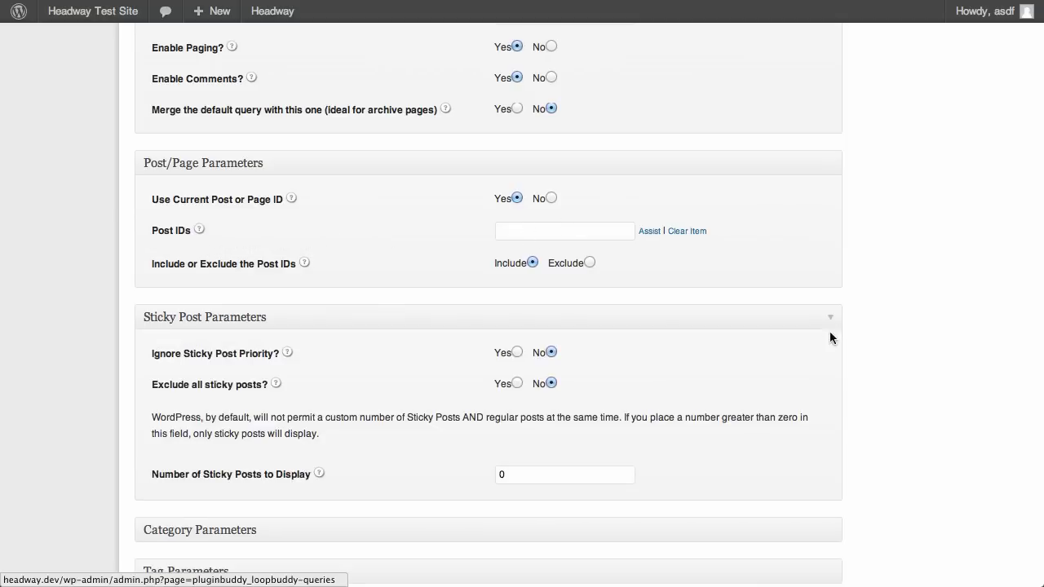
pyautogui.click(831, 316)
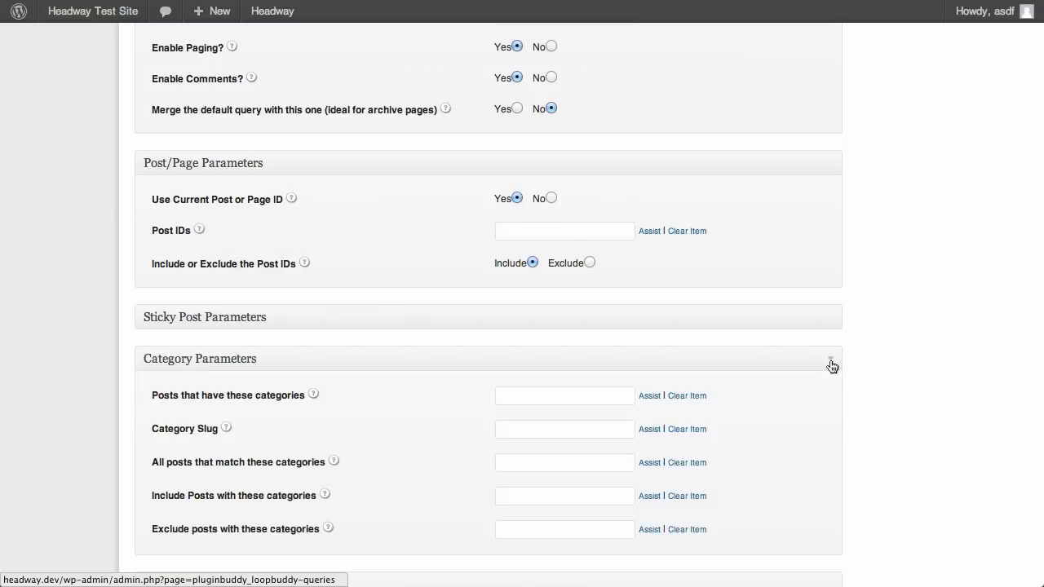
pyautogui.click(832, 365)
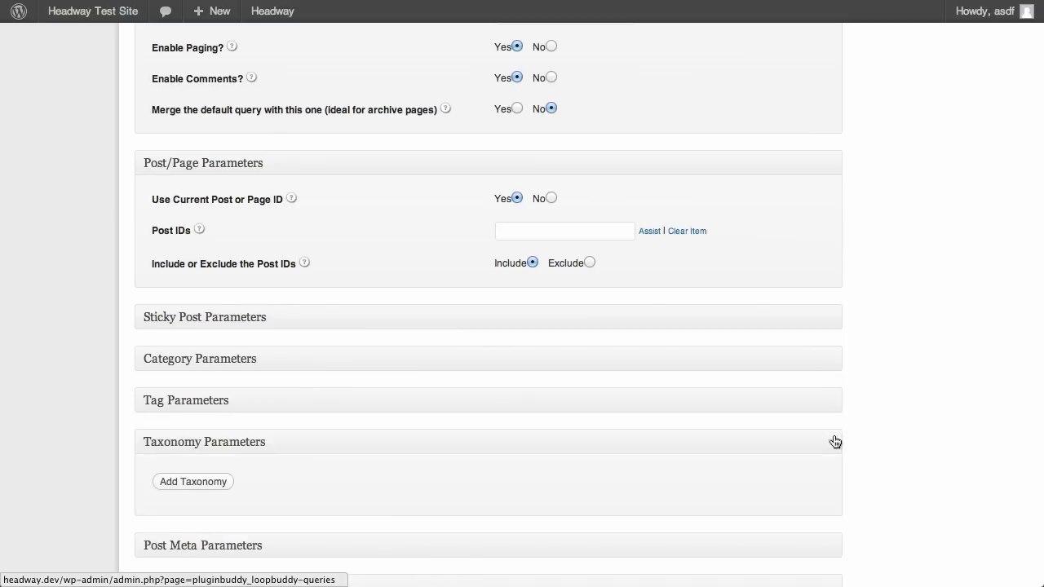
pyautogui.click(204, 441)
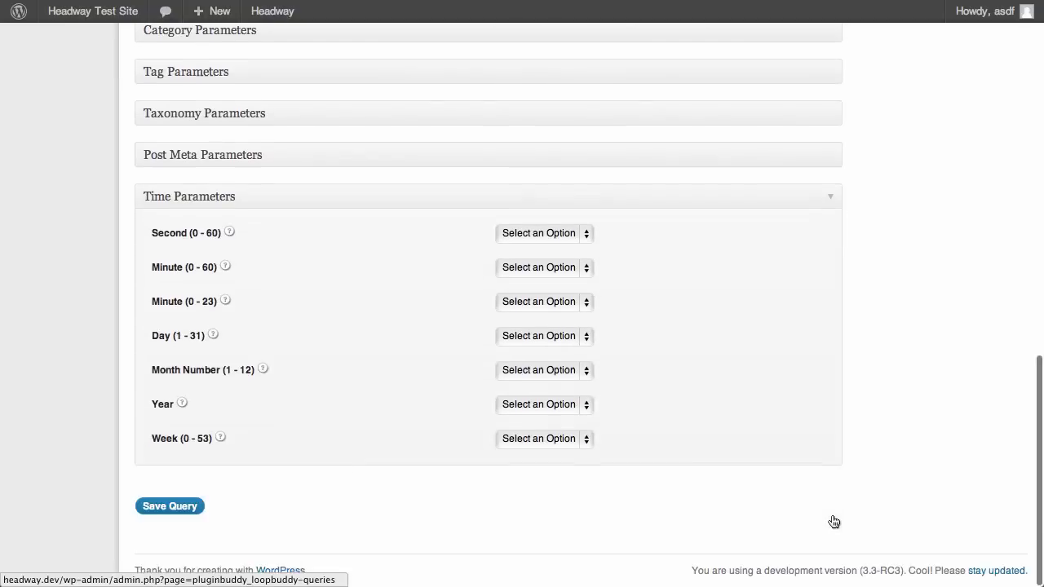
pyautogui.moveTo(834, 192)
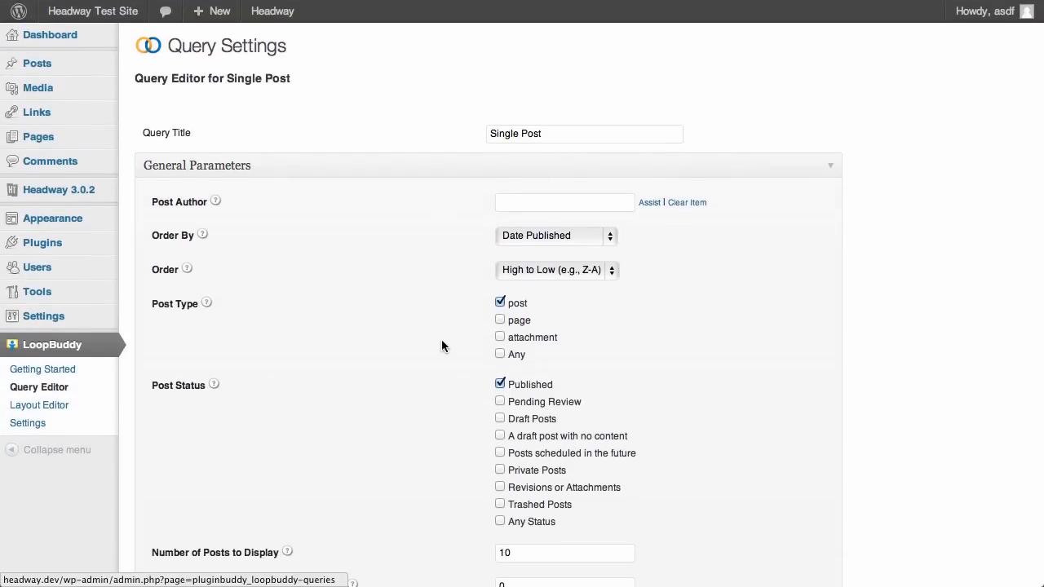
pyautogui.moveTo(372, 274)
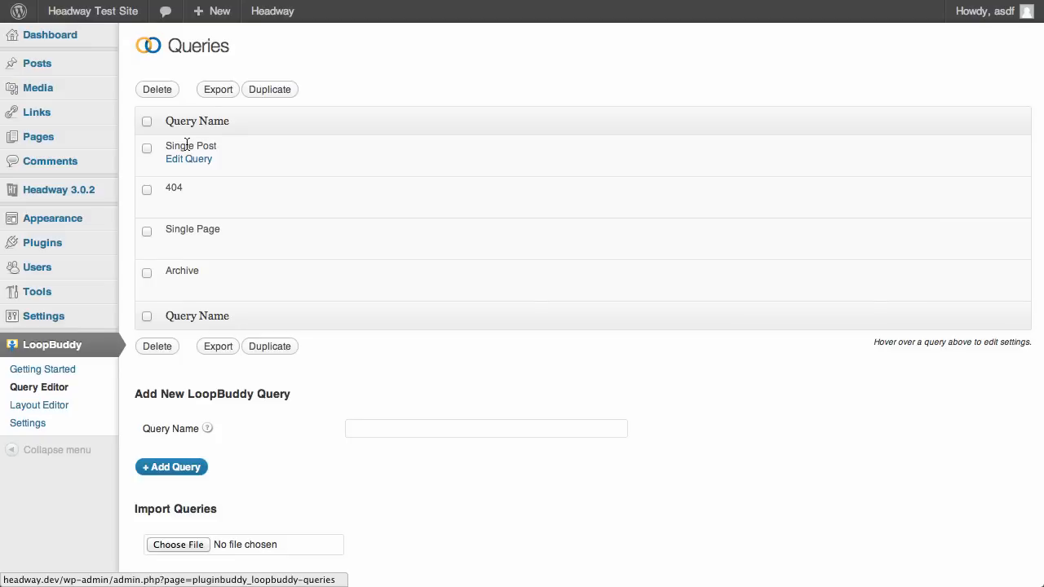
pyautogui.moveTo(181, 229)
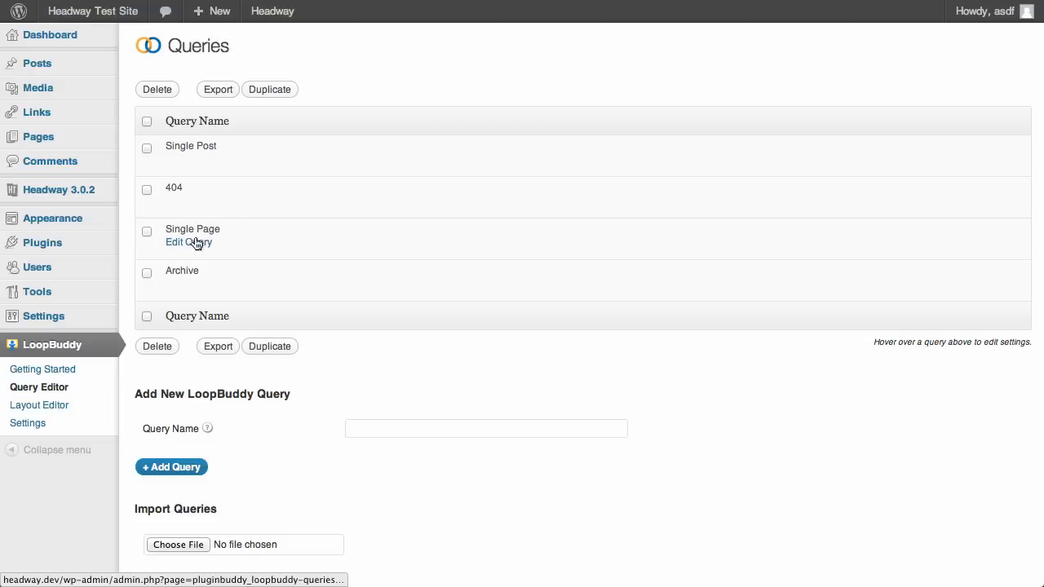
pyautogui.moveTo(183, 203)
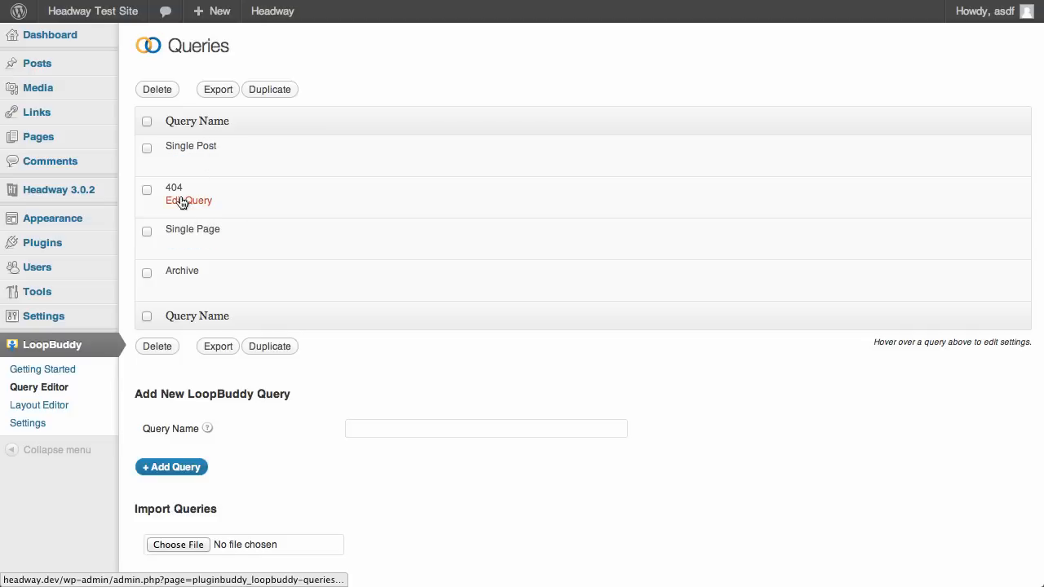
pyautogui.moveTo(189, 192)
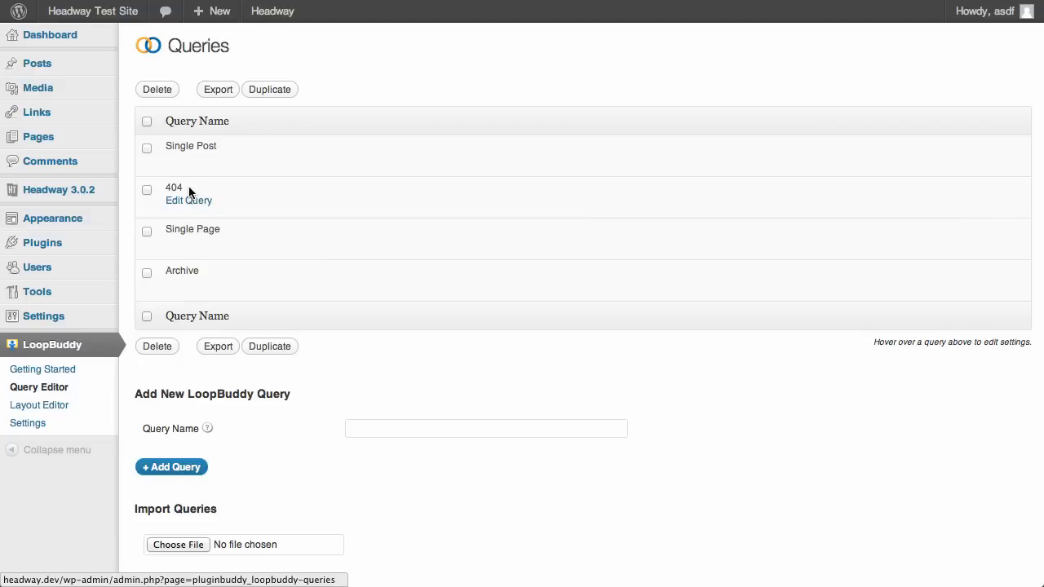
pyautogui.moveTo(173, 284)
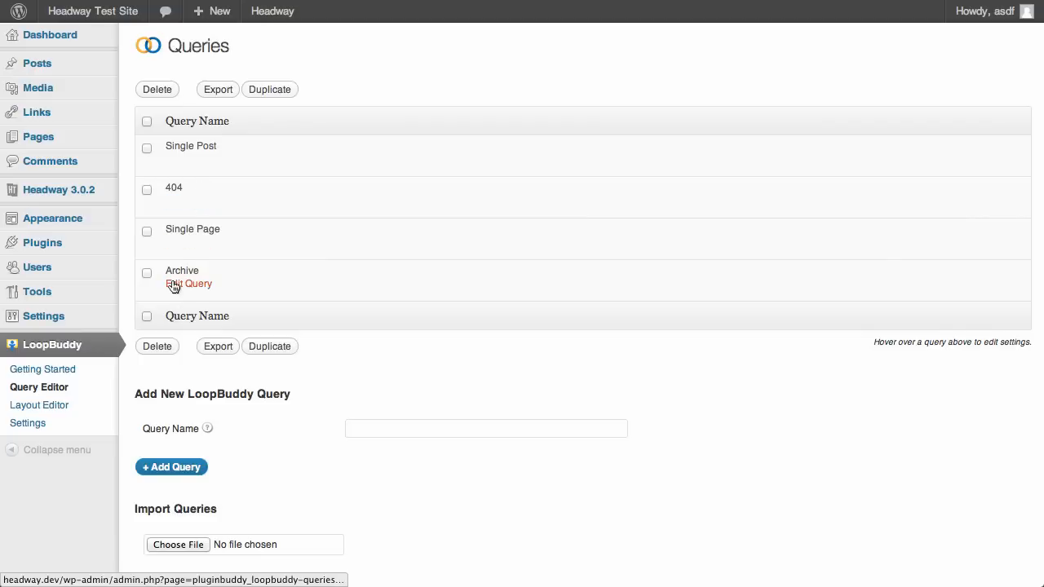
pyautogui.moveTo(333, 450)
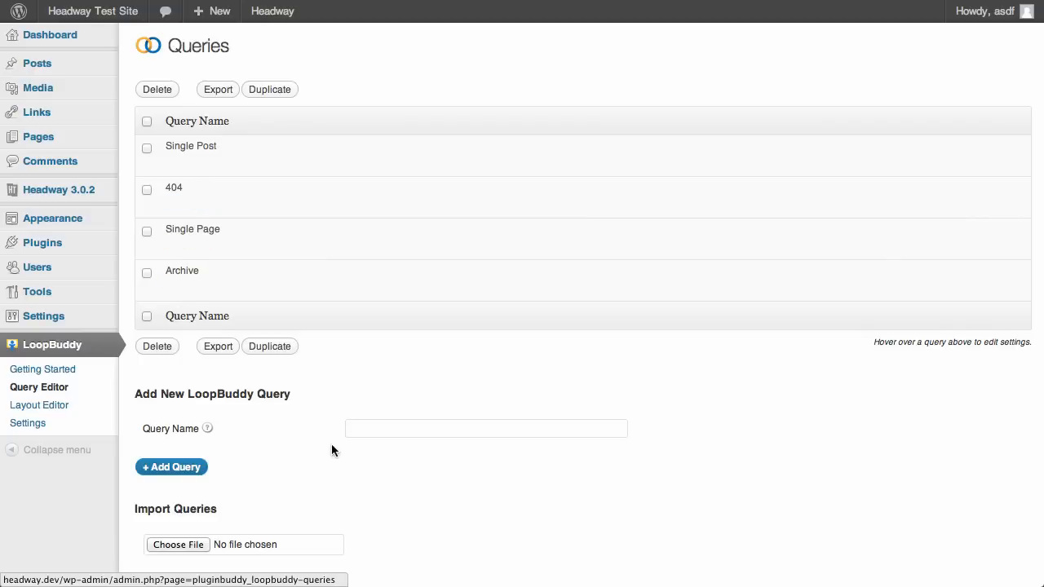
# Step: Create a LoopBuddy query named 'Home Query' and go into its settings
pyautogui.click(486, 427)
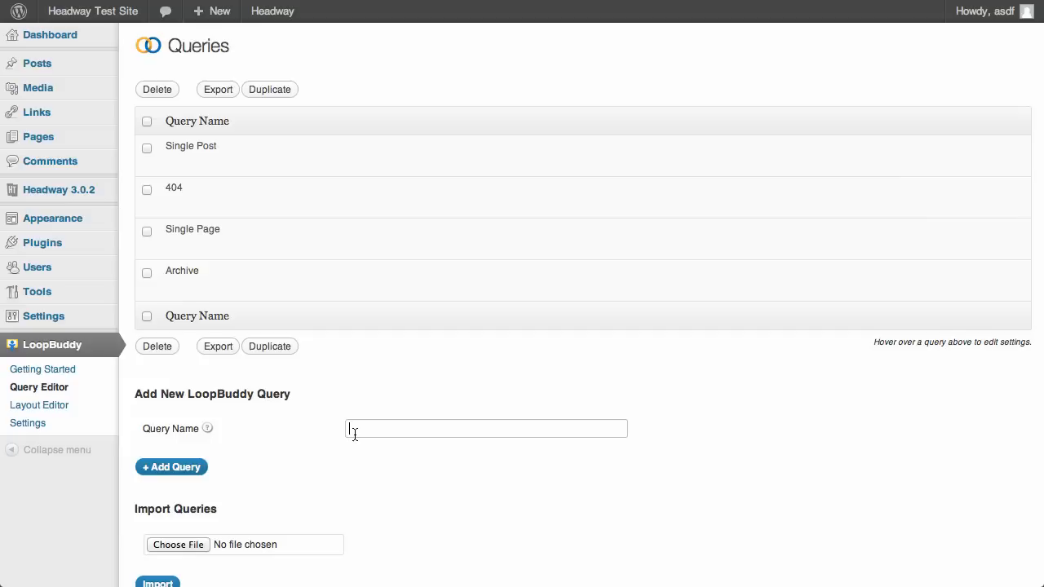
pyautogui.write('Home Query')
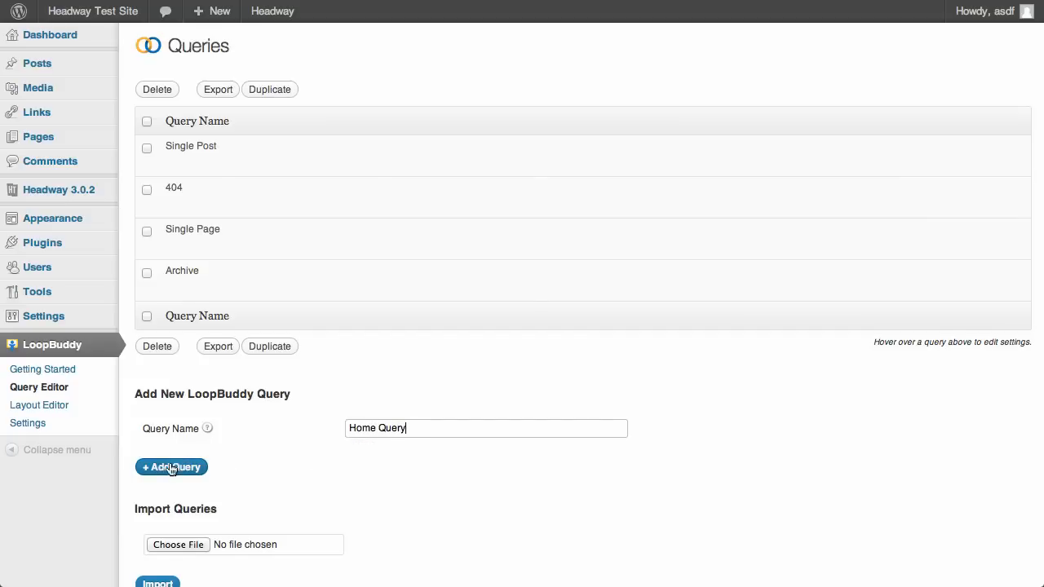
pyautogui.click(171, 466)
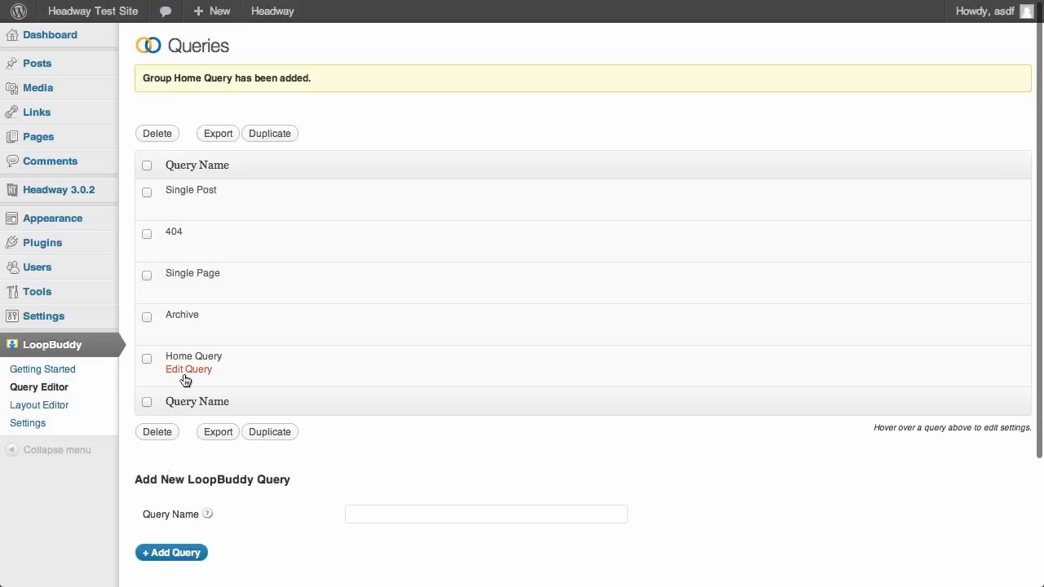
pyautogui.click(189, 369)
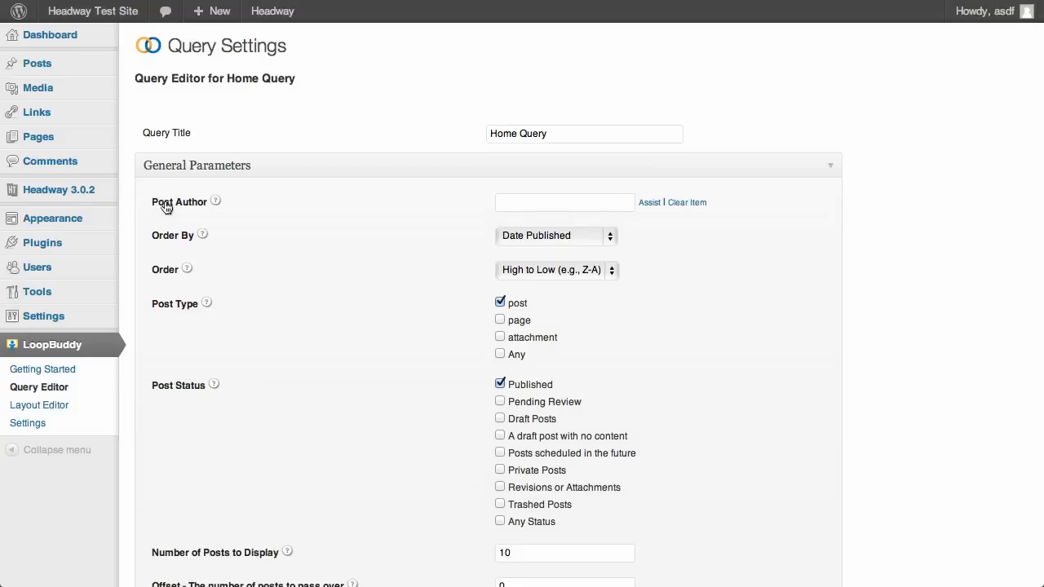
pyautogui.moveTo(171, 209)
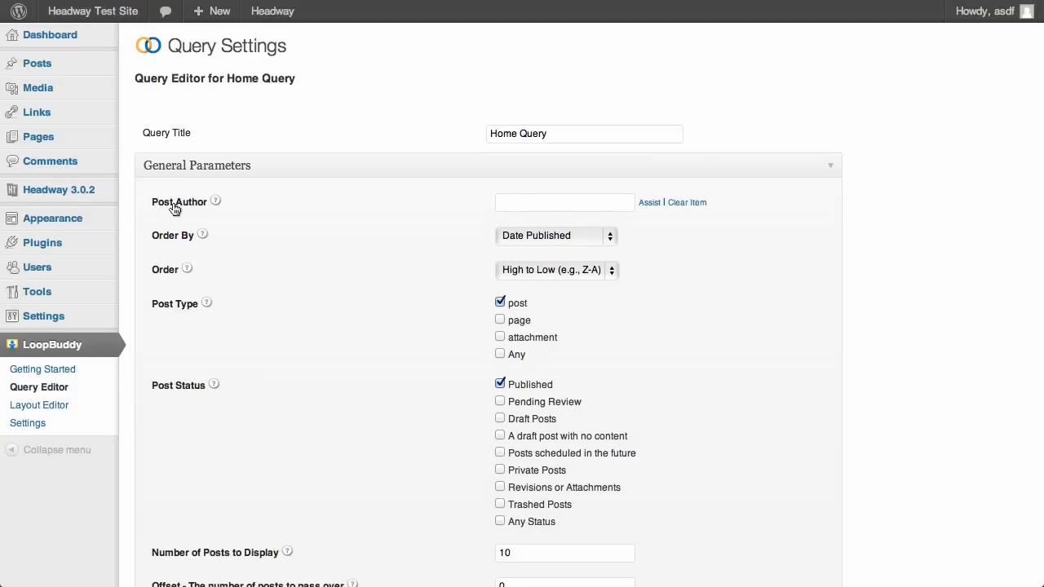
pyautogui.moveTo(649, 202)
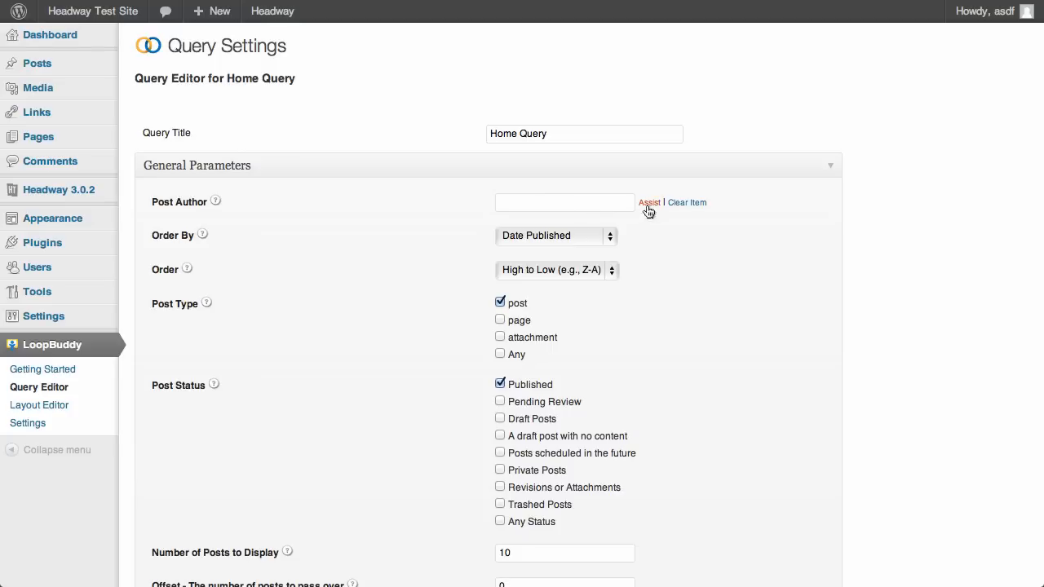
# Step: Activate Home Query's empty Post Author field ready for an author
pyautogui.click(565, 202)
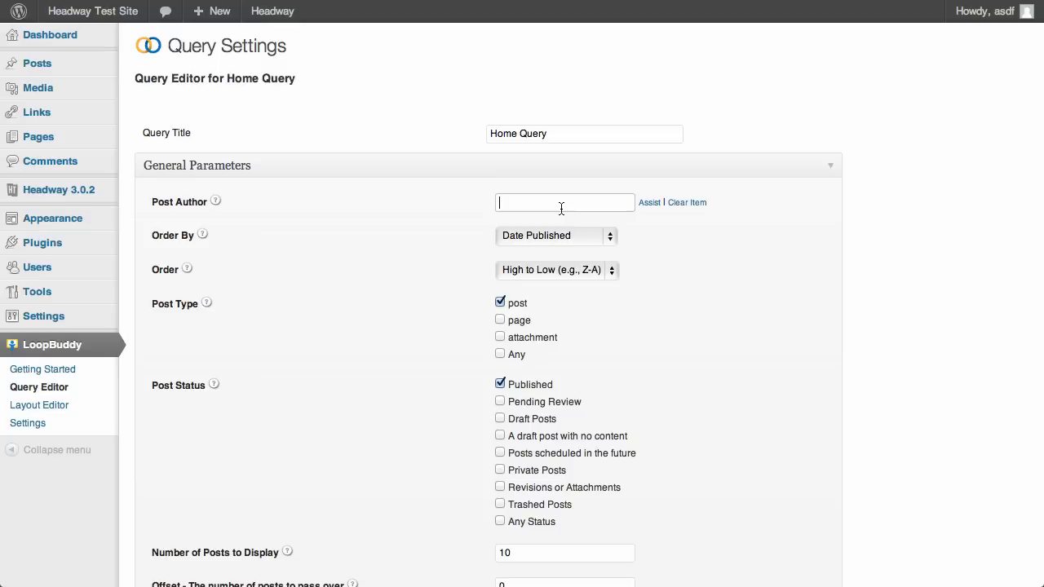
pyautogui.moveTo(215, 203)
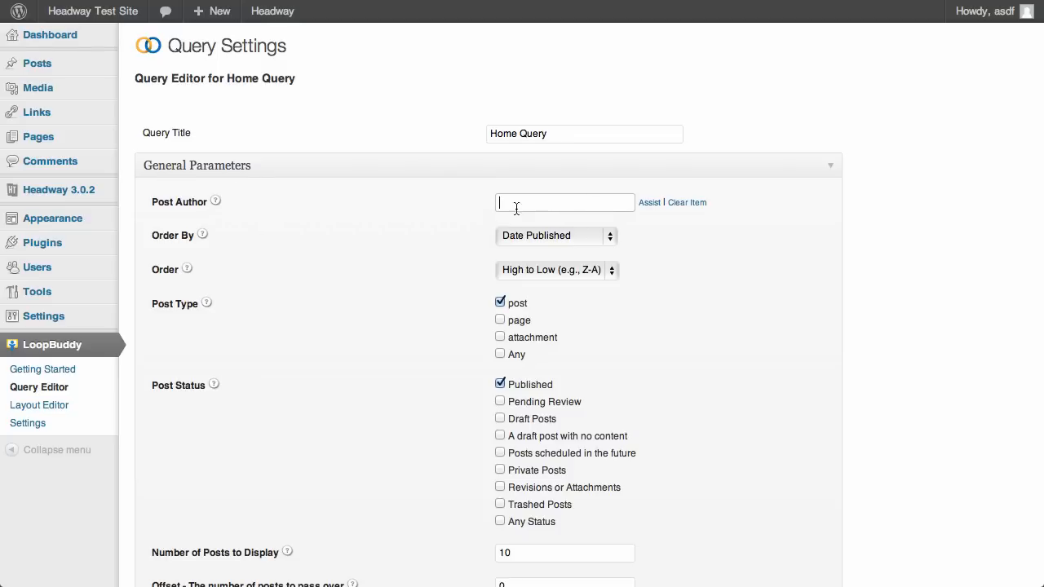
pyautogui.click(649, 202)
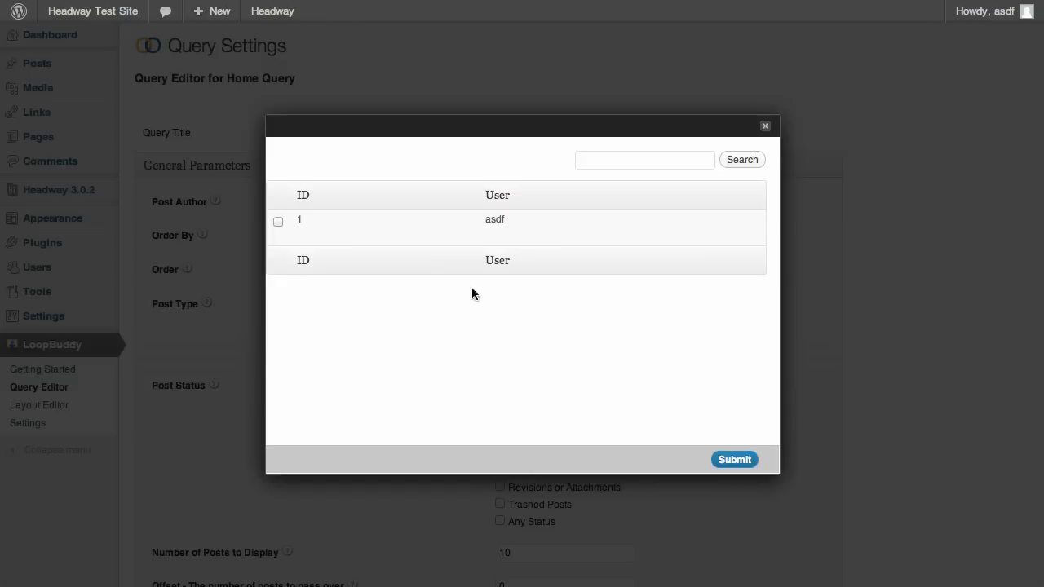
pyautogui.moveTo(408, 251)
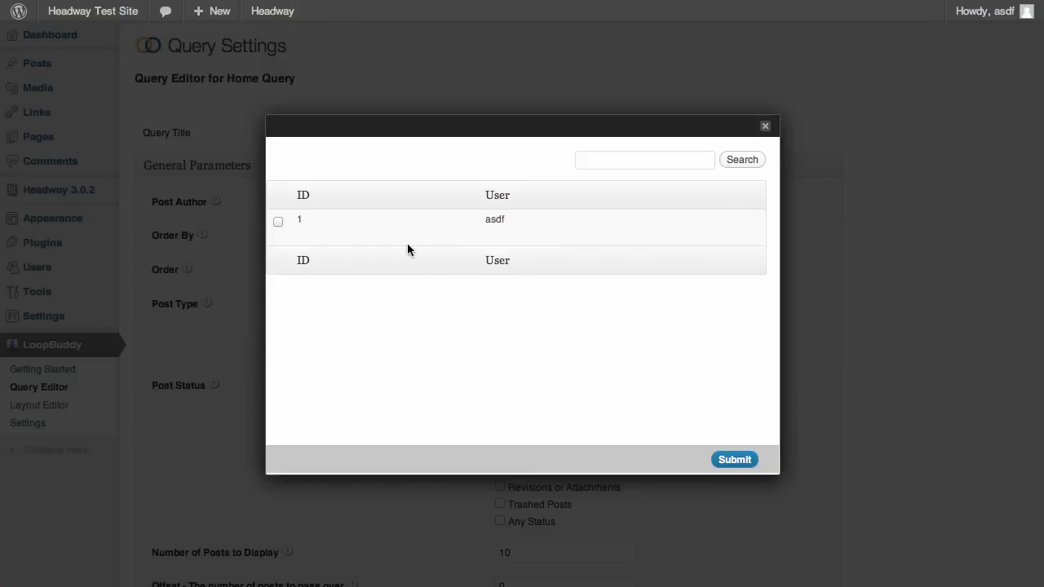
pyautogui.click(277, 221)
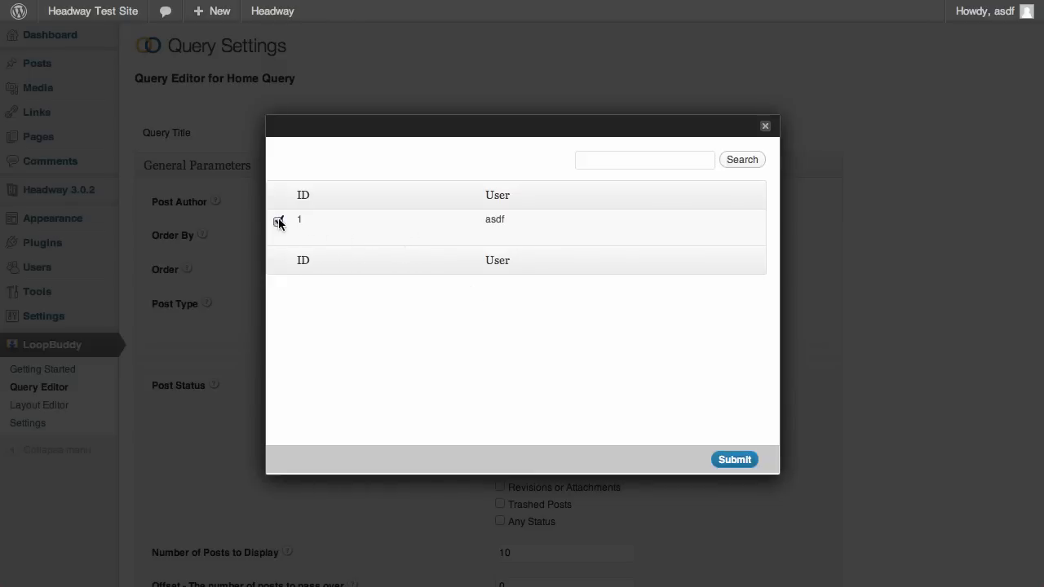
pyautogui.click(277, 221)
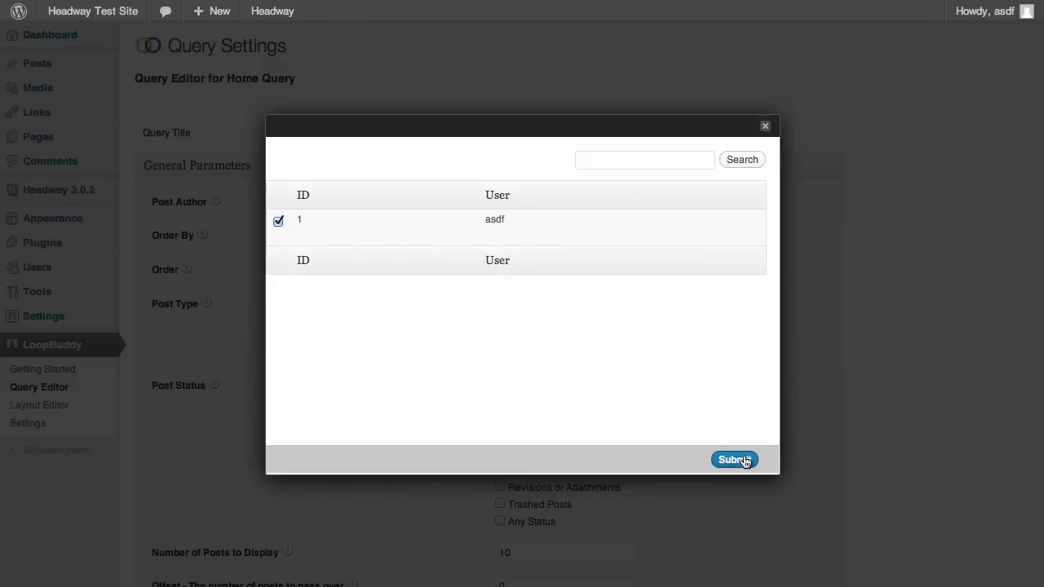
pyautogui.click(734, 460)
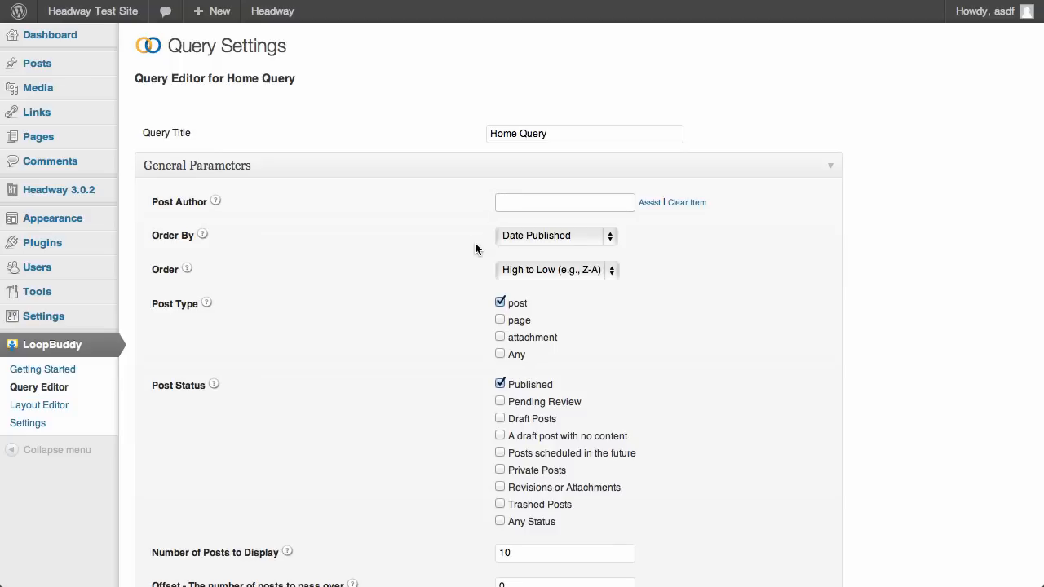
pyautogui.click(558, 235)
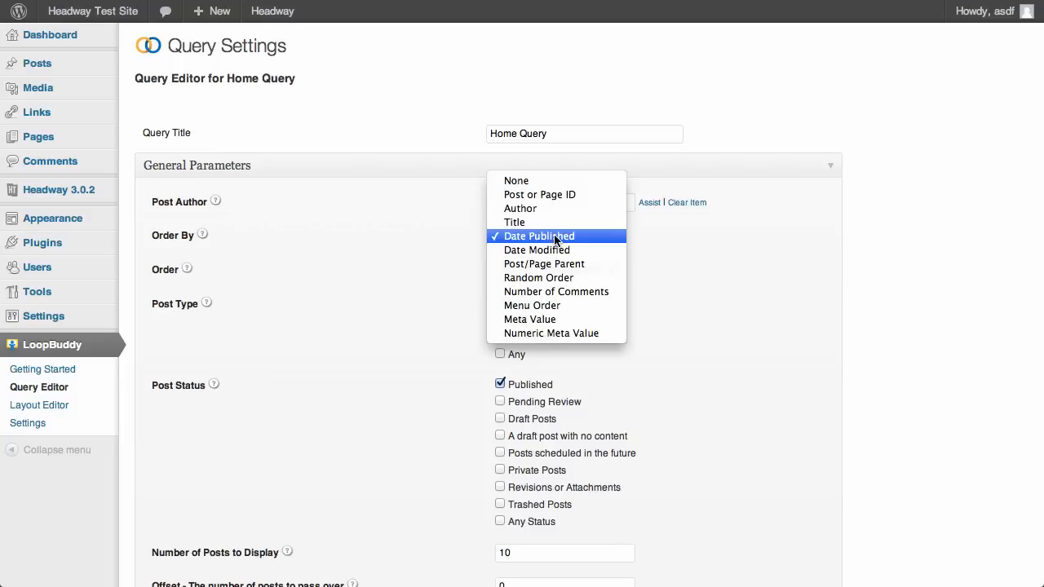
pyautogui.moveTo(536, 249)
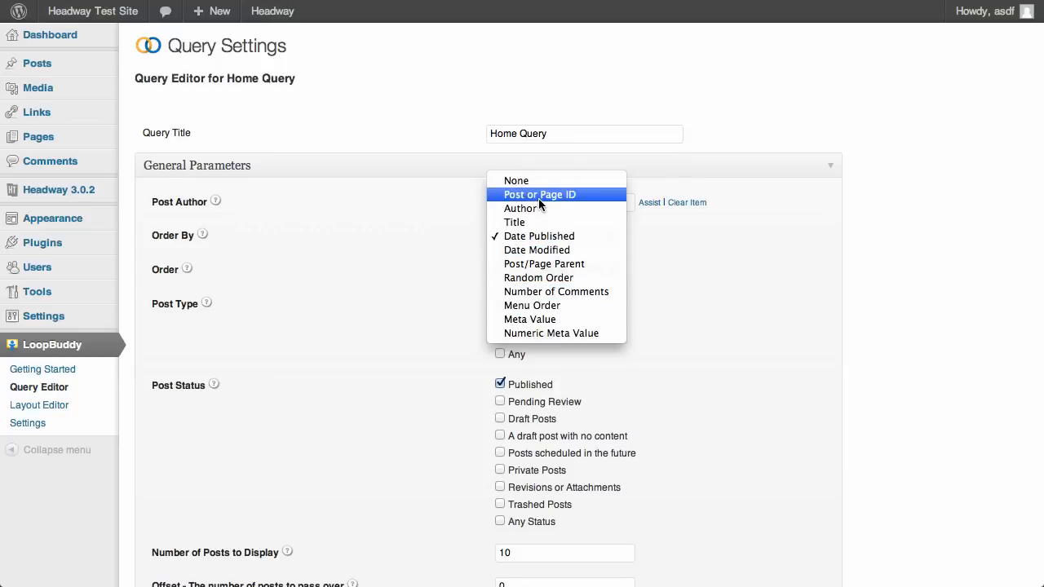
pyautogui.moveTo(526, 209)
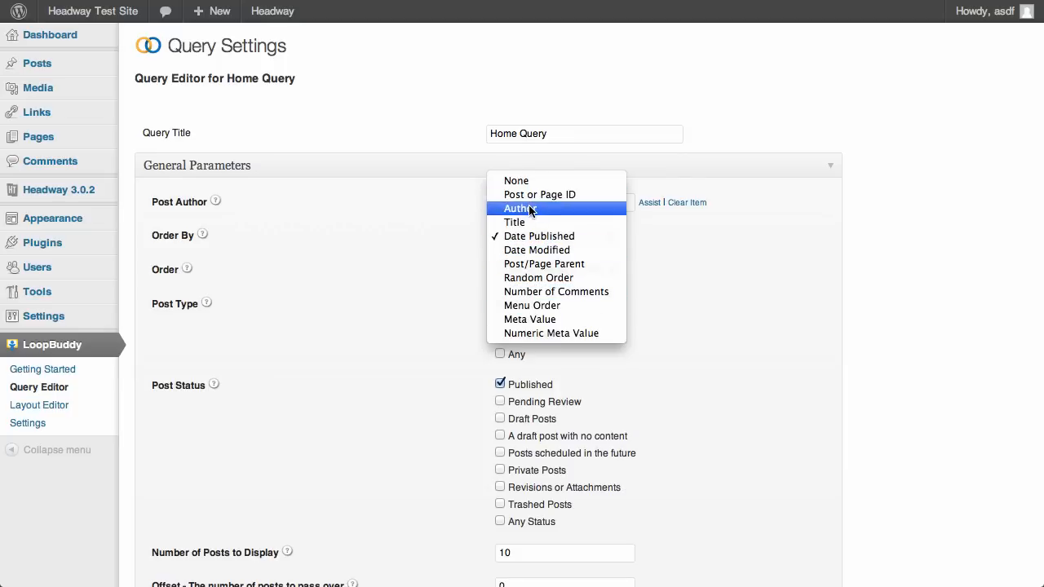
pyautogui.moveTo(532, 305)
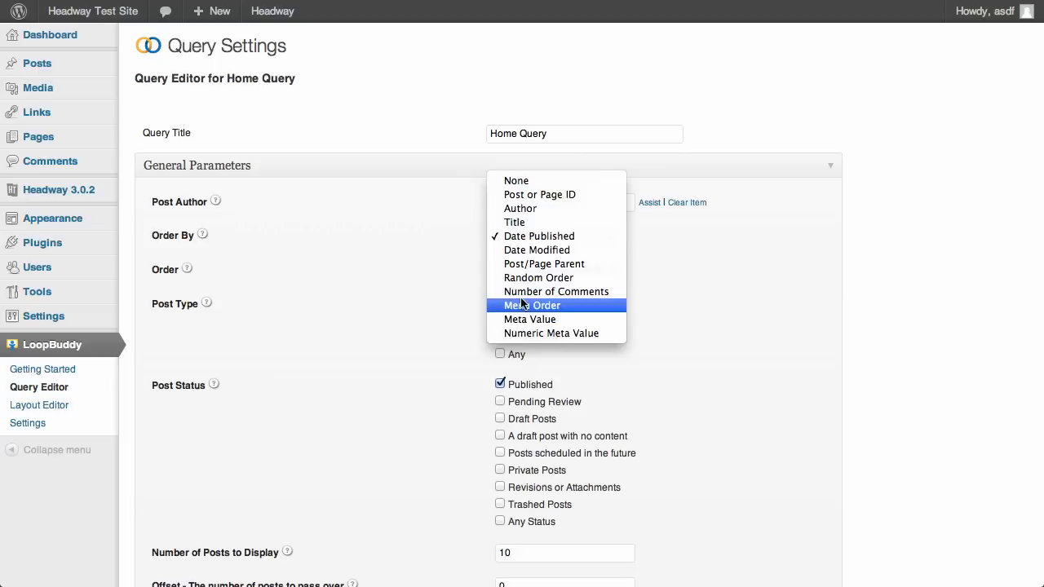
pyautogui.moveTo(538, 235)
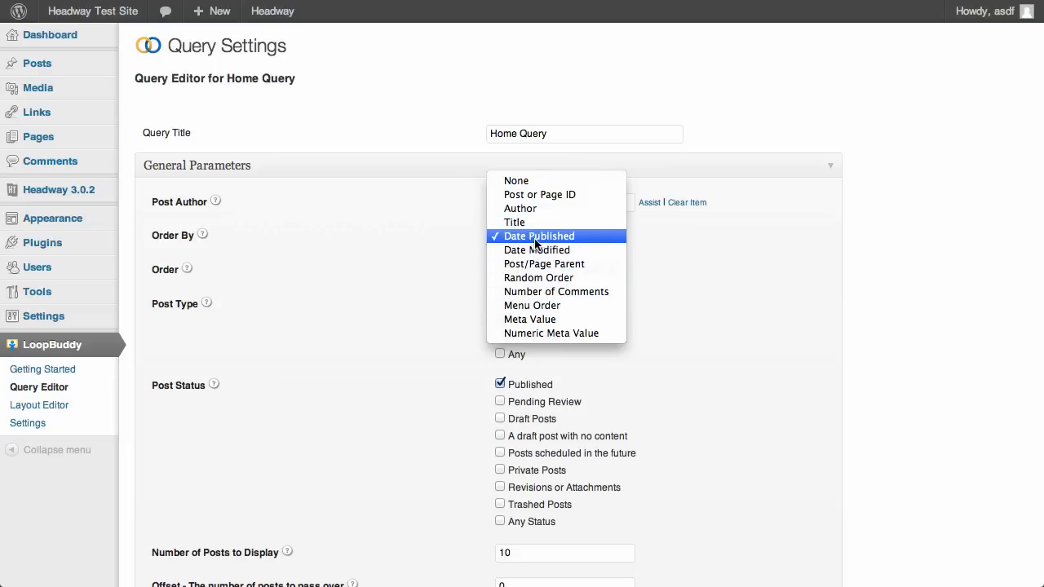
pyautogui.click(538, 235)
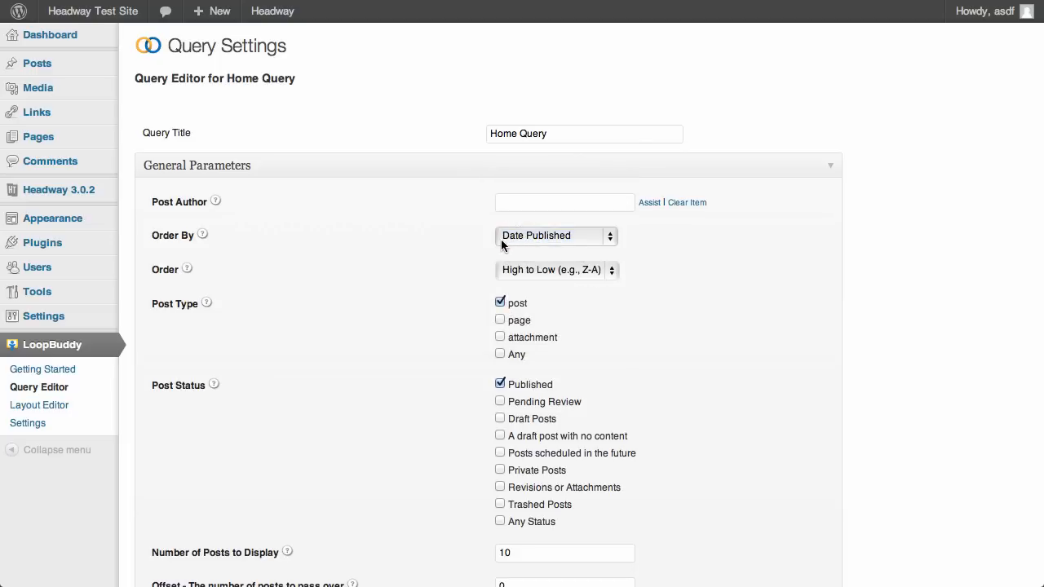
pyautogui.moveTo(447, 258)
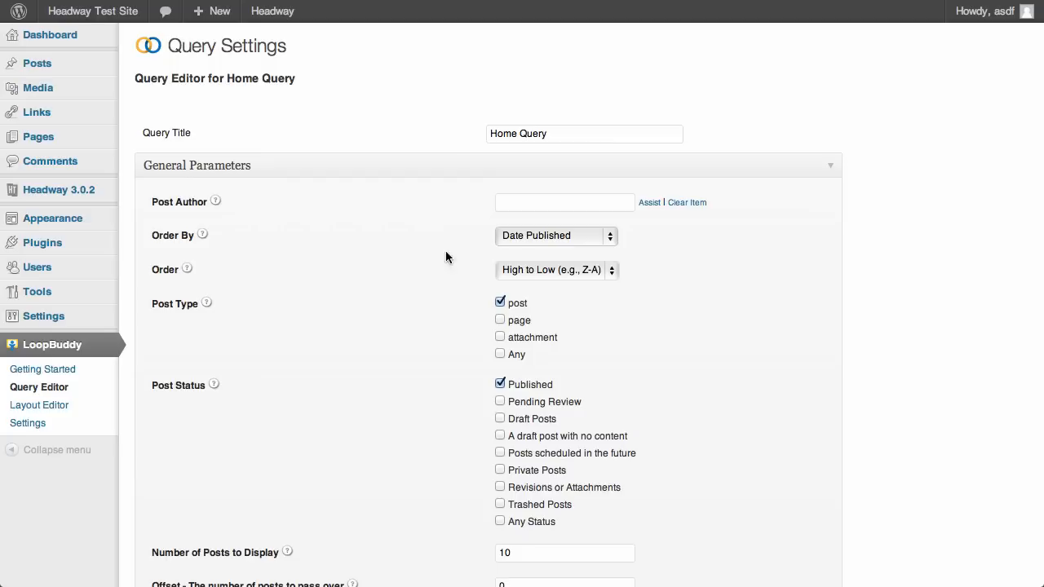
pyautogui.moveTo(545, 266)
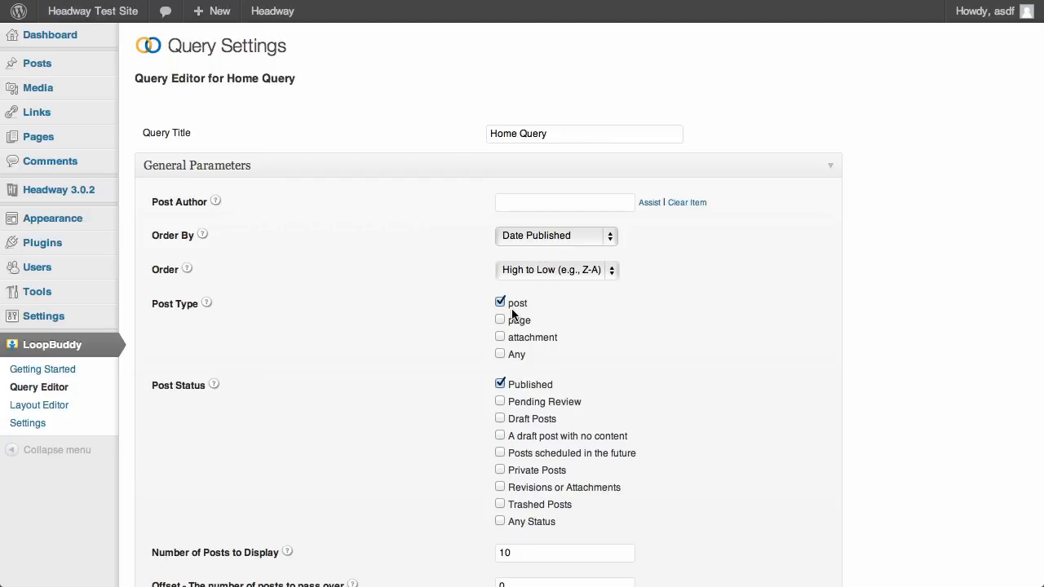
pyautogui.scroll(-3)
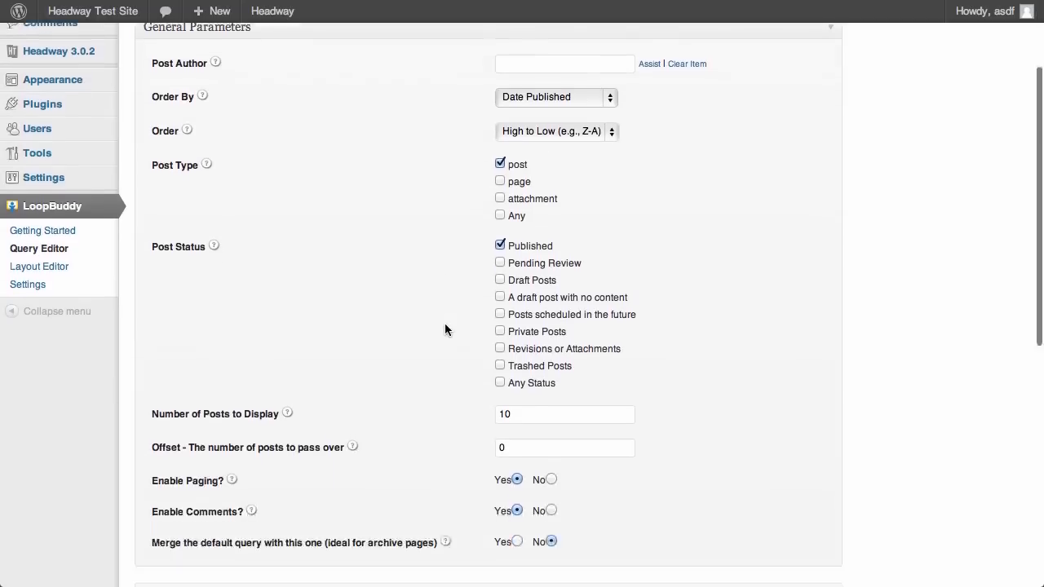
pyautogui.scroll(-3)
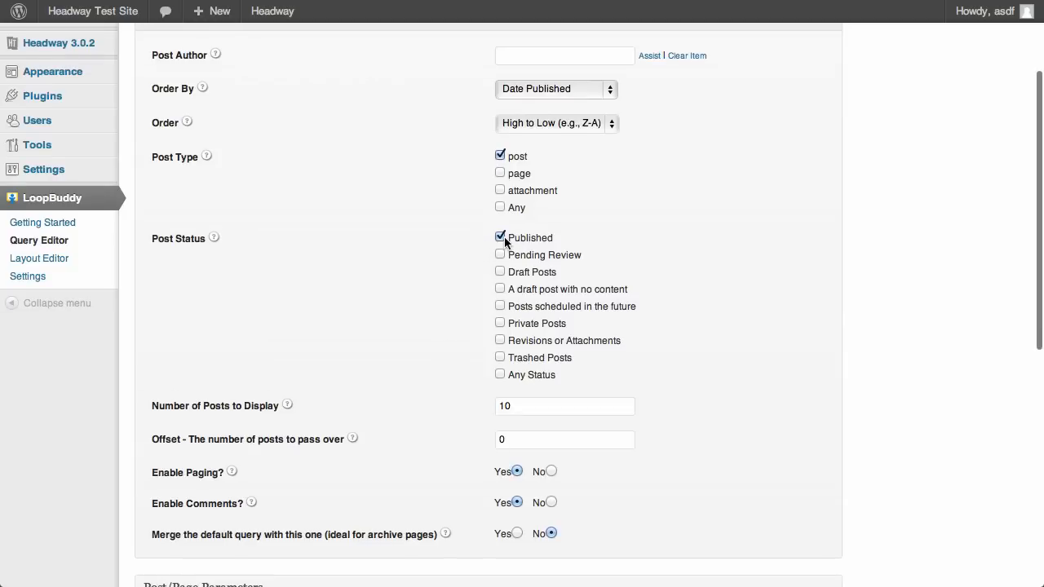
pyautogui.moveTo(535, 345)
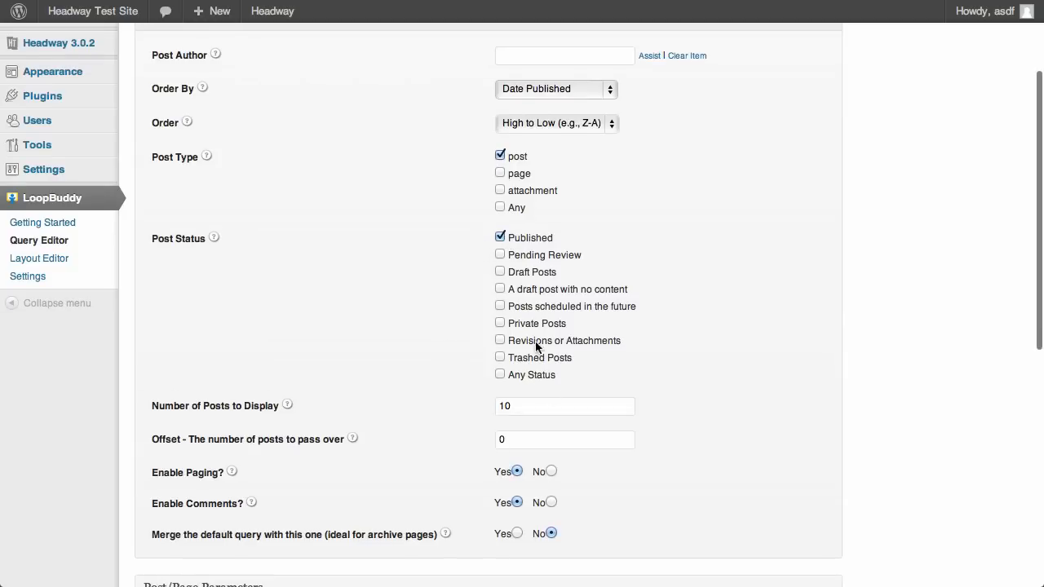
pyautogui.moveTo(525, 304)
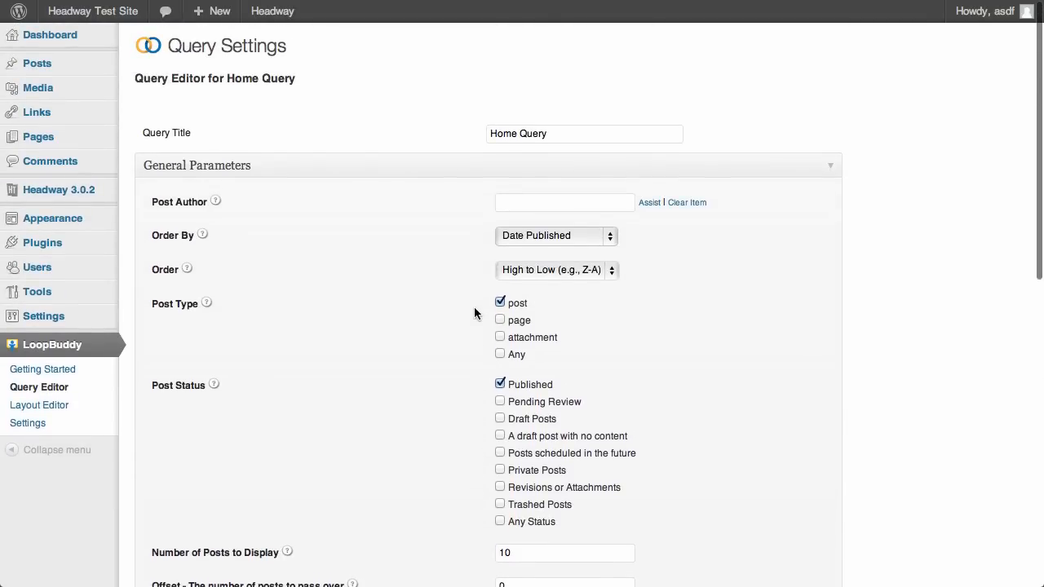
pyautogui.scroll(-3)
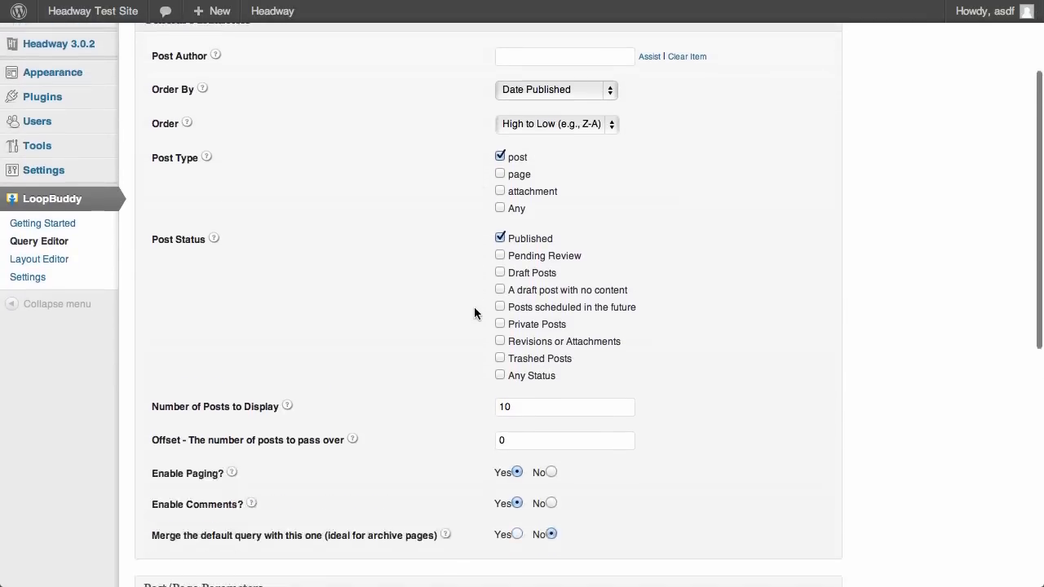
pyautogui.scroll(-3)
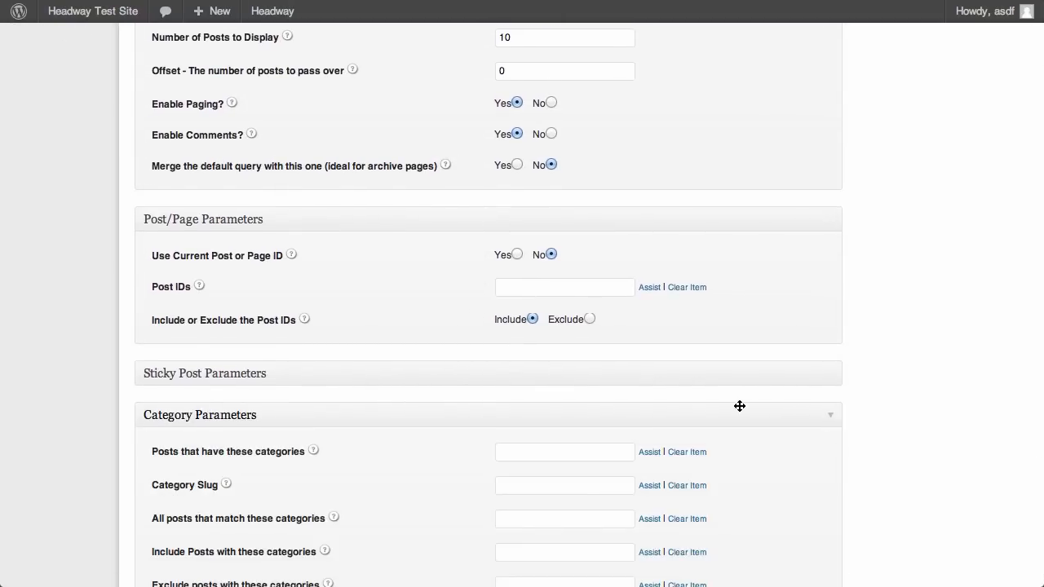
# Step: Filter Home Query to the Bands category, ID 17, via the category Assist lookup
pyautogui.scroll(-3)
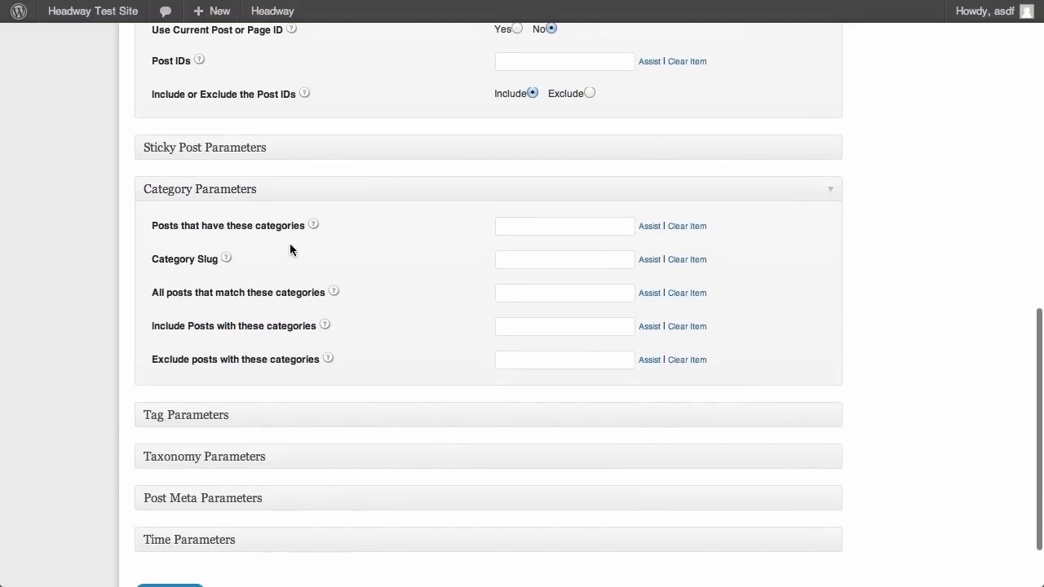
pyautogui.moveTo(189, 230)
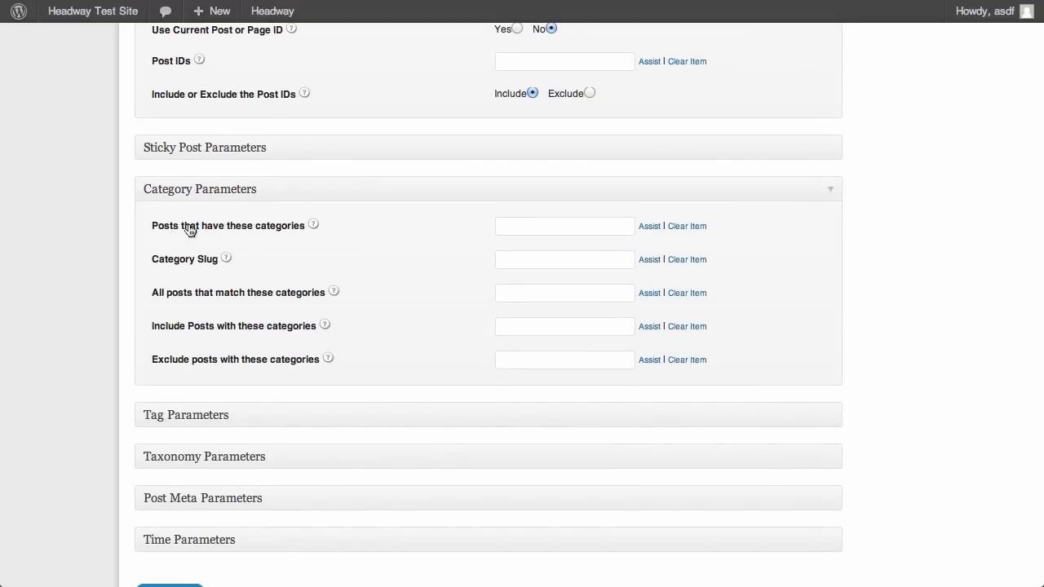
pyautogui.moveTo(651, 244)
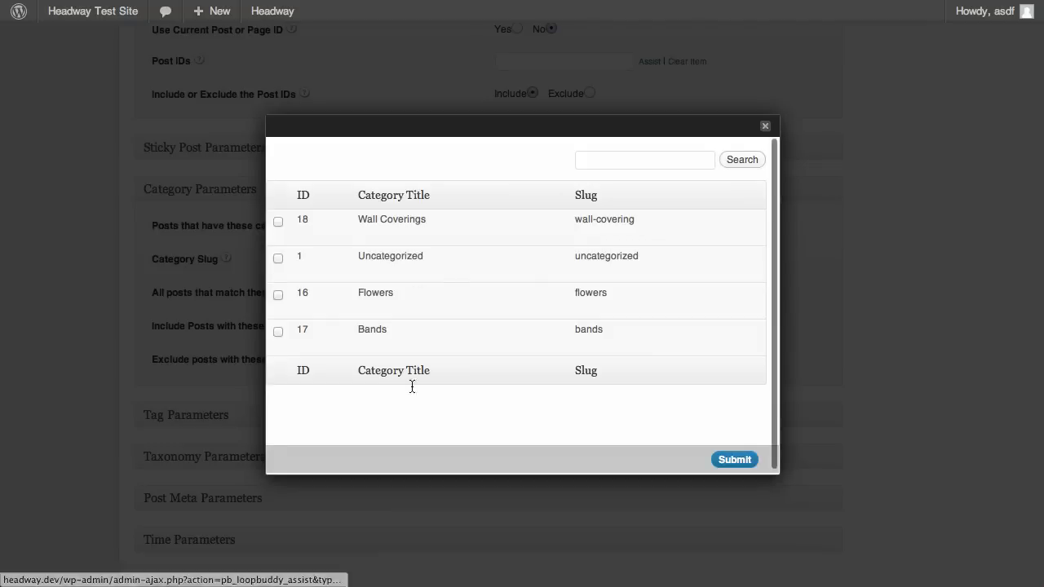
pyautogui.moveTo(441, 320)
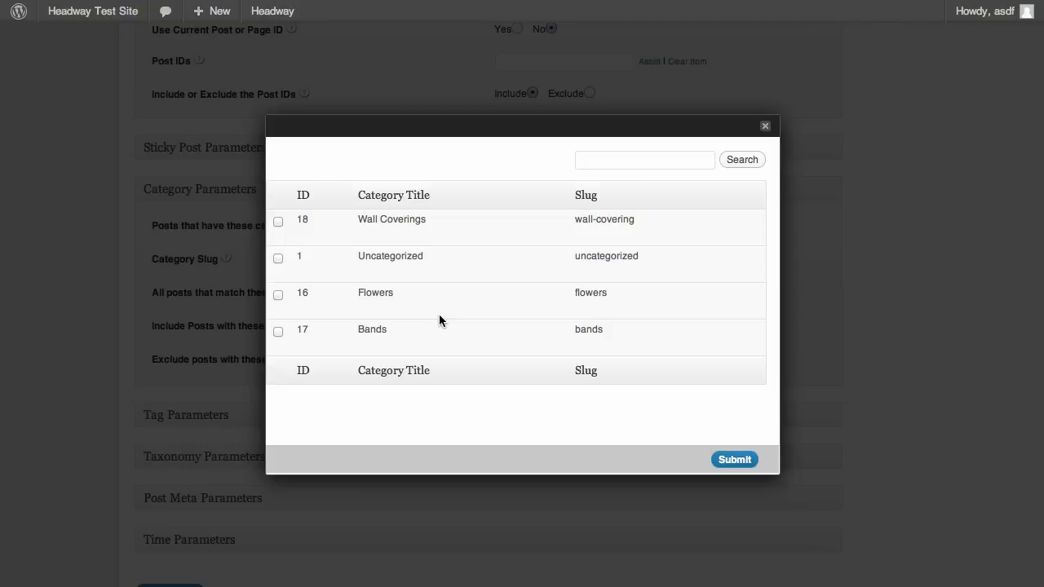
pyautogui.moveTo(400, 323)
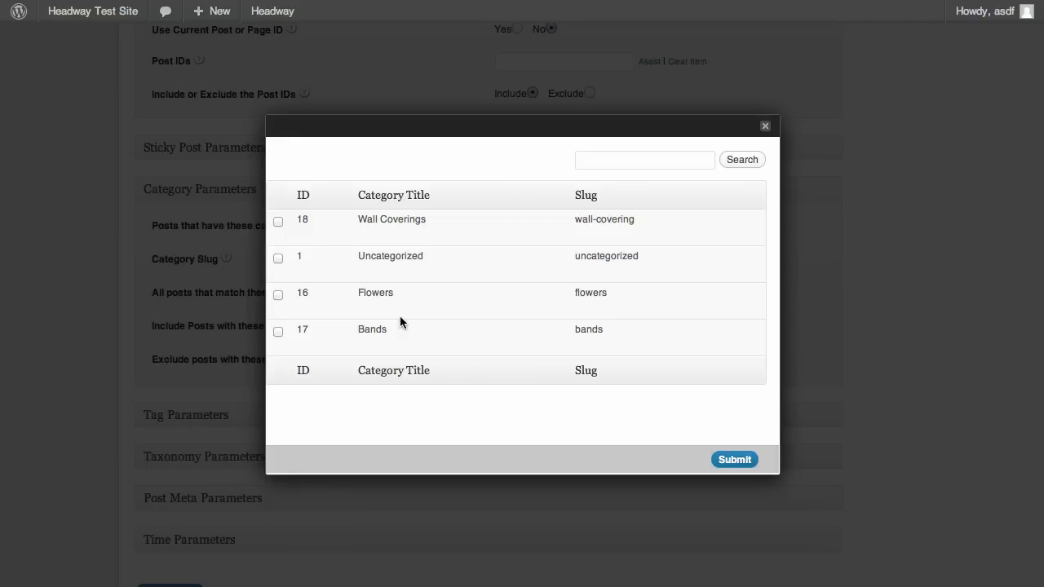
pyautogui.click(278, 331)
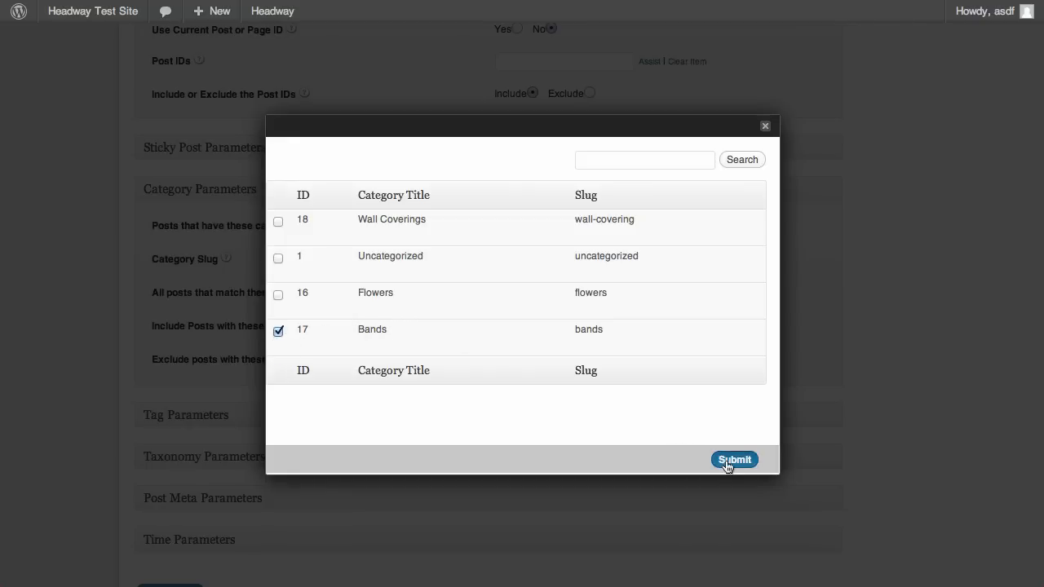
pyautogui.click(734, 460)
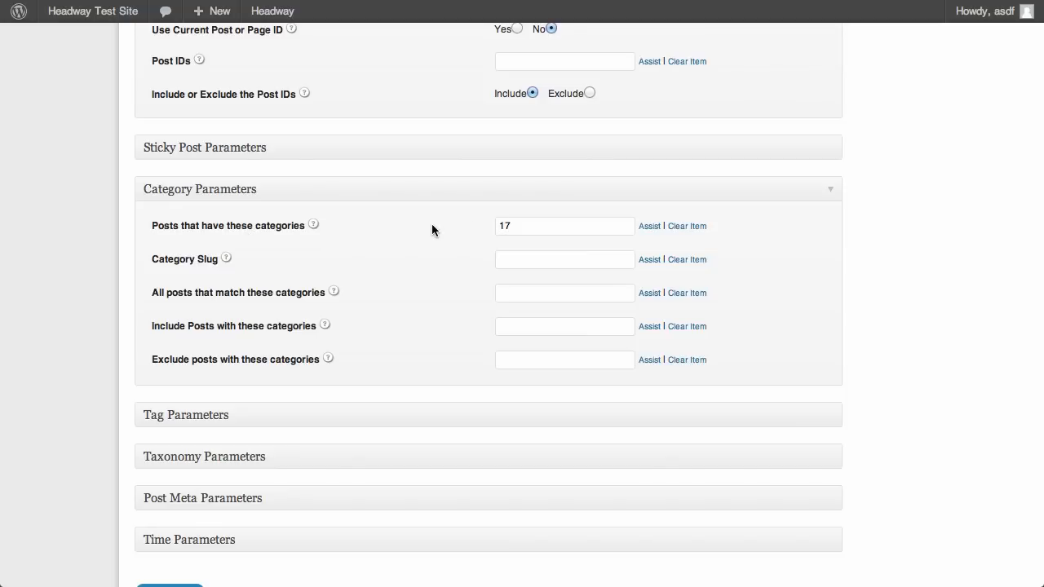
pyautogui.moveTo(837, 196)
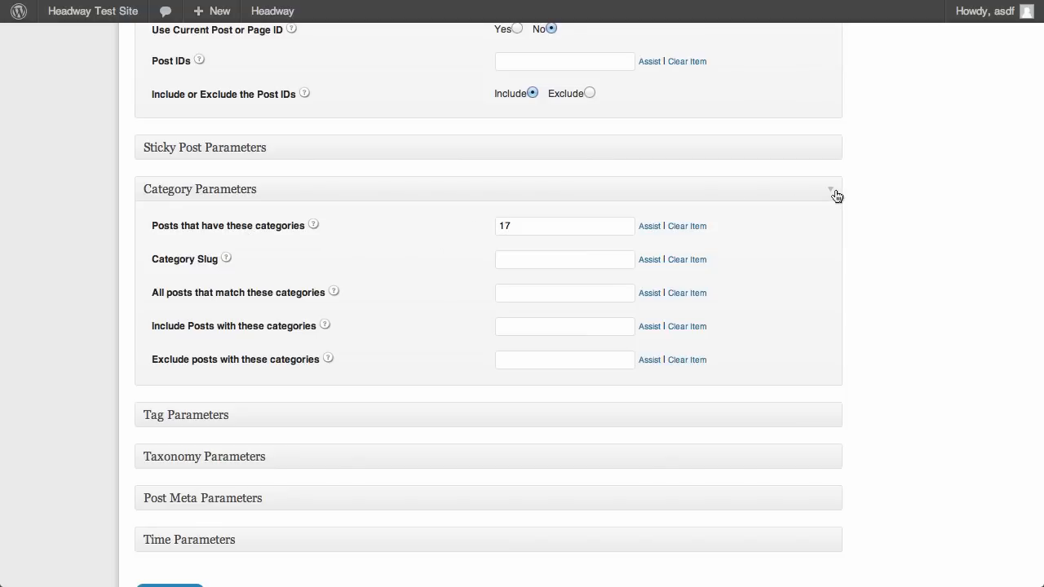
# Step: Look up the Punk tag (ID 20) with the tag Assist picker
pyautogui.click(830, 189)
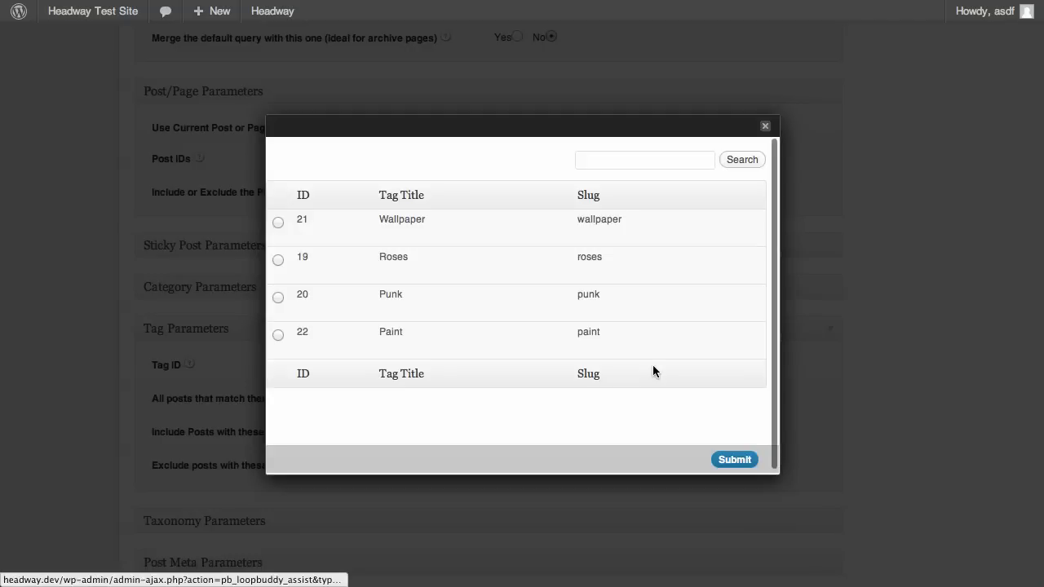
pyautogui.moveTo(431, 447)
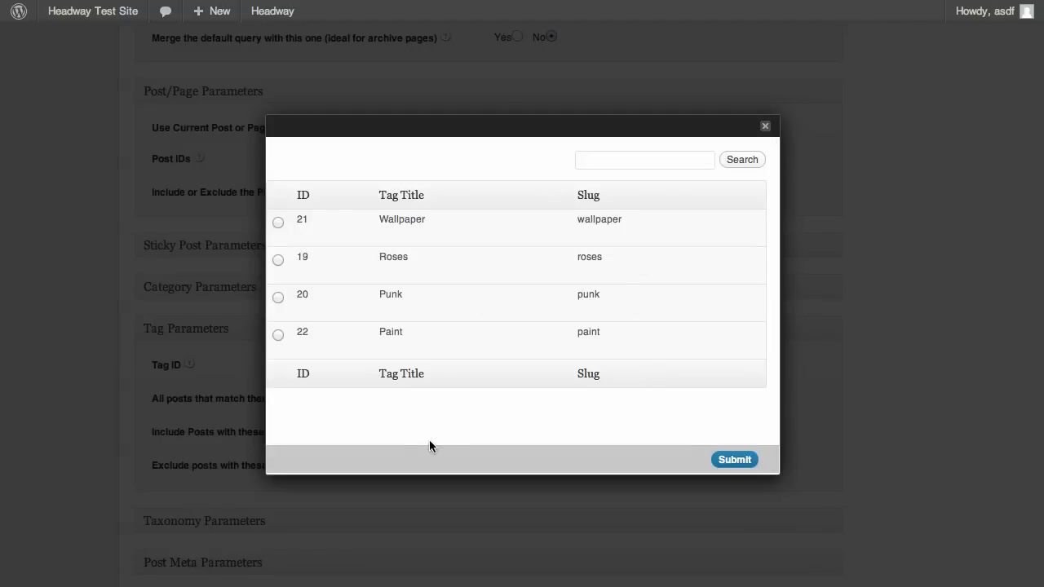
pyautogui.click(277, 297)
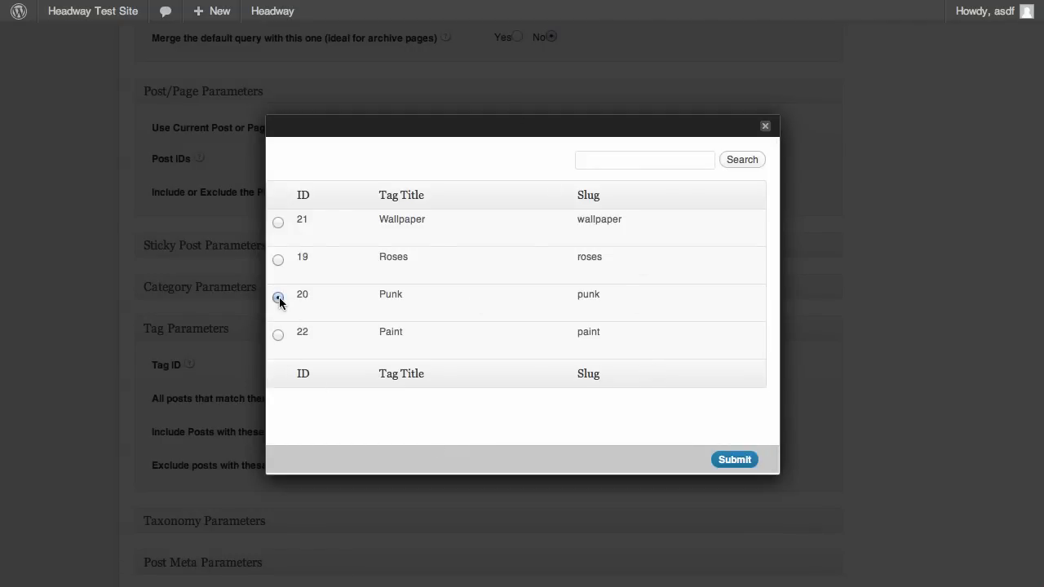
pyautogui.click(277, 296)
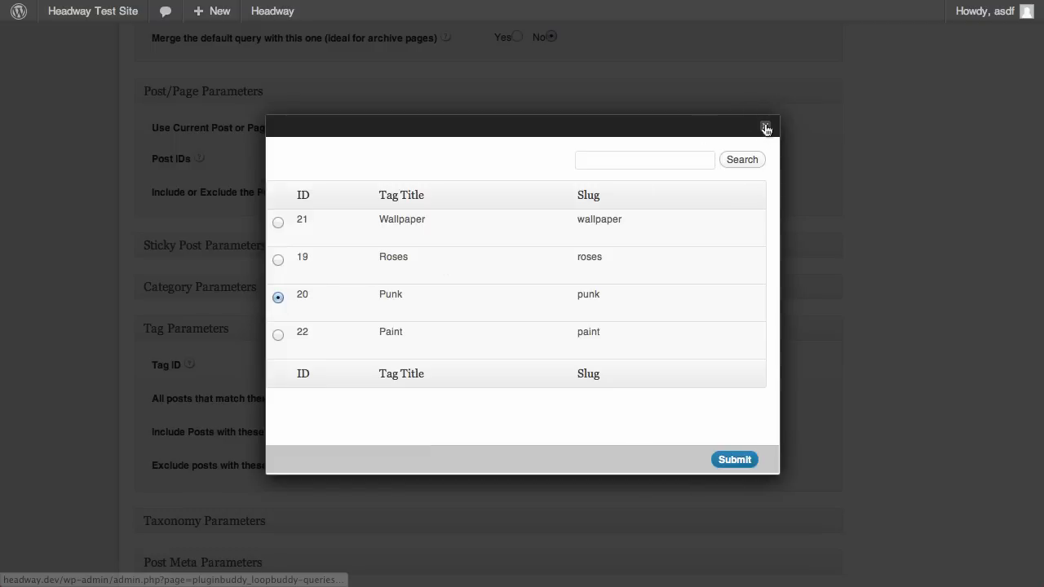
pyautogui.click(734, 460)
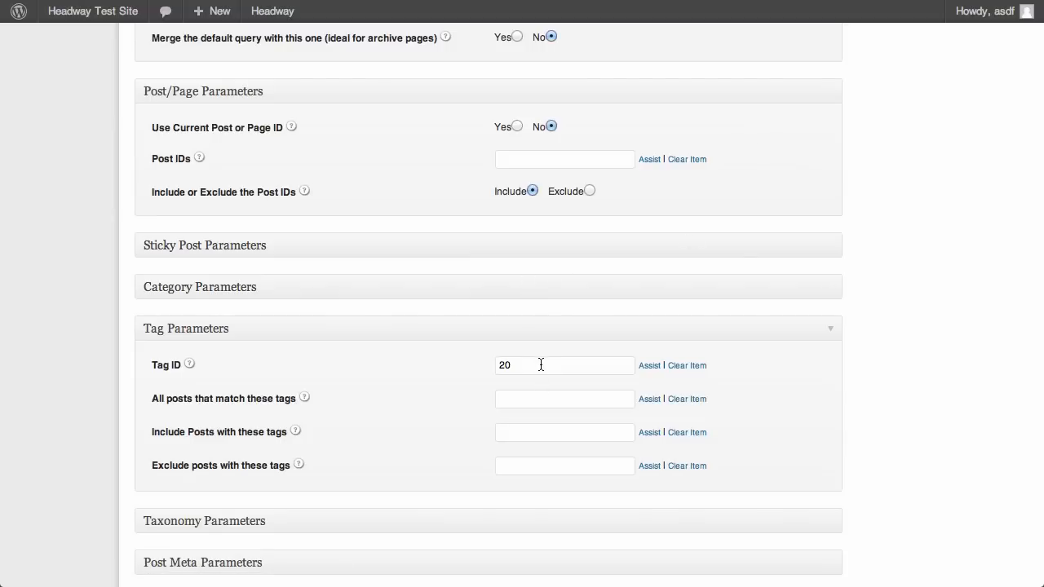
# Step: Clear the 20 from the Tag ID field and collapse the tag filters
pyautogui.doubleClick(504, 365)
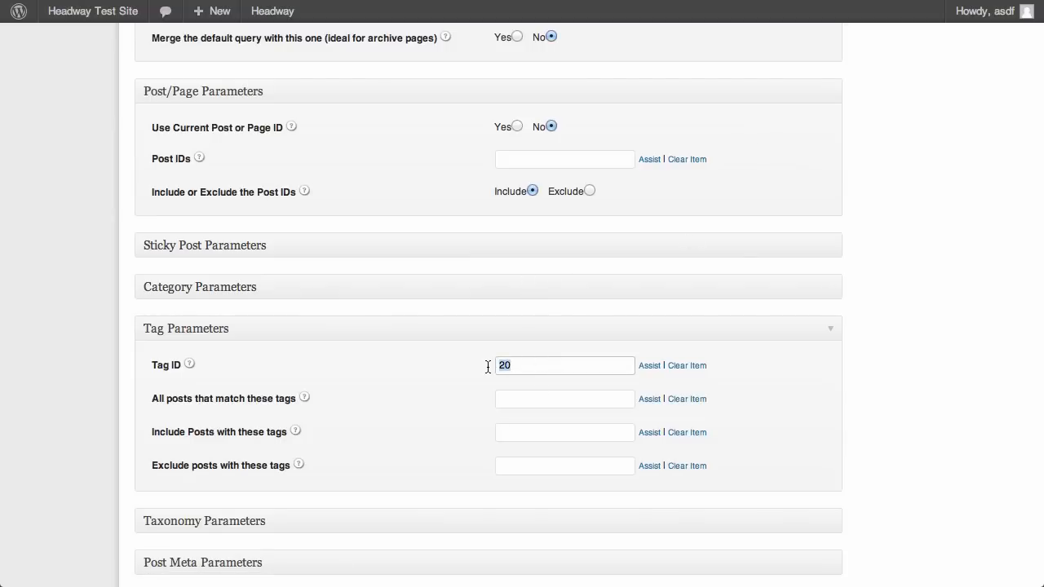
pyautogui.click(687, 366)
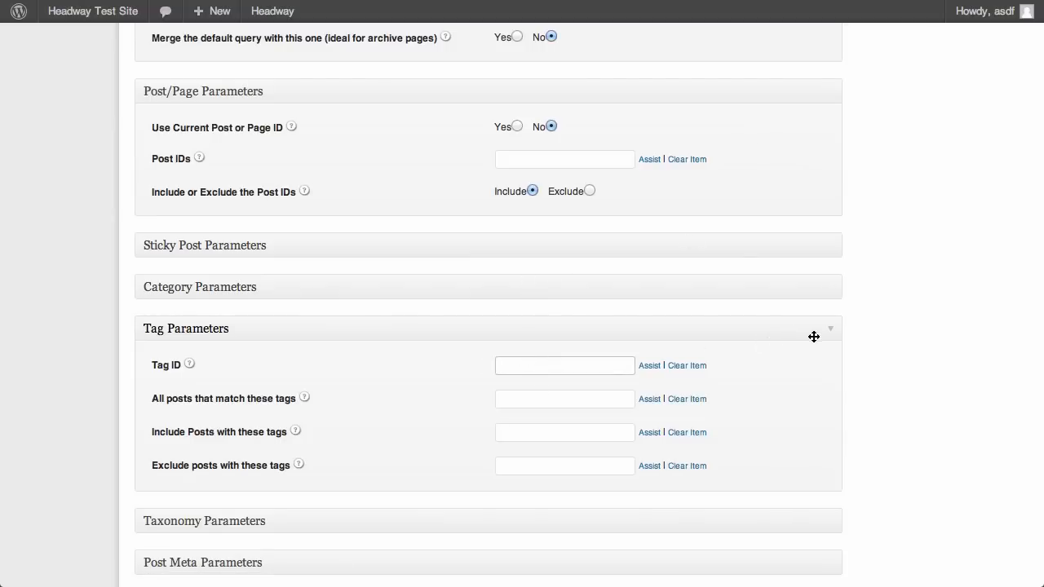
pyautogui.click(186, 328)
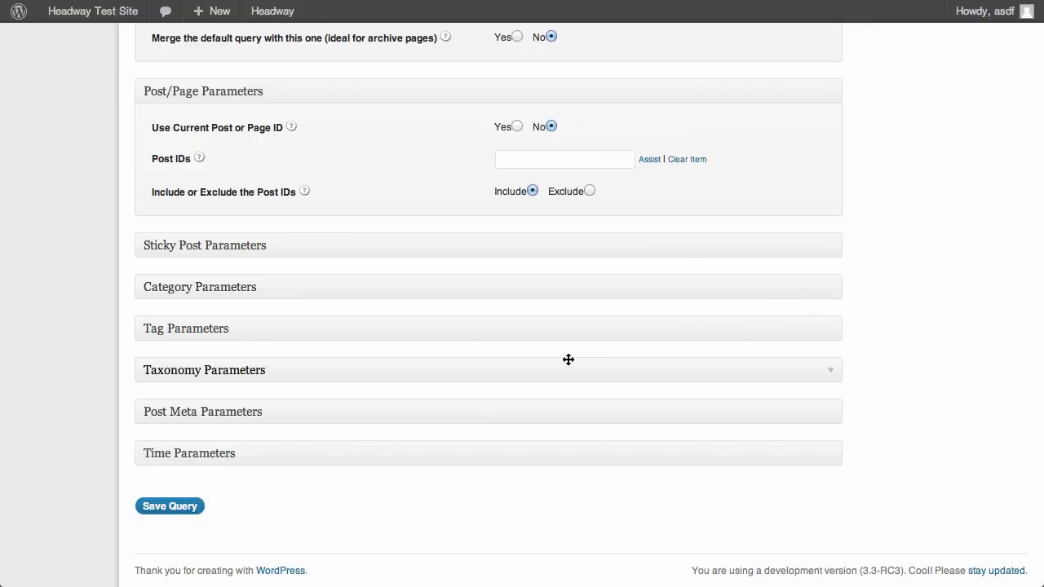
# Step: Save the query and retitle it 'Home Bands'
pyautogui.click(170, 505)
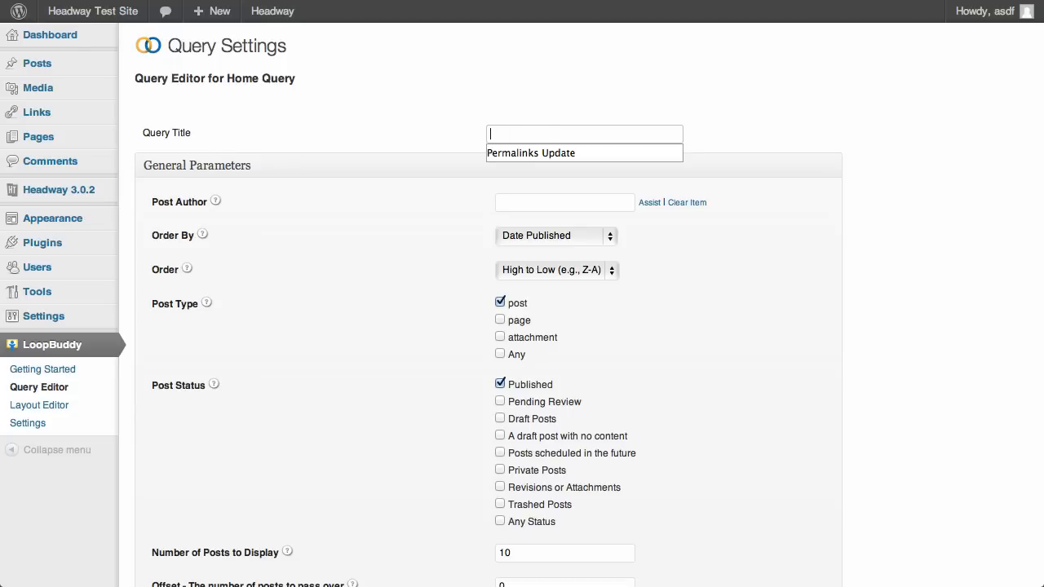
pyautogui.write('HomeCat')
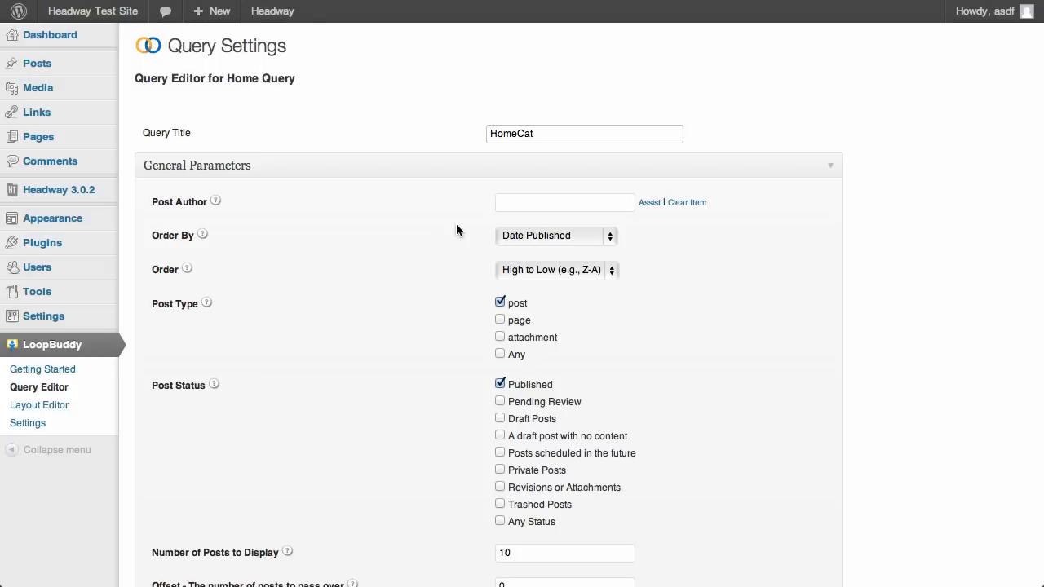
pyautogui.write('Home Ban')
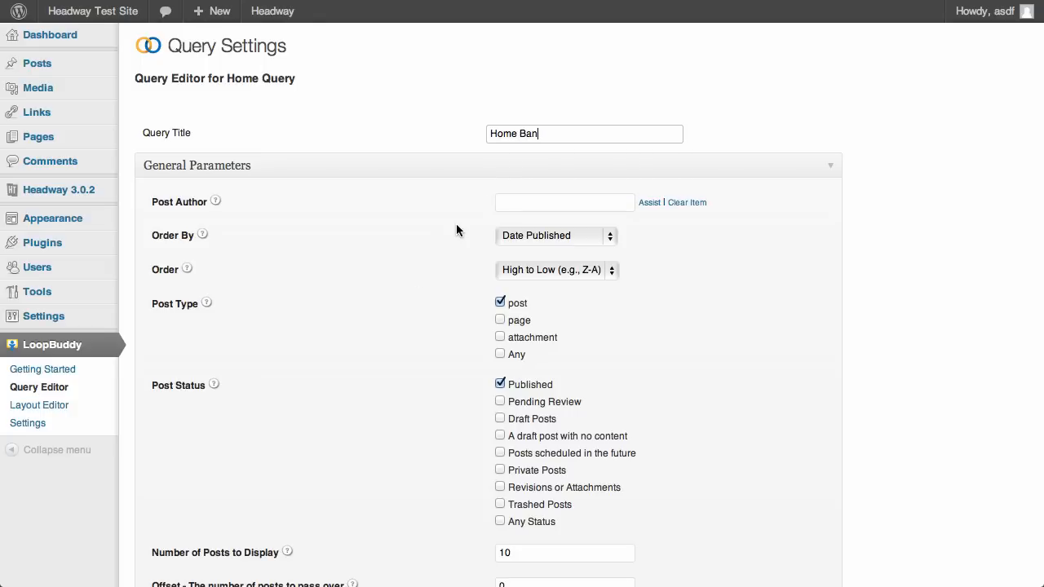
pyautogui.scroll(-3)
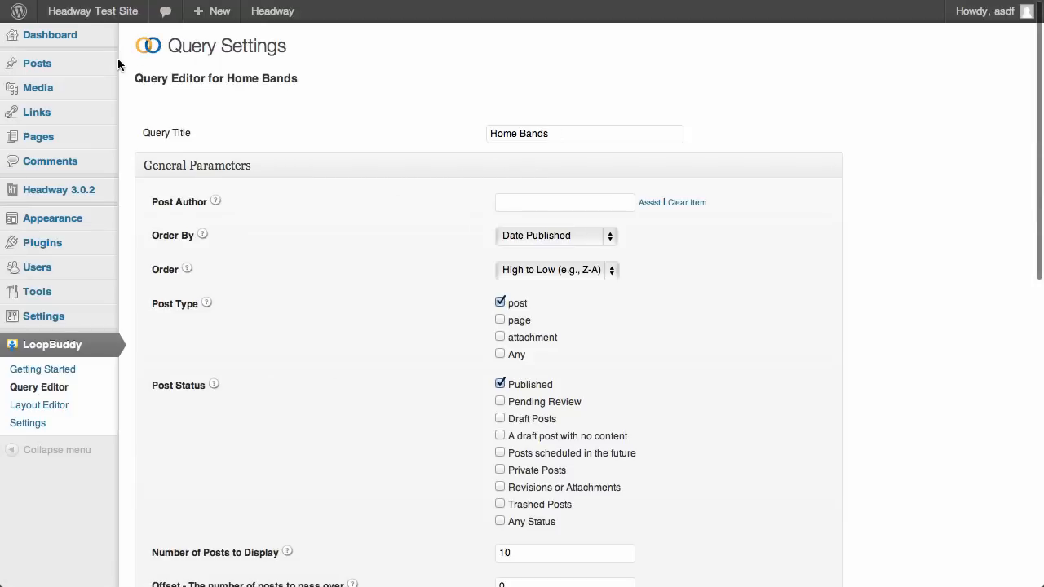
# Step: Assign the Home Bands LoopBuddy query to Content Block #3 in the grid and save the layout
pyautogui.click(91, 10)
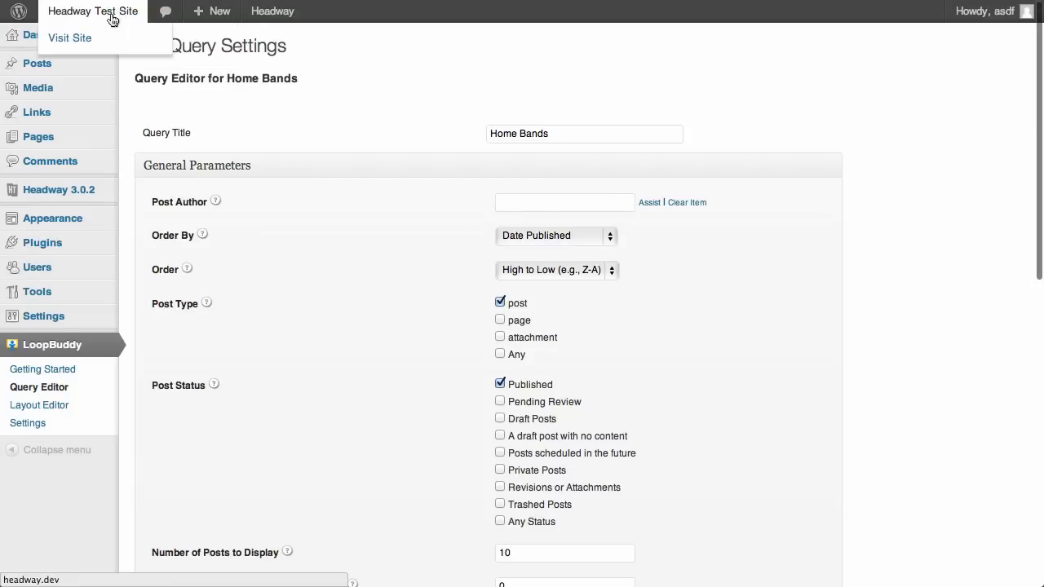
pyautogui.click(272, 10)
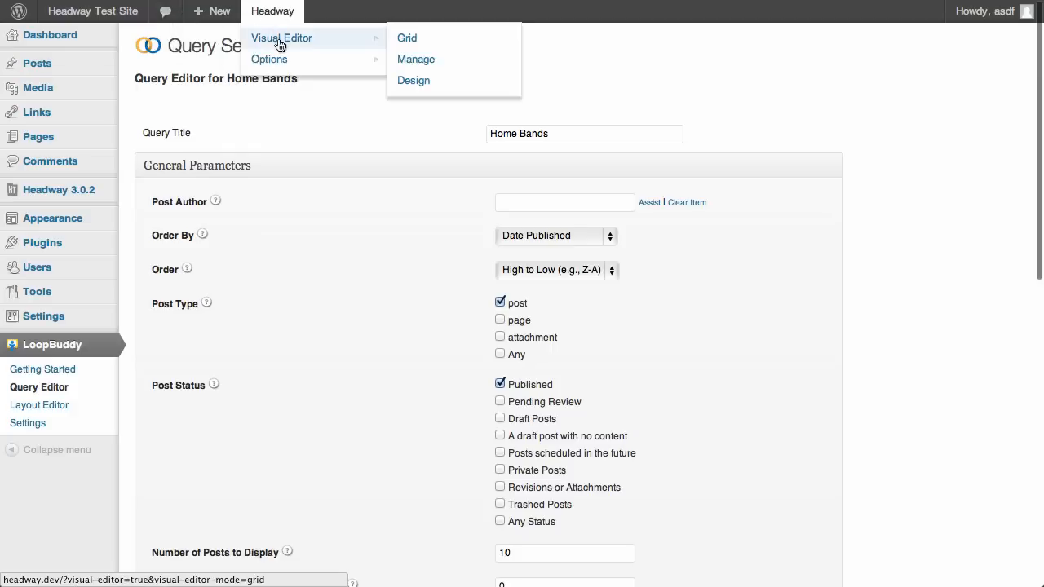
pyautogui.moveTo(406, 37)
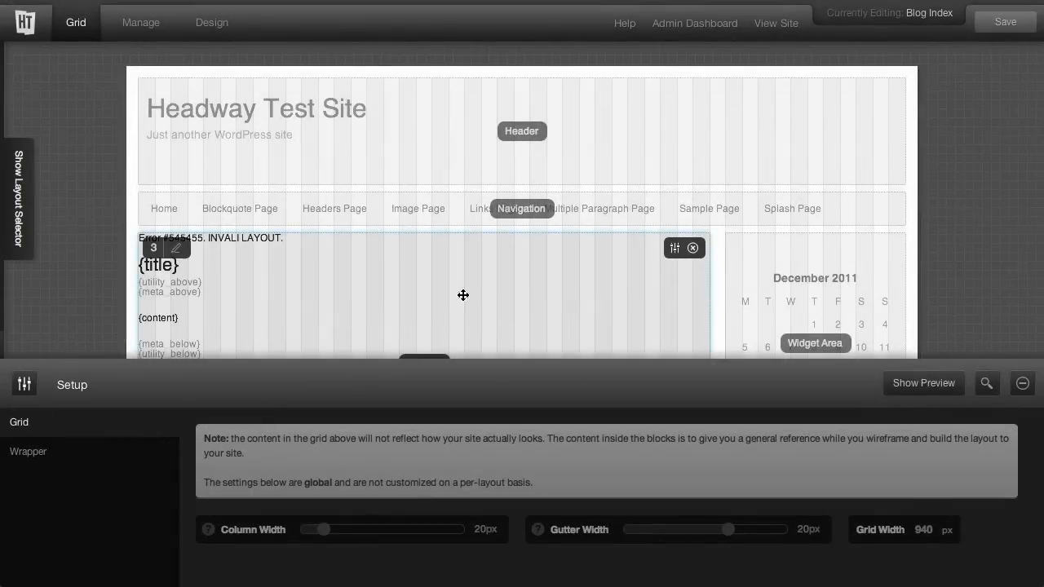
pyautogui.click(674, 248)
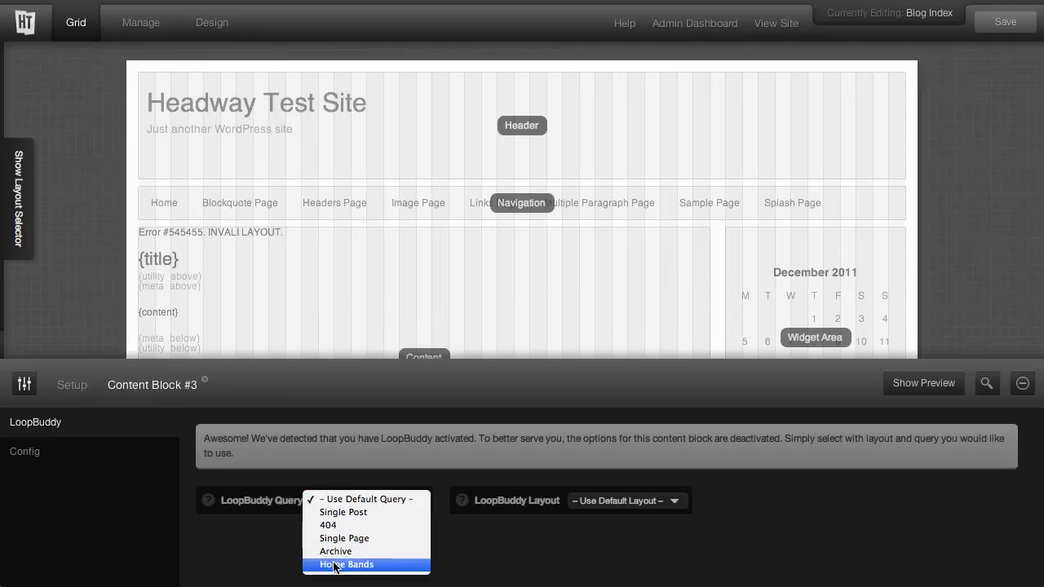
pyautogui.click(346, 564)
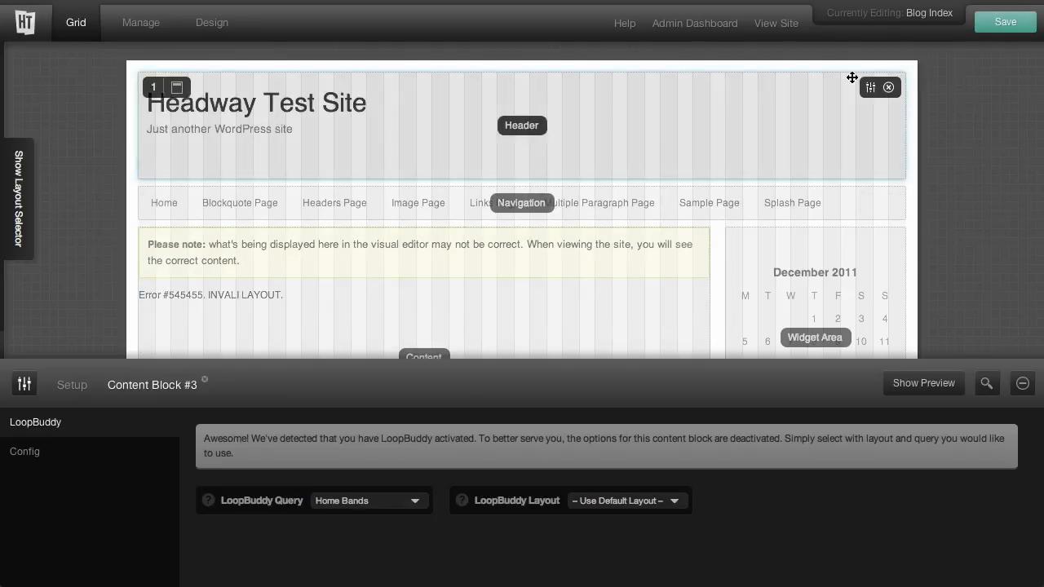
pyautogui.click(626, 500)
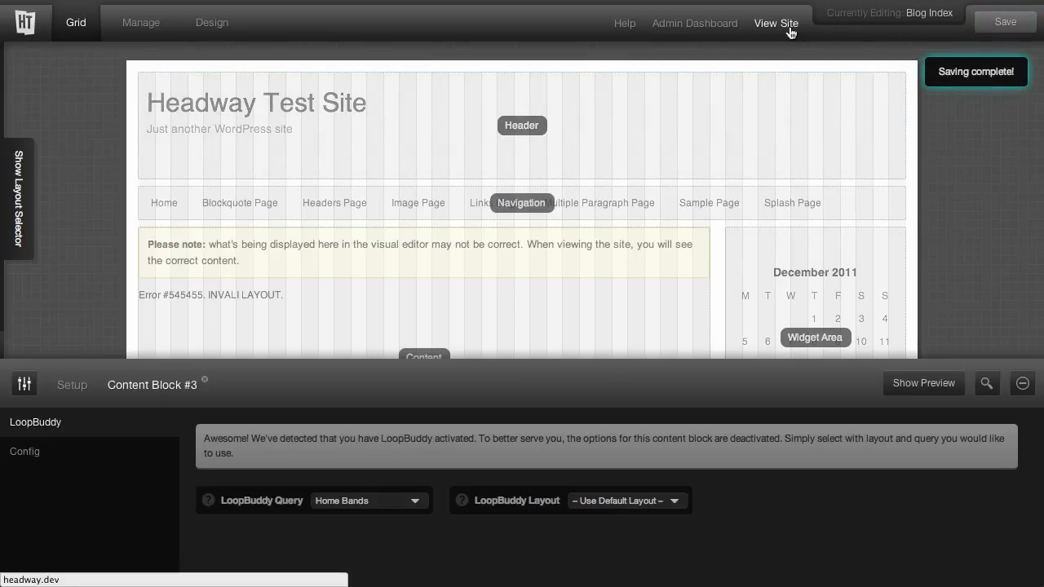
# Step: Switch the block's LoopBuddy layout to Single Post, then back to '– Use Default Layout –', clearing the home page error
pyautogui.click(776, 23)
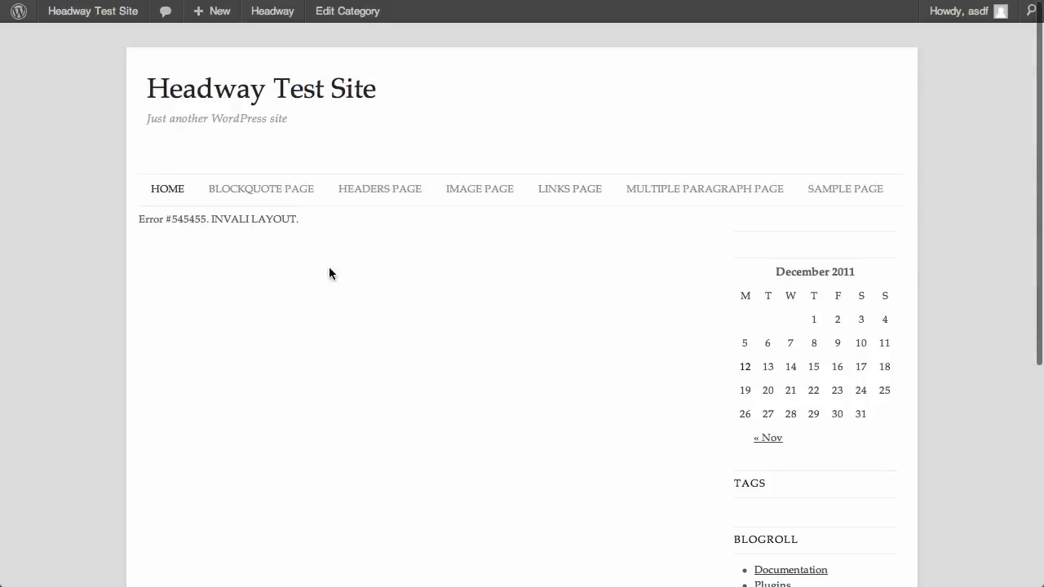
pyautogui.moveTo(267, 222)
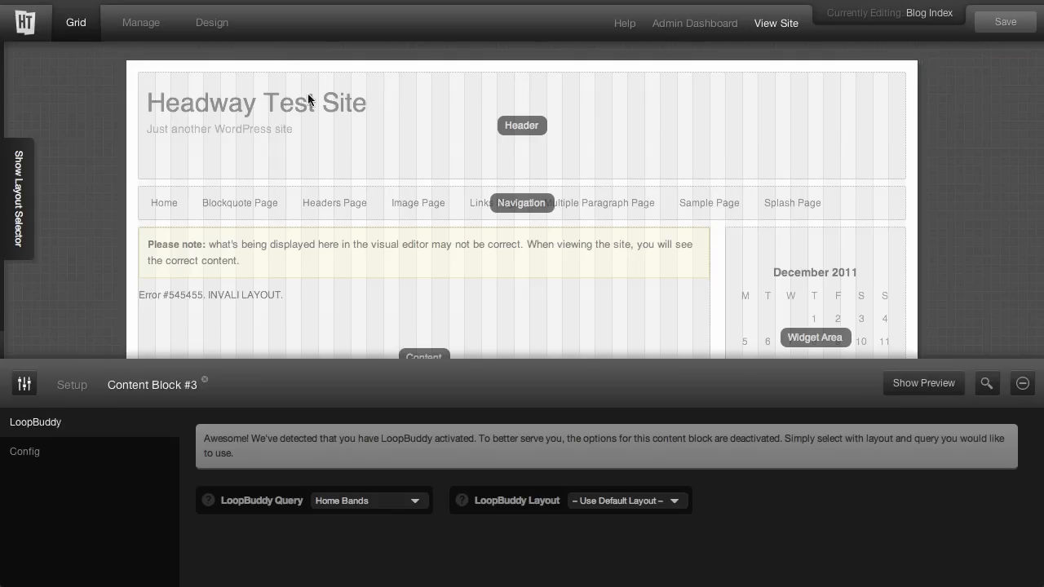
pyautogui.click(626, 499)
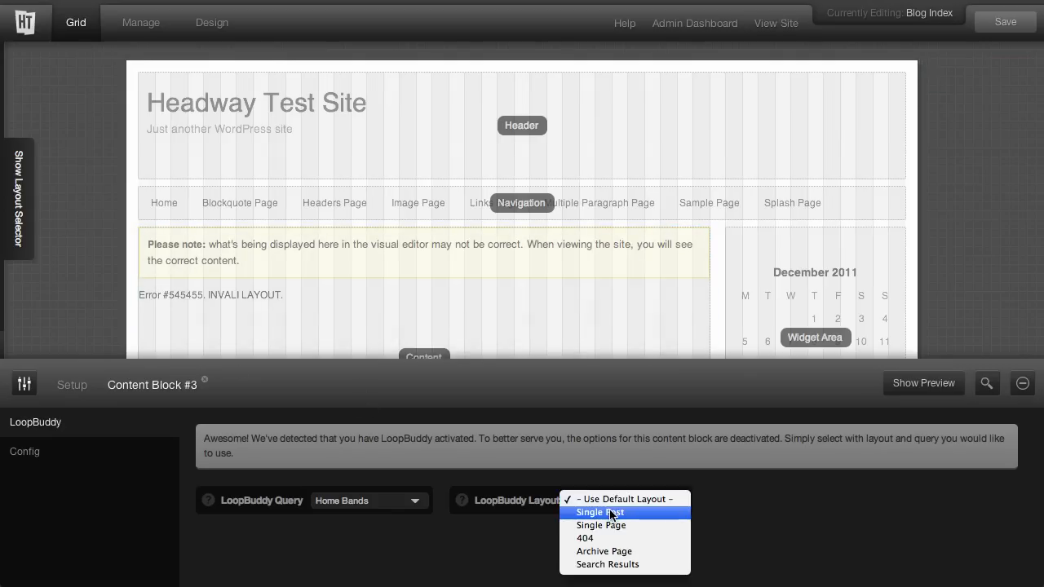
pyautogui.click(601, 512)
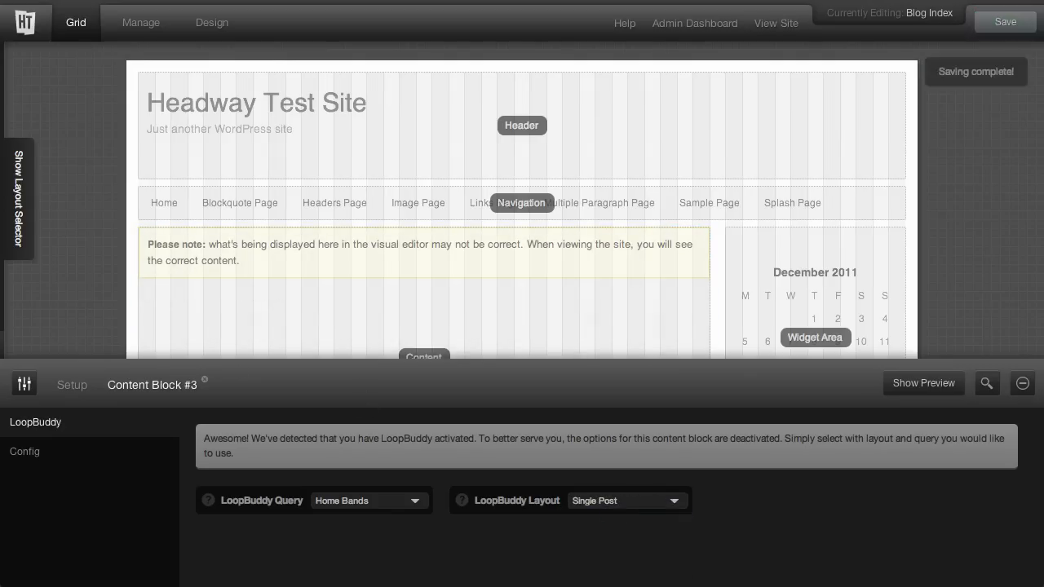
pyautogui.click(627, 501)
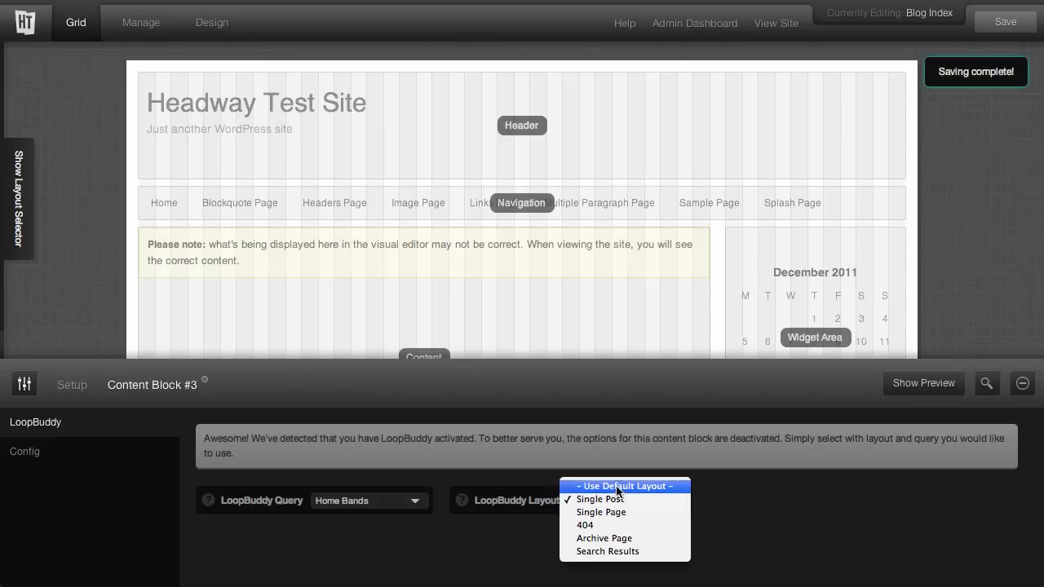
pyautogui.click(626, 486)
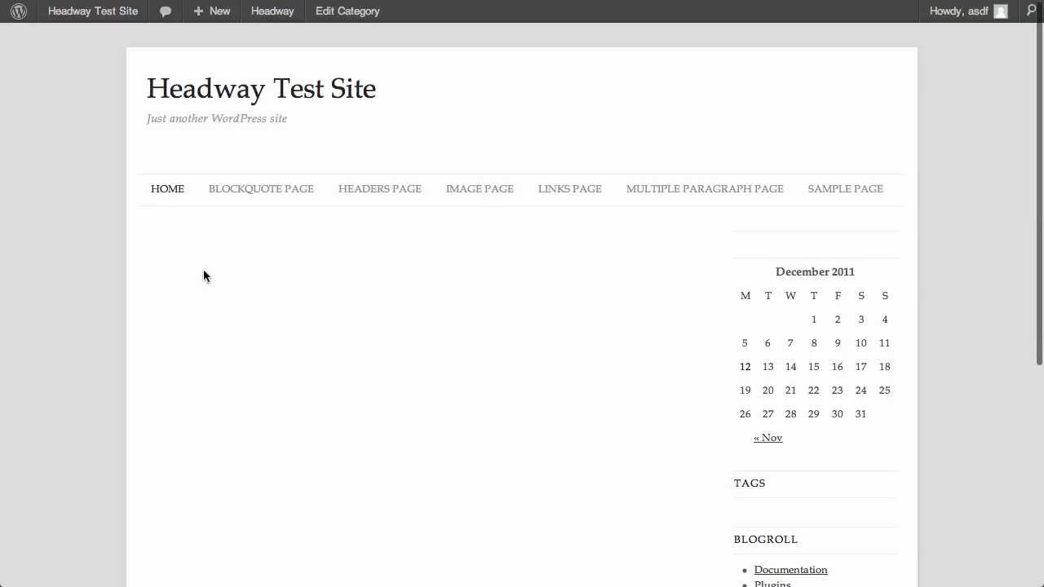
pyautogui.scroll(-3)
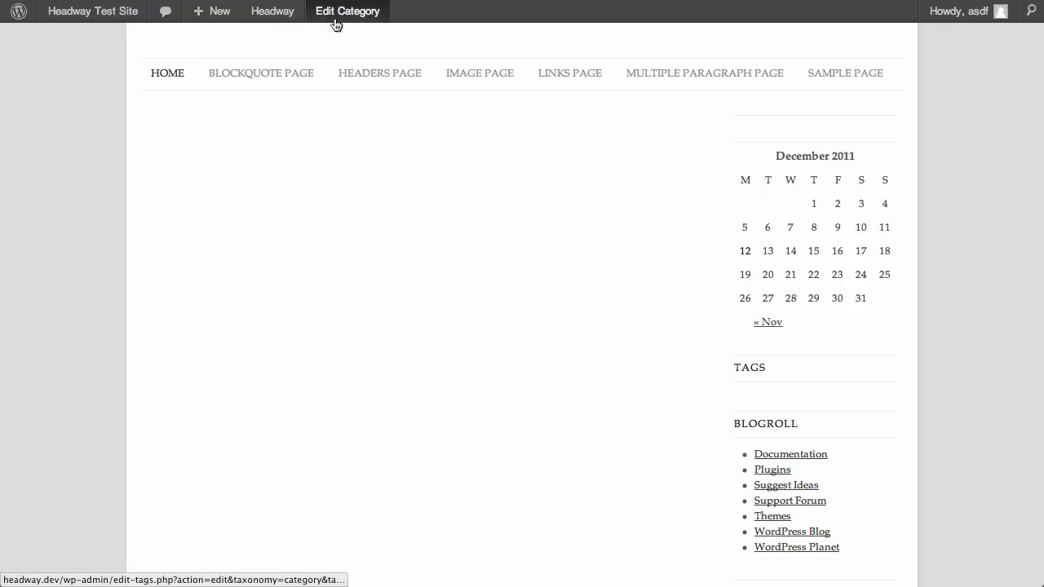
pyautogui.moveTo(272, 12)
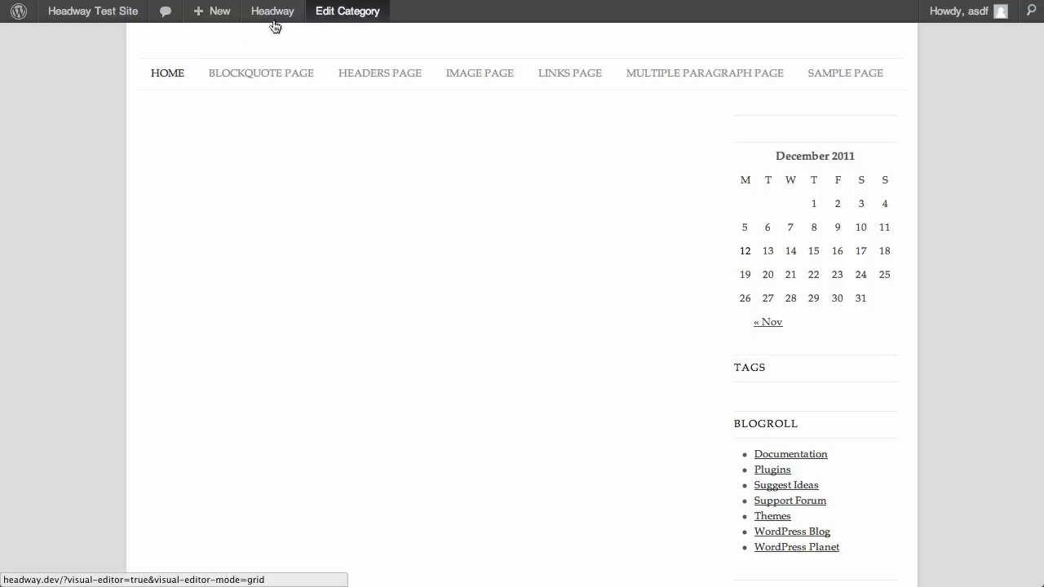
# Step: Quick Edit the Video Embed Test post to file it under Bands instead of Uncategorized
pyautogui.click(92, 10)
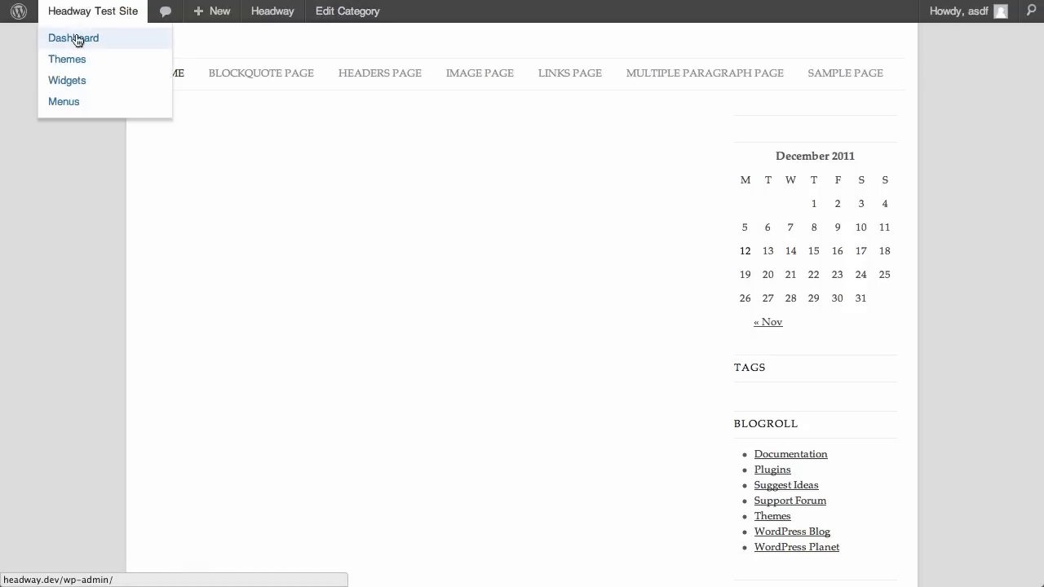
pyautogui.click(74, 38)
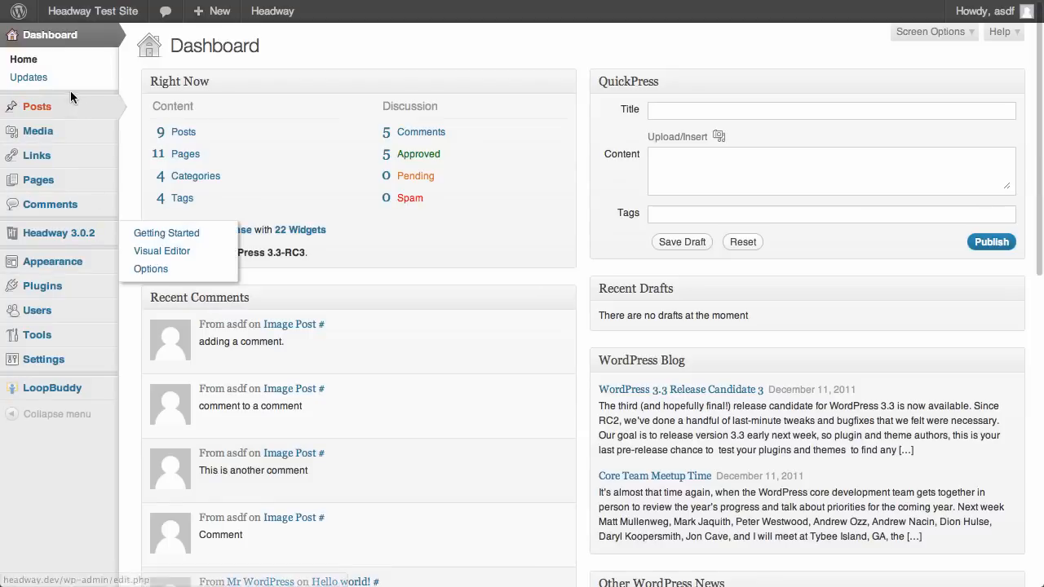
pyautogui.moveTo(36, 106)
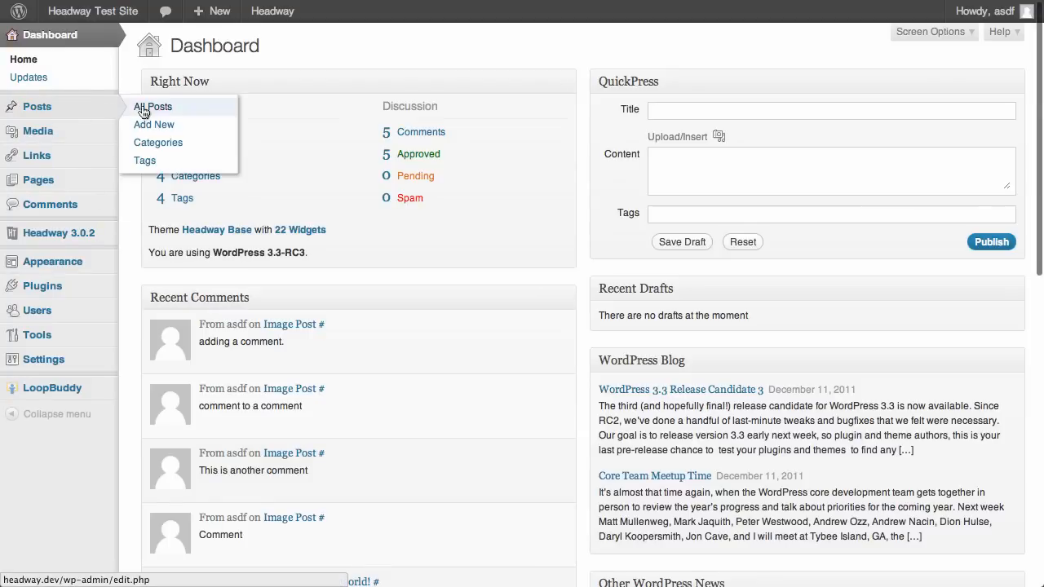
pyautogui.click(153, 108)
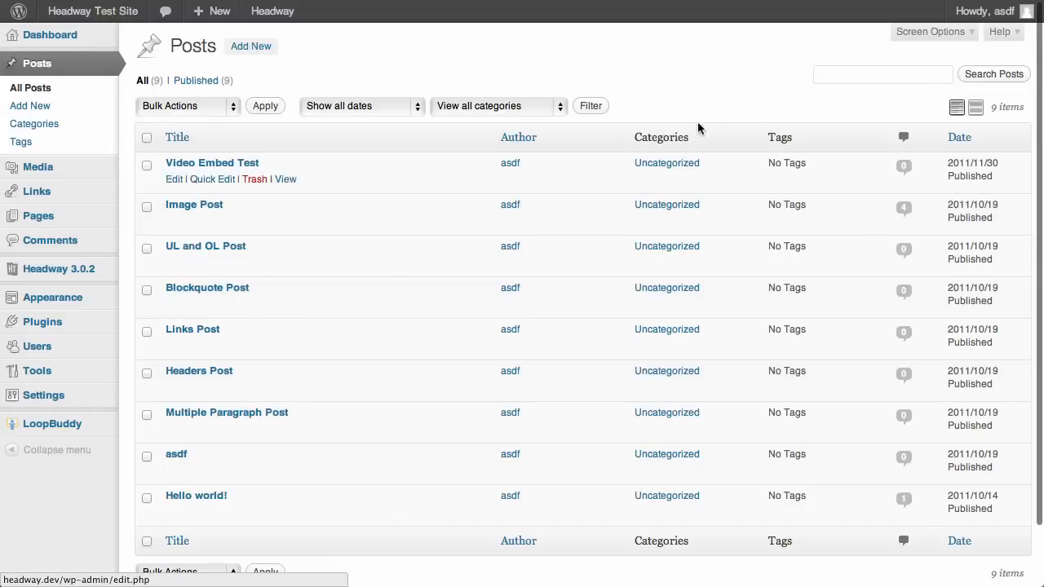
pyautogui.moveTo(648, 297)
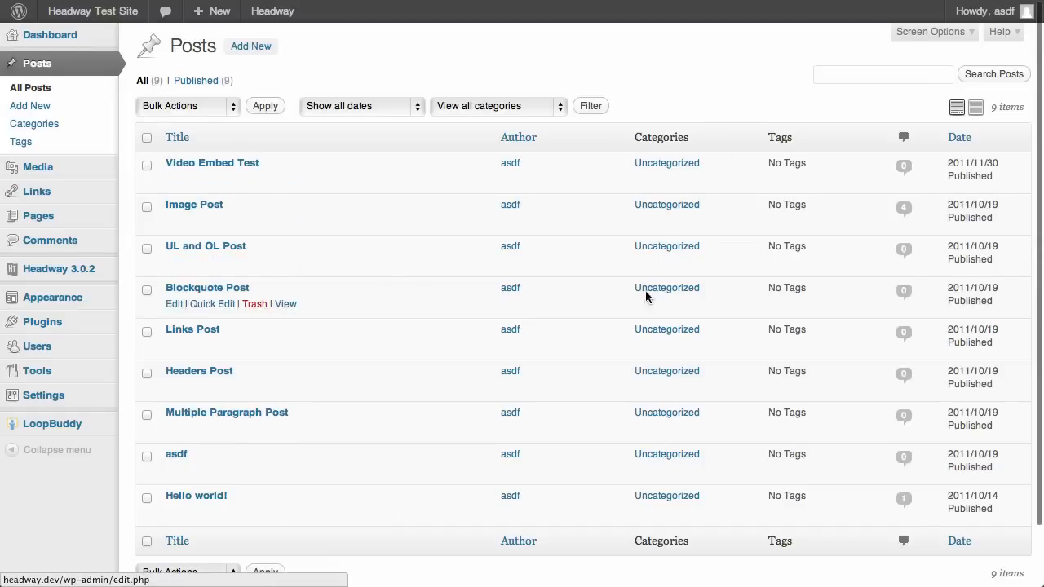
pyautogui.moveTo(203, 190)
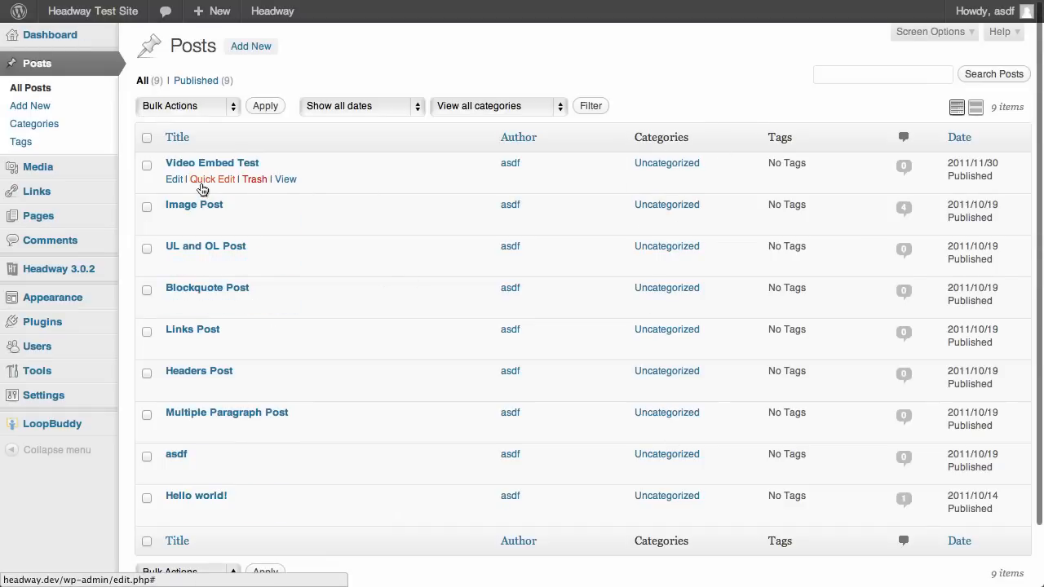
pyautogui.click(212, 178)
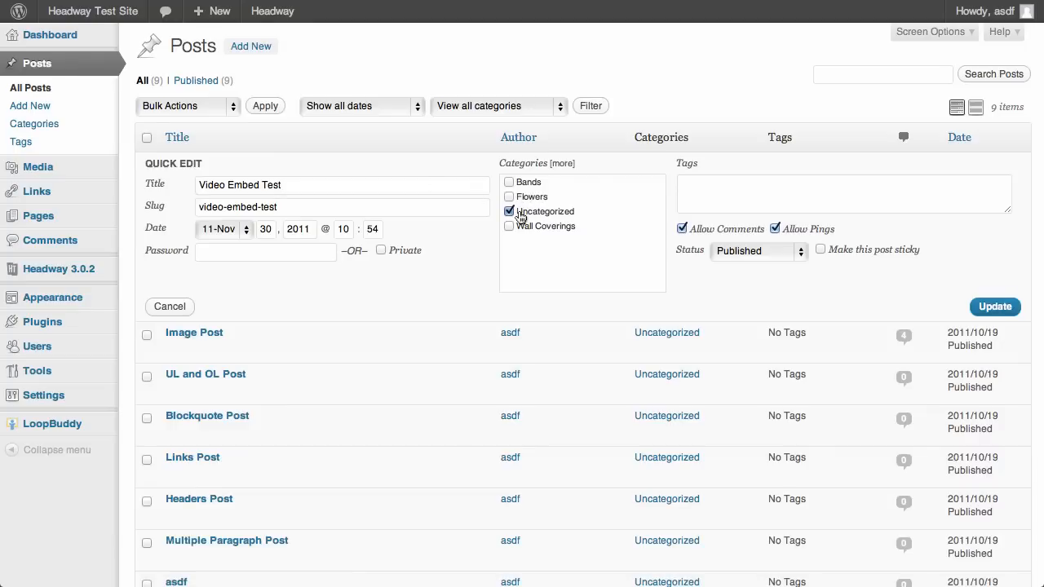
pyautogui.click(509, 183)
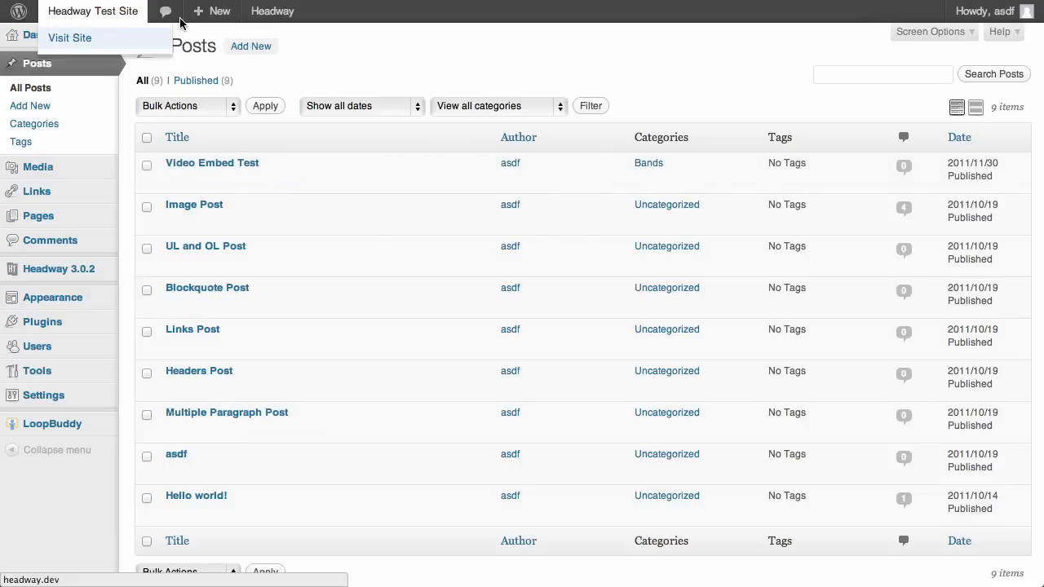
pyautogui.click(68, 37)
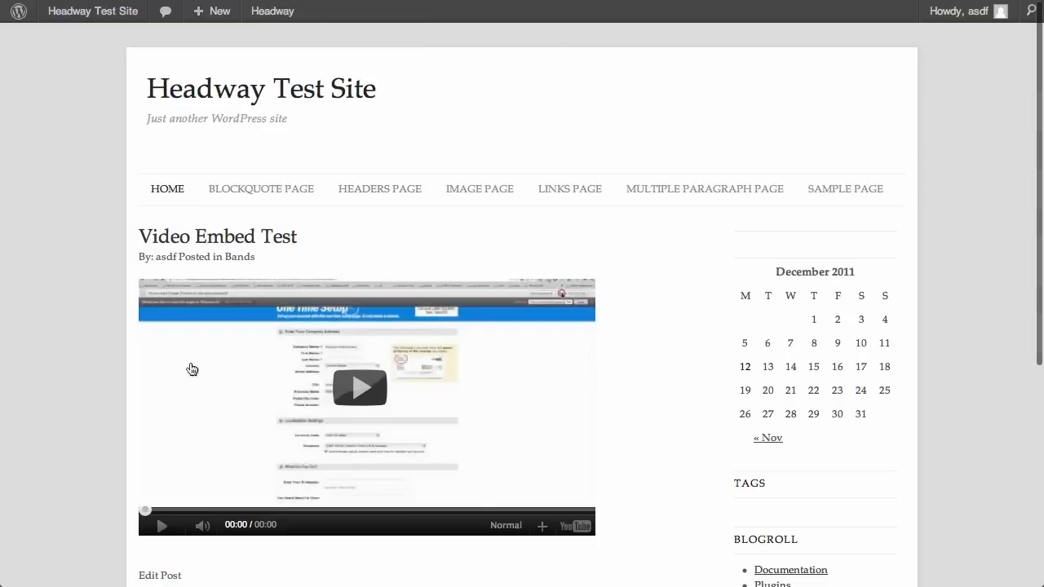
pyautogui.scroll(-3)
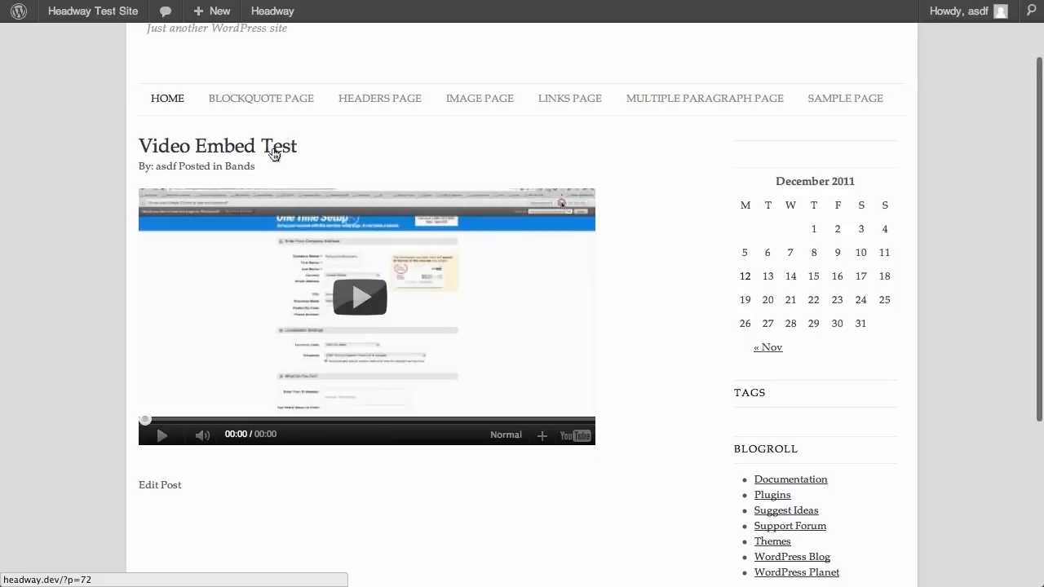
pyautogui.moveTo(372, 108)
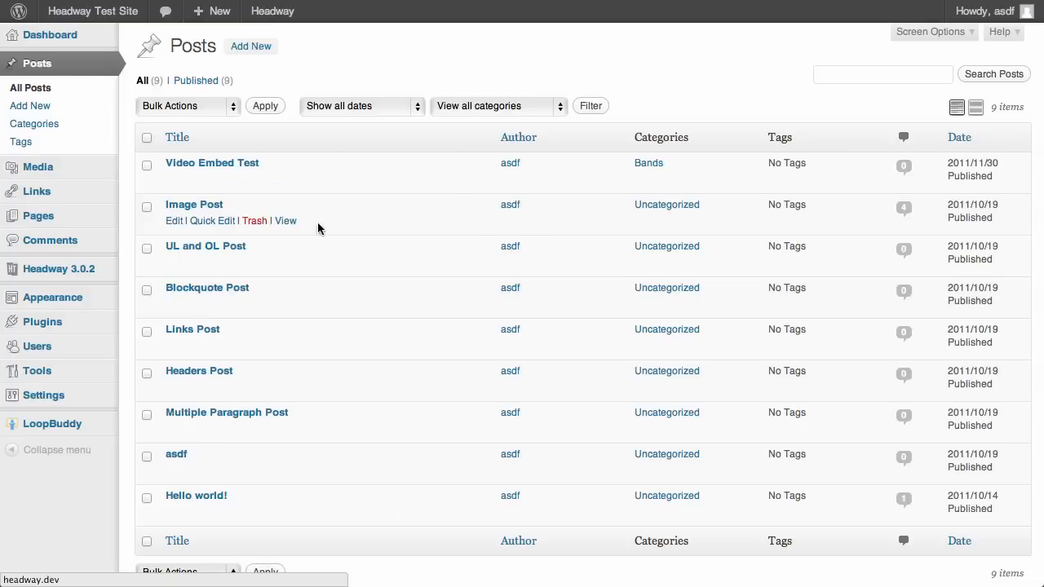
# Step: Add Image Post to the Bands category via Quick Edit, then check it on the site home page
pyautogui.click(216, 221)
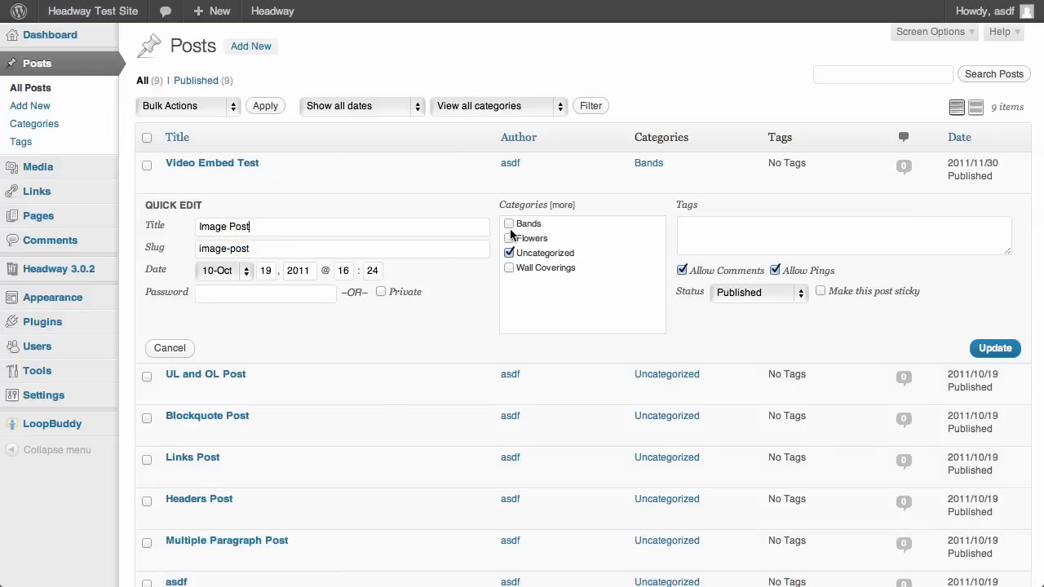
pyautogui.click(509, 222)
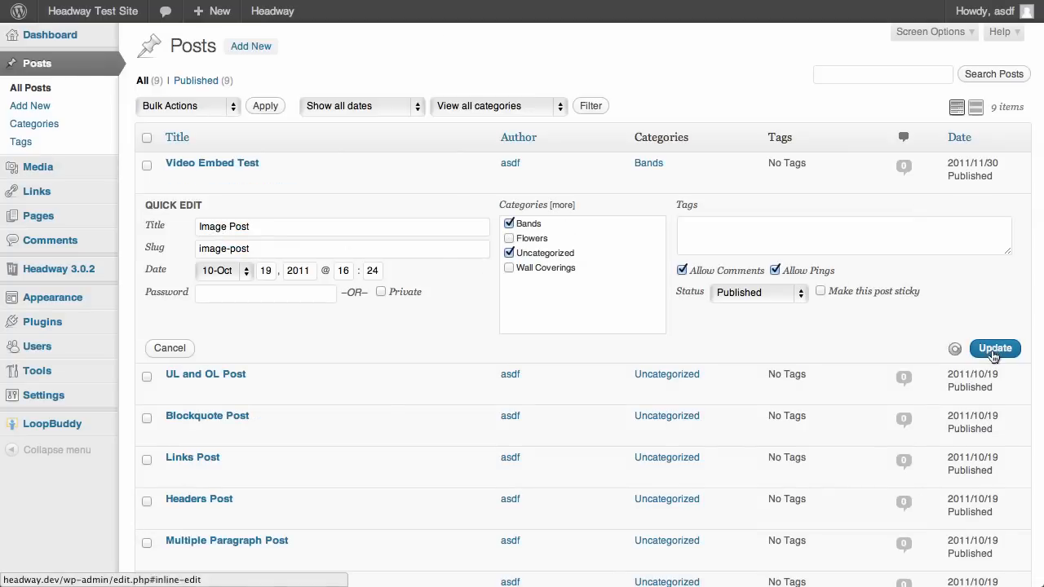
pyautogui.click(995, 349)
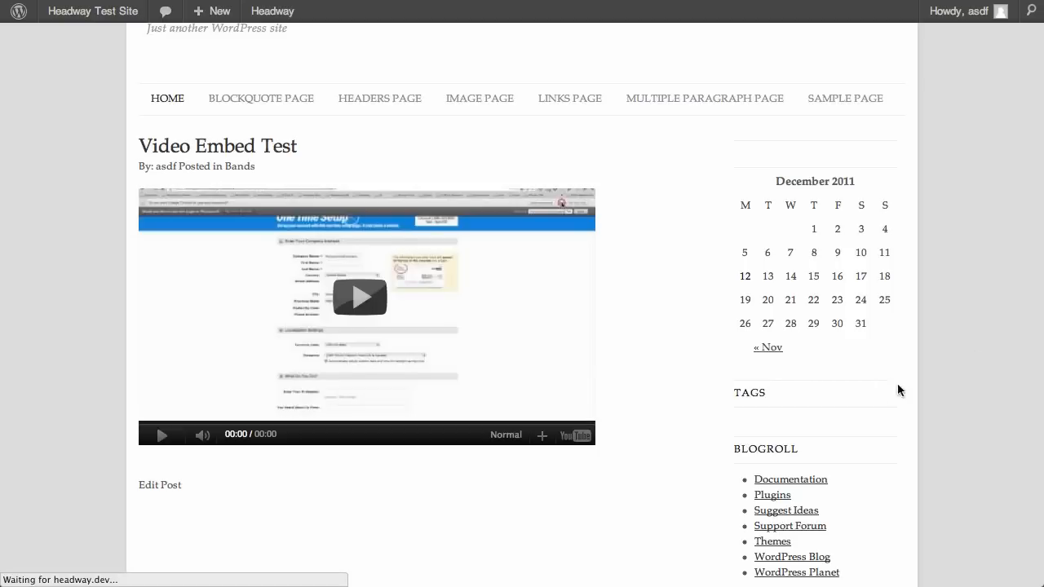
pyautogui.scroll(-3)
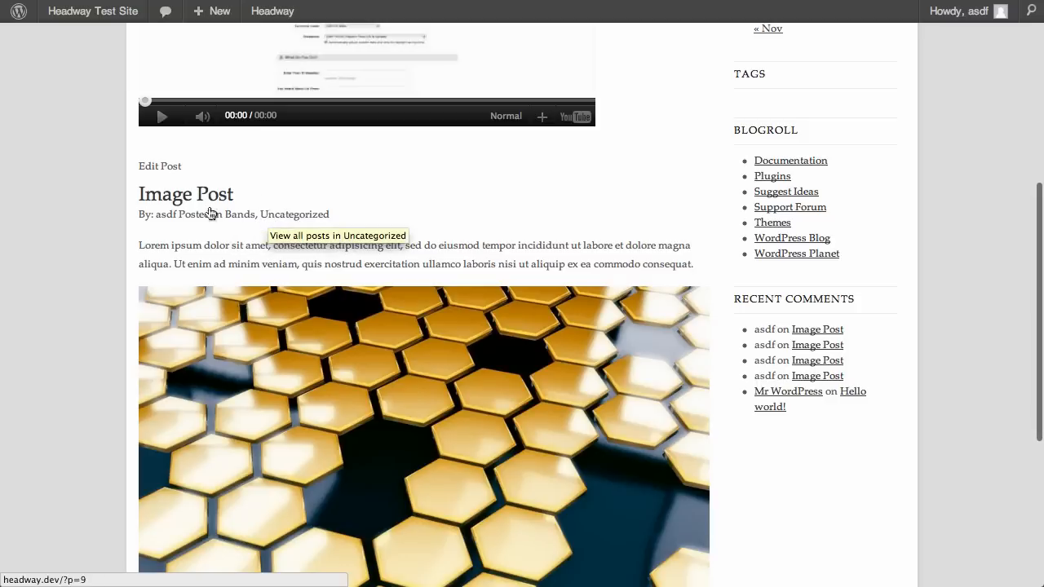
pyautogui.moveTo(238, 216)
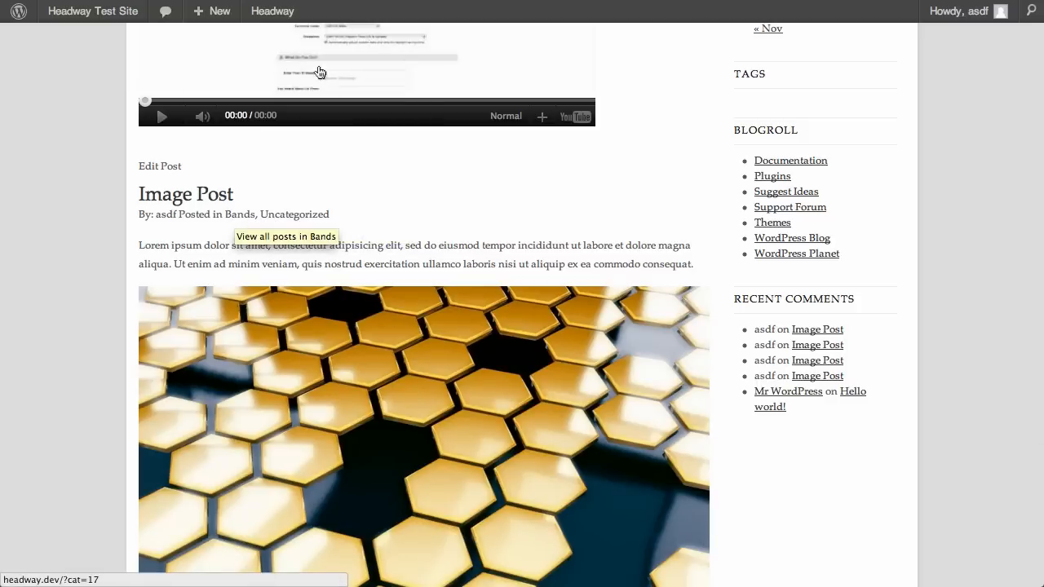
pyautogui.scroll(-3)
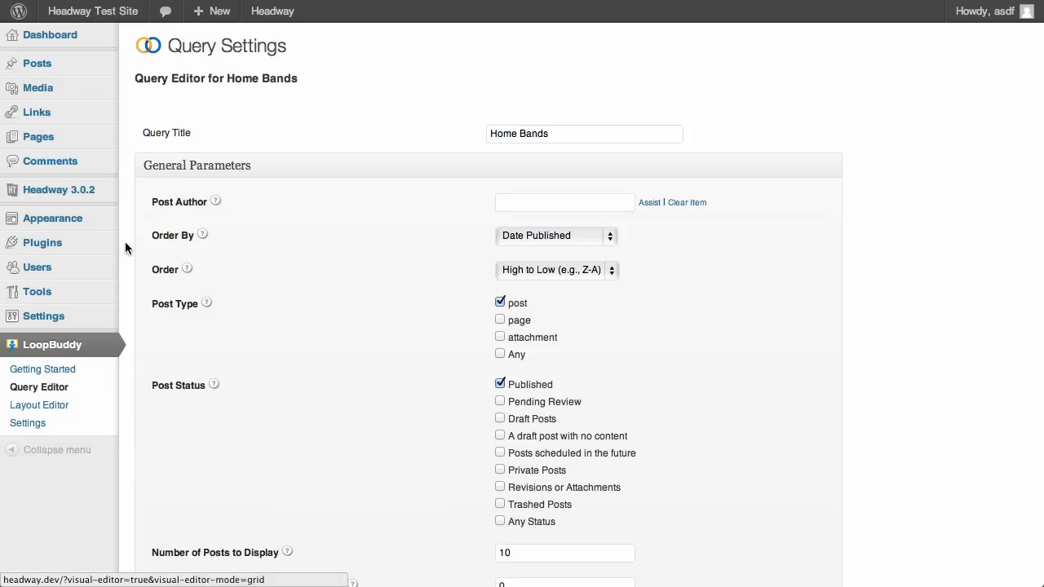
pyautogui.scroll(-3)
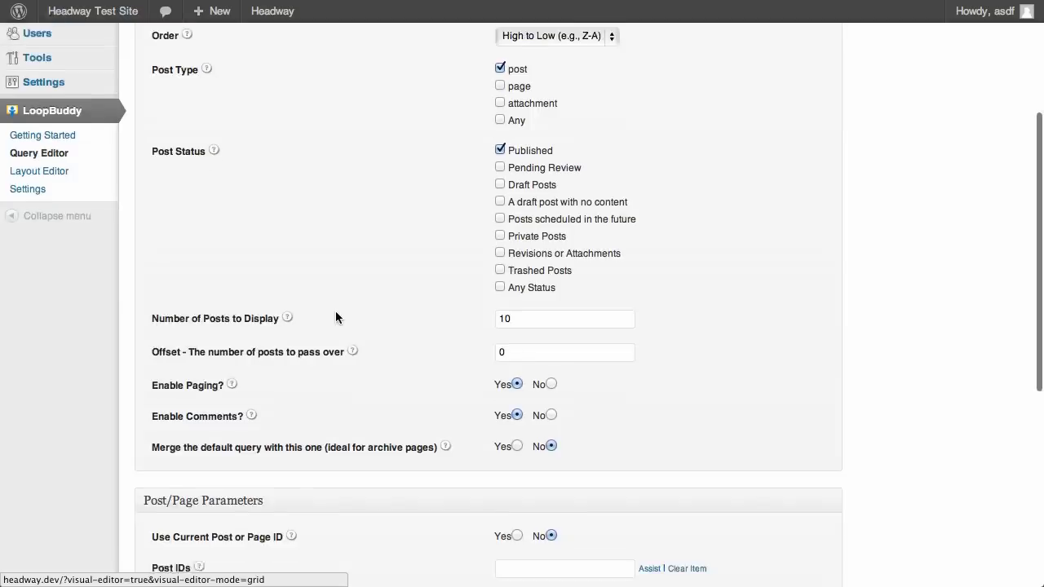
pyautogui.scroll(-3)
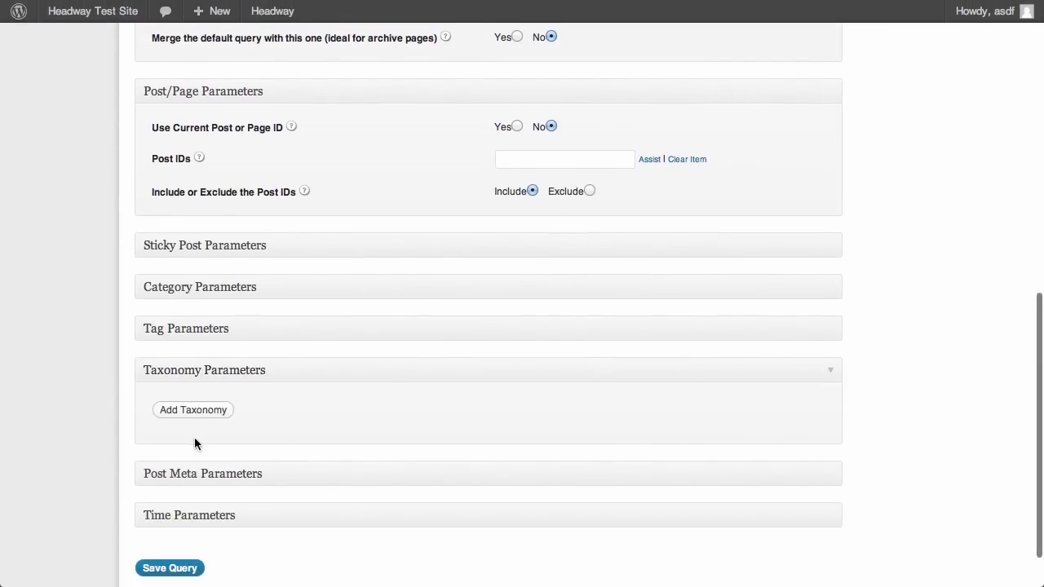
pyautogui.click(193, 409)
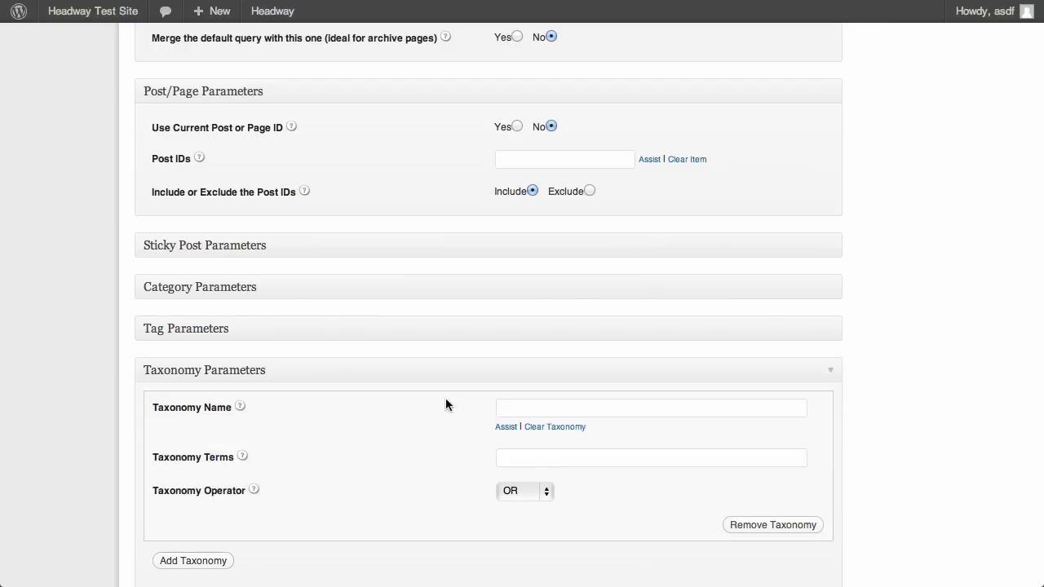
pyautogui.click(506, 427)
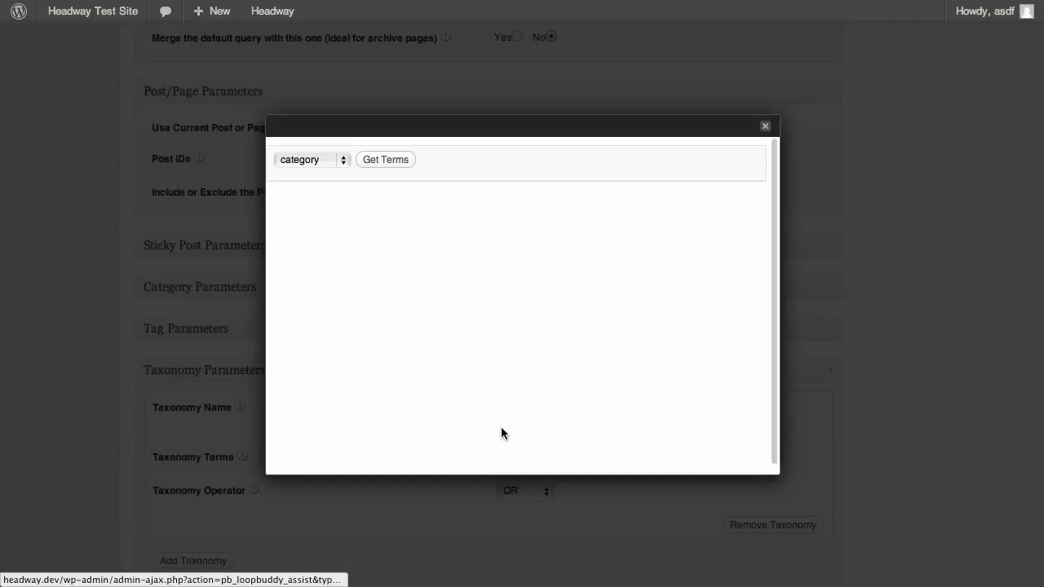
pyautogui.click(311, 160)
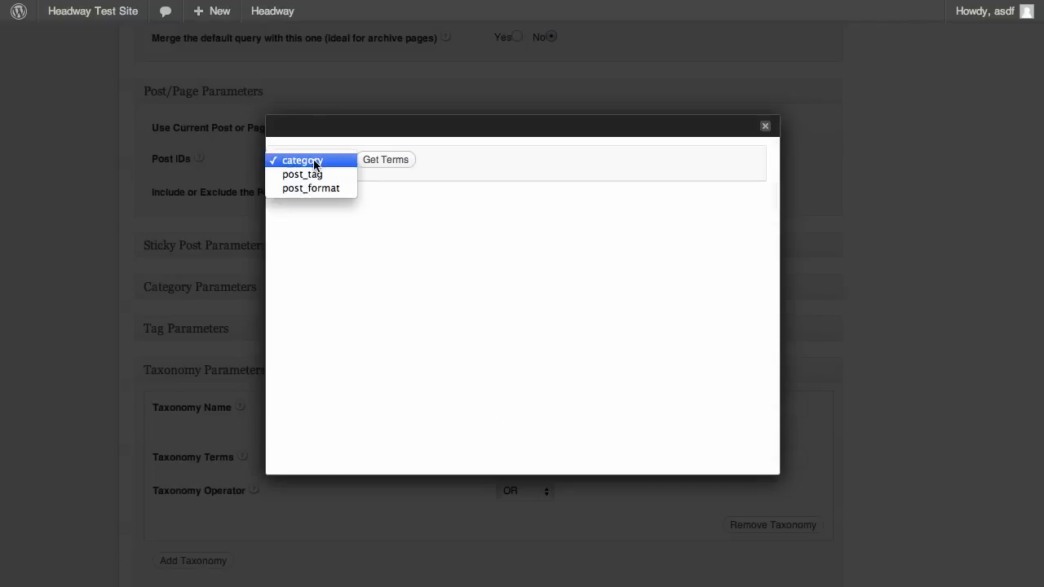
pyautogui.moveTo(302, 173)
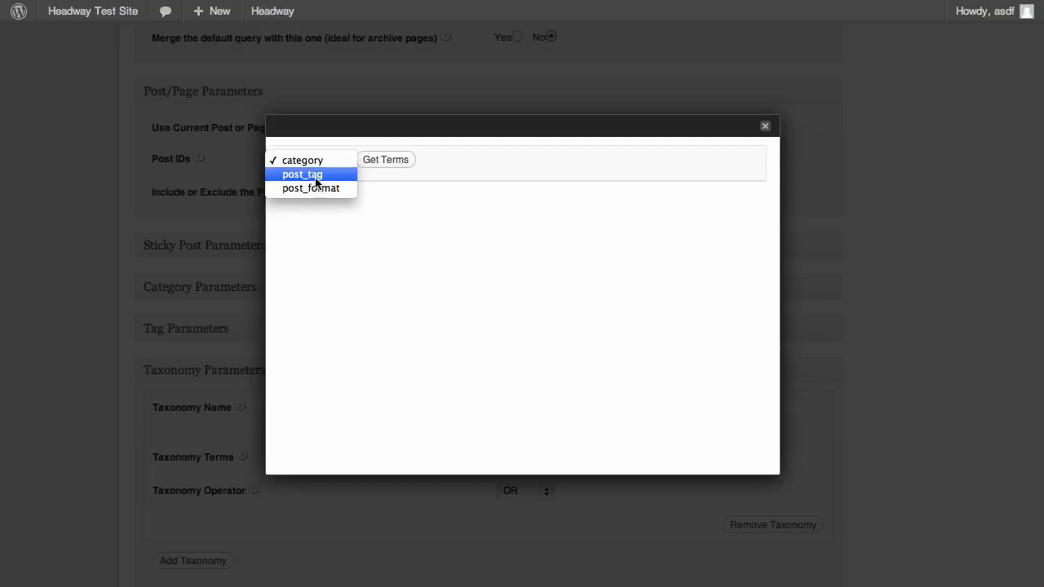
pyautogui.moveTo(310, 189)
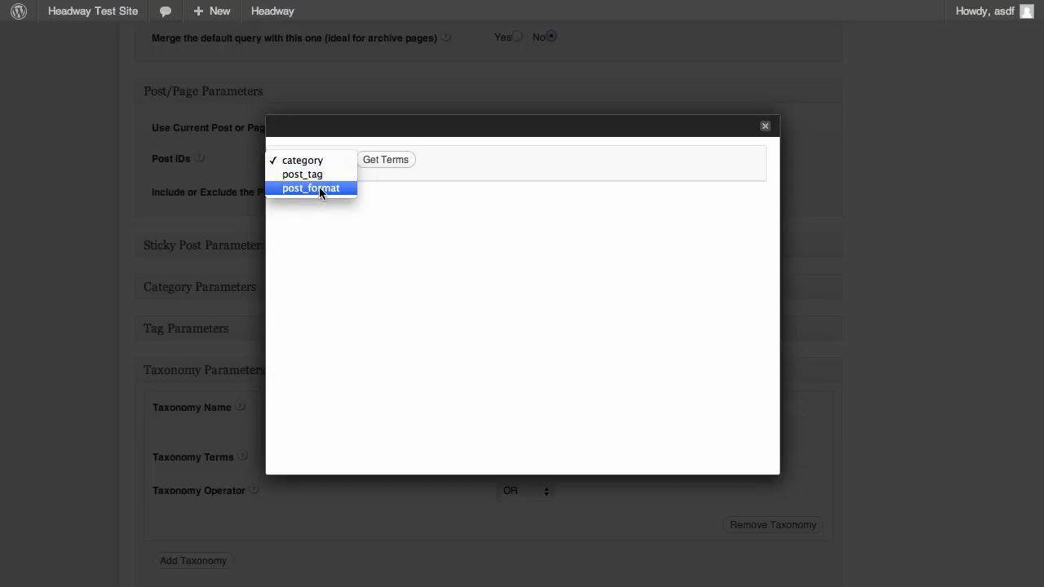
pyautogui.click(310, 188)
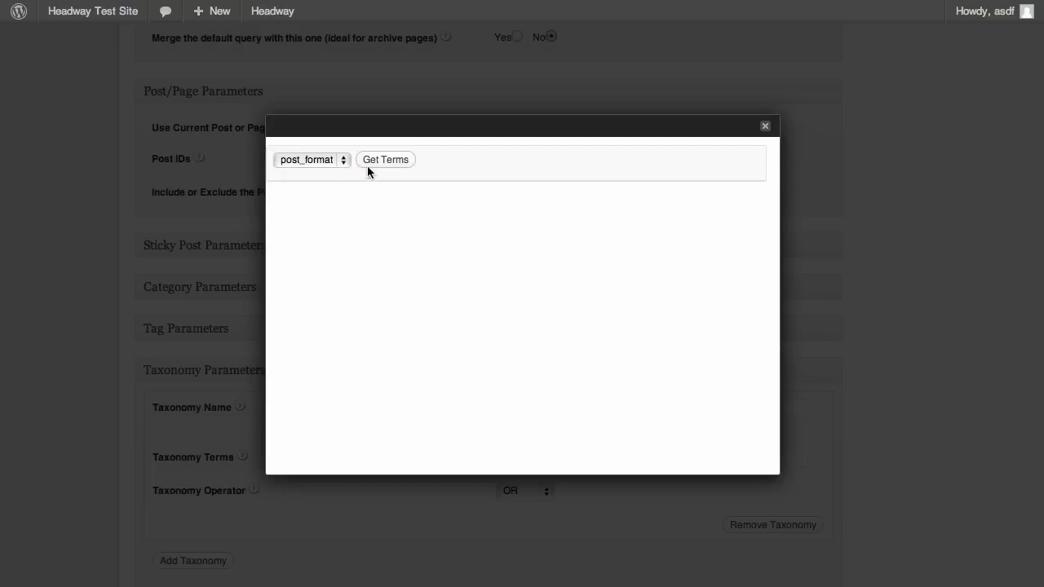
pyautogui.click(385, 160)
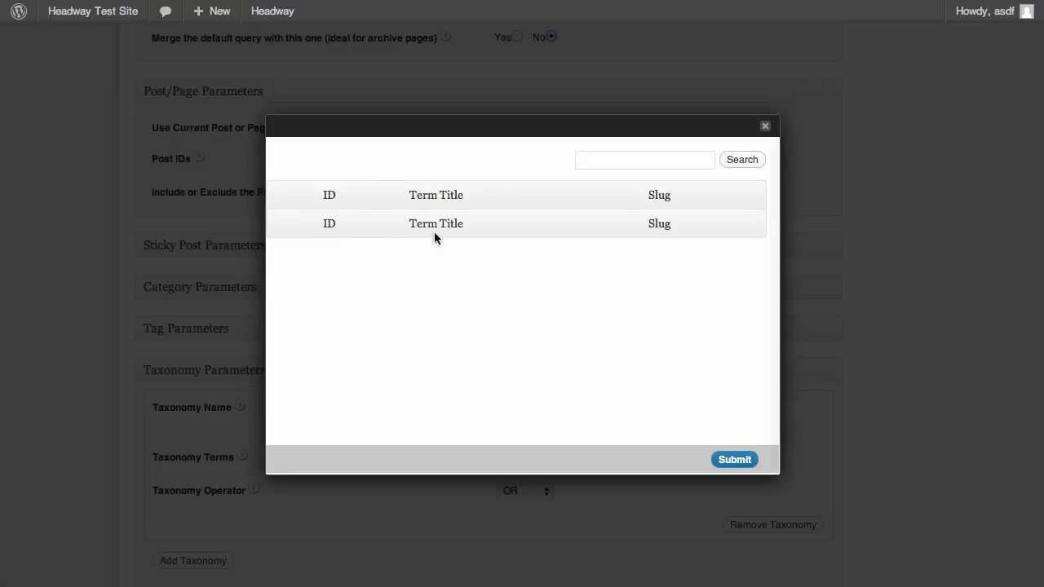
pyautogui.moveTo(764, 124)
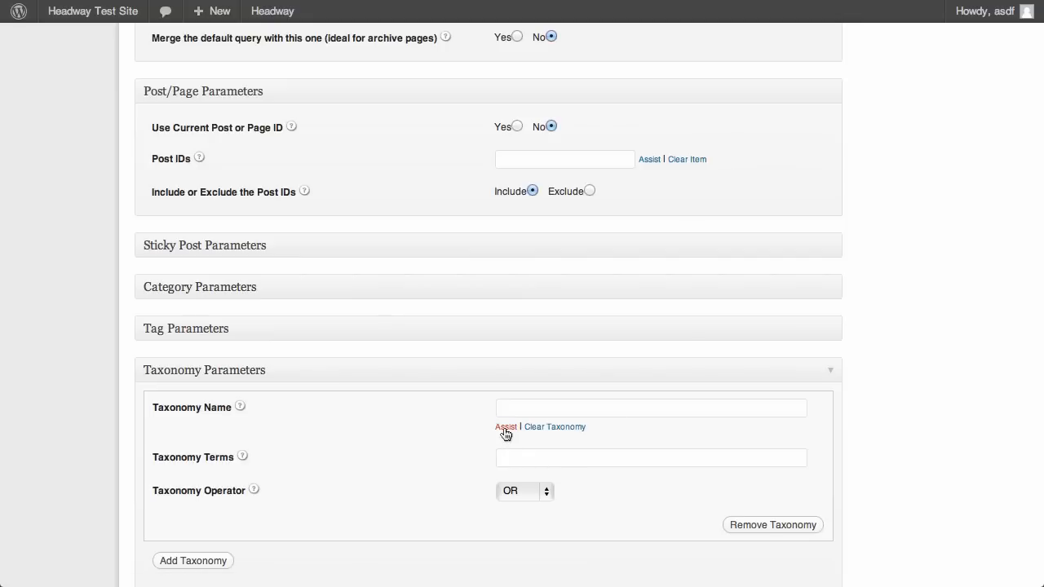
# Step: Fill the first taxonomy rule with category Bands using Assist and set its operator to AND
pyautogui.click(506, 428)
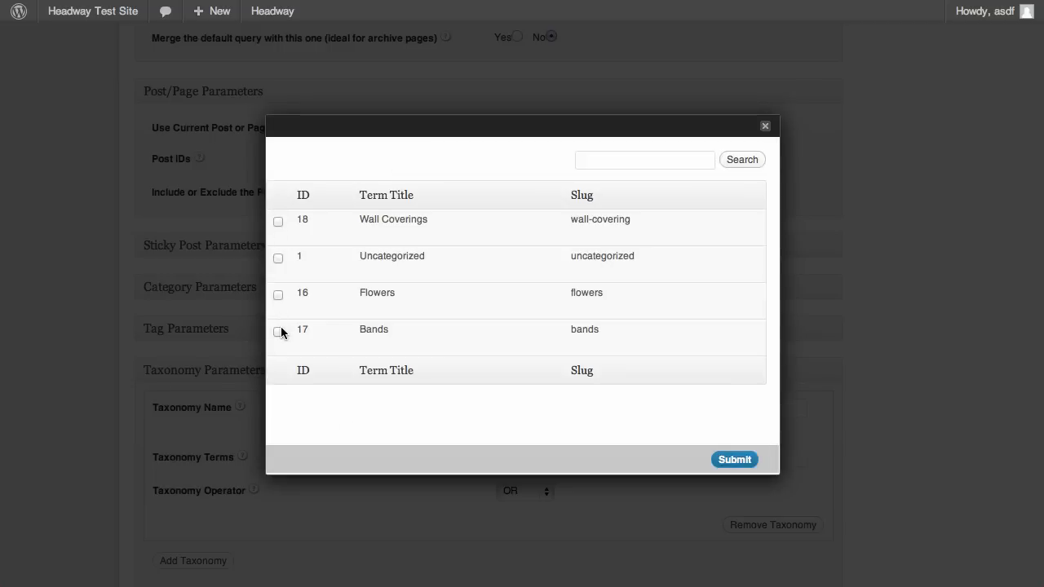
pyautogui.click(277, 331)
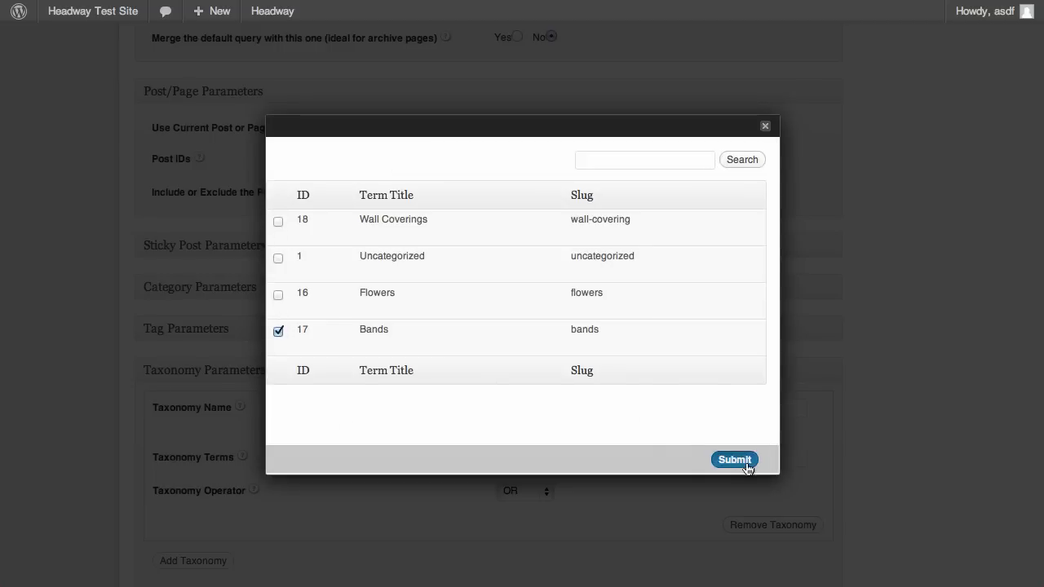
pyautogui.click(734, 460)
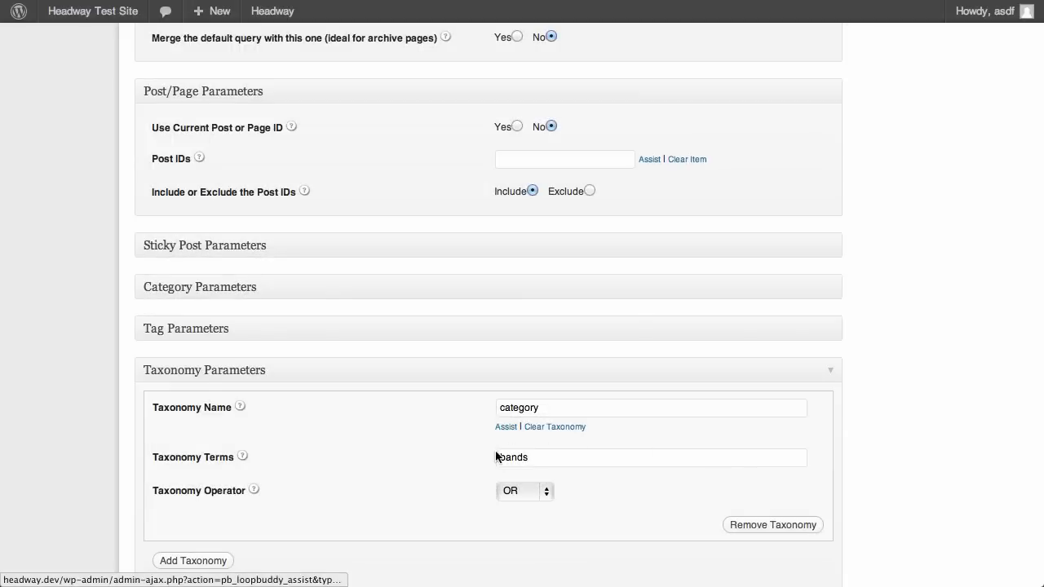
pyautogui.click(526, 490)
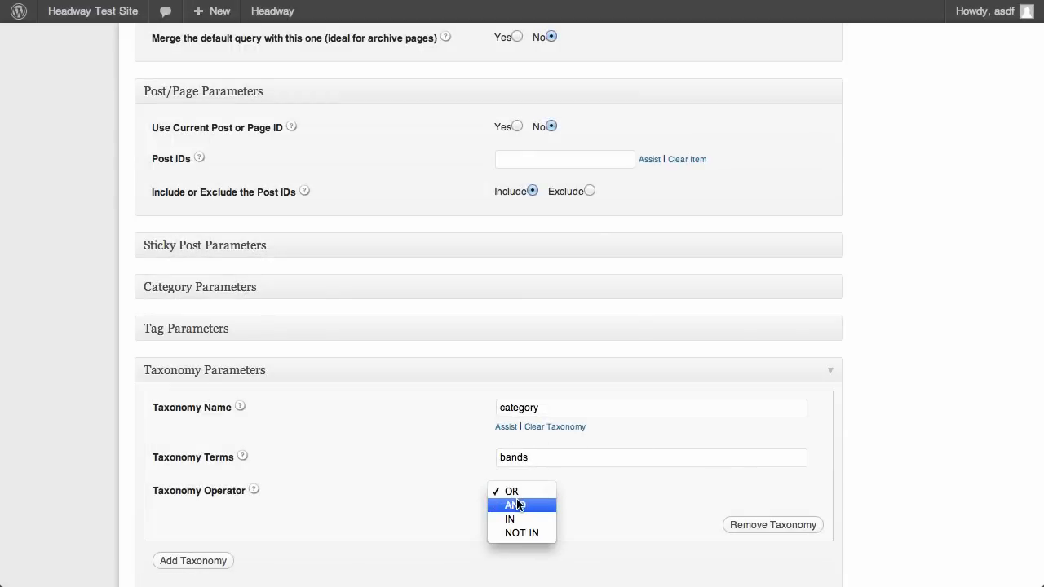
pyautogui.click(519, 506)
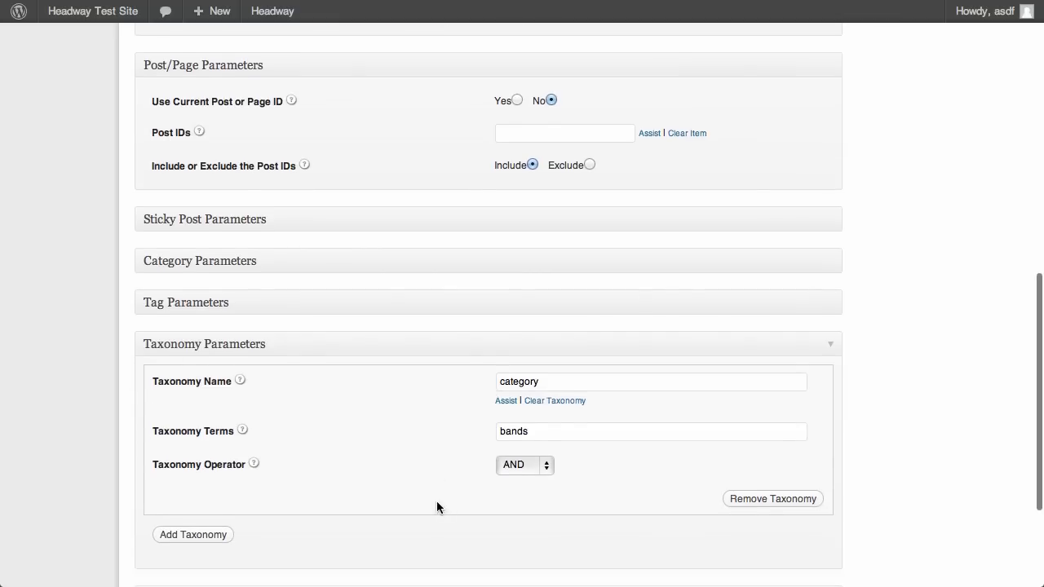
# Step: Add a second taxonomy rule and fill it with the post_tag punk using Assist
pyautogui.click(193, 535)
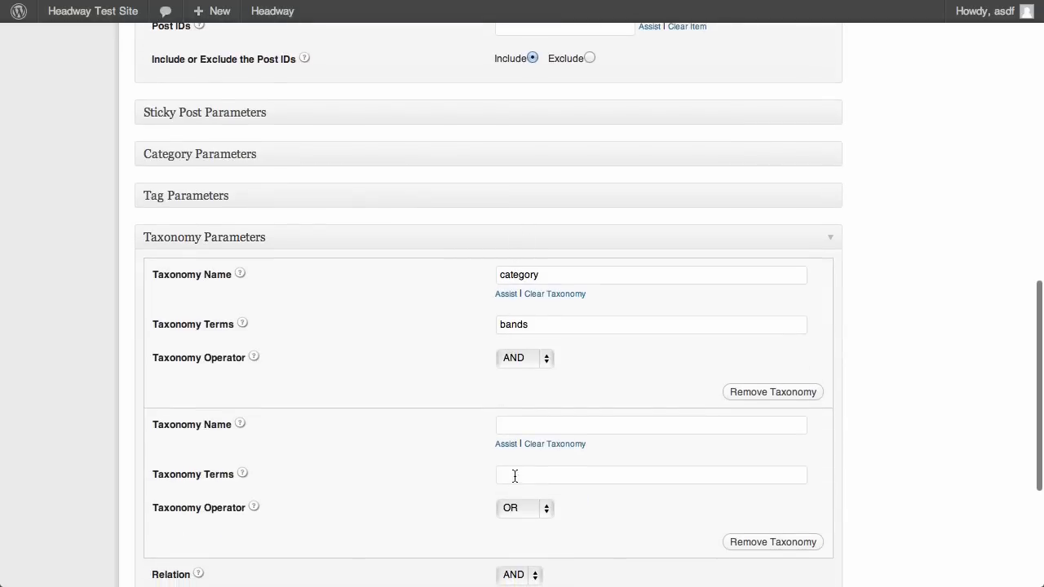
pyautogui.moveTo(510, 411)
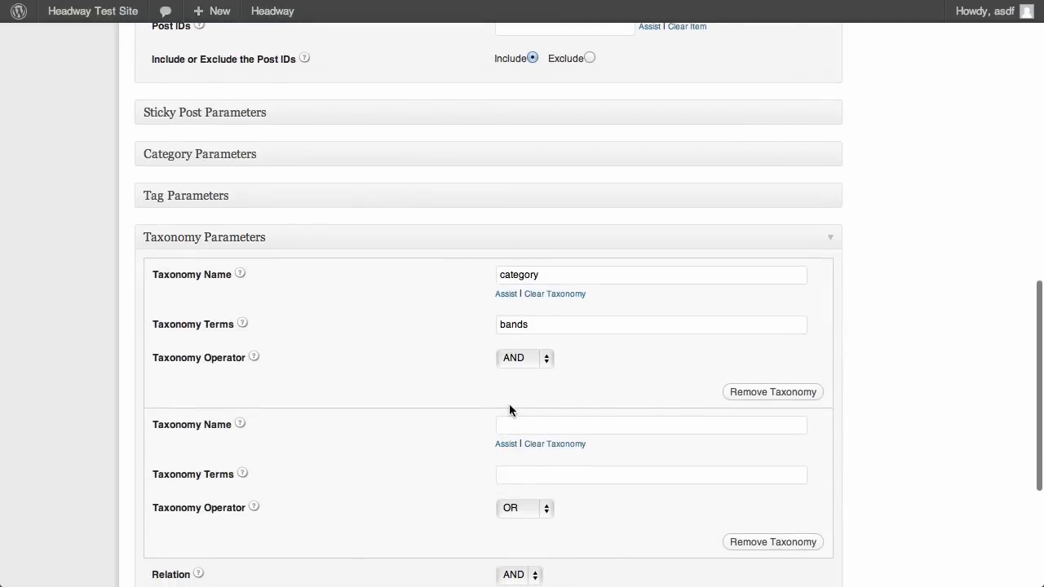
pyautogui.click(505, 293)
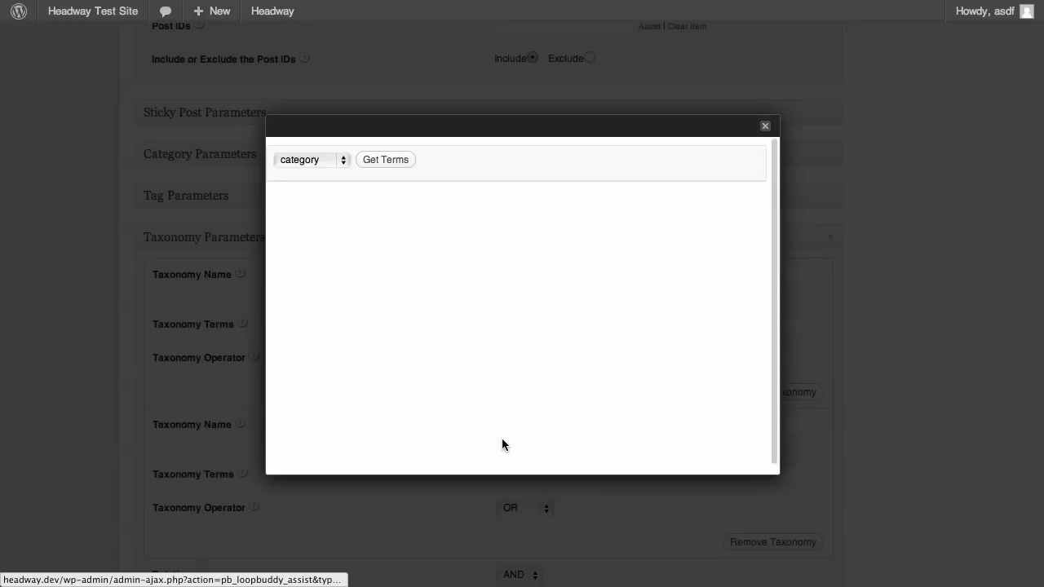
pyautogui.click(314, 160)
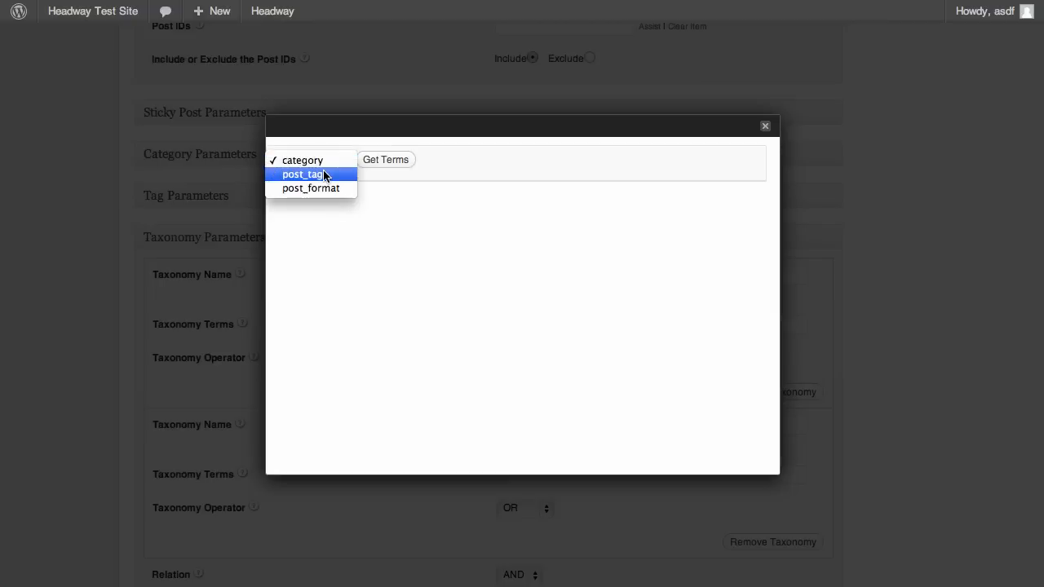
pyautogui.click(385, 160)
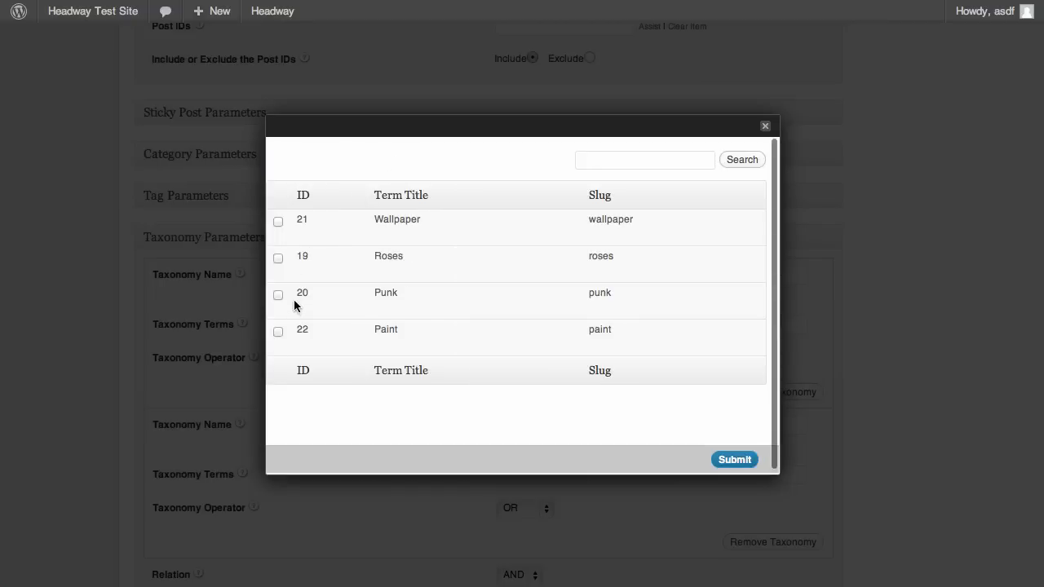
pyautogui.click(277, 293)
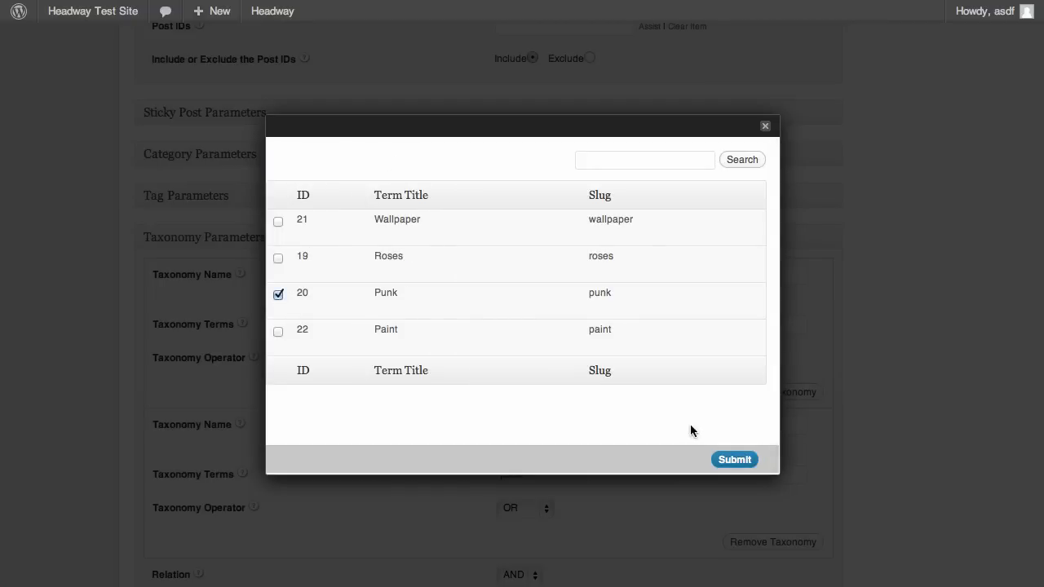
pyautogui.click(734, 460)
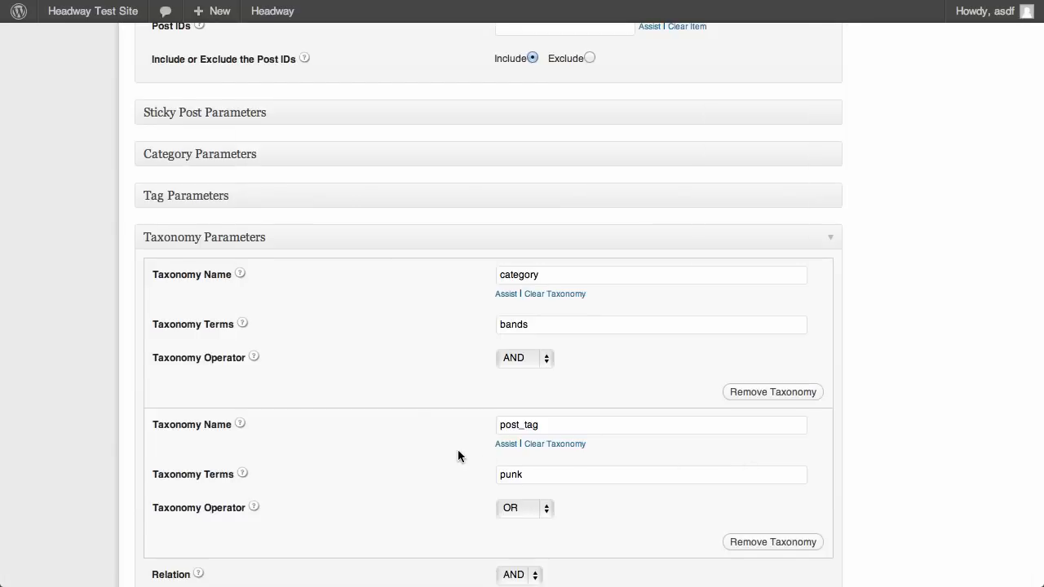
# Step: Save the Home Bands query with both taxonomy rules
pyautogui.scroll(-3)
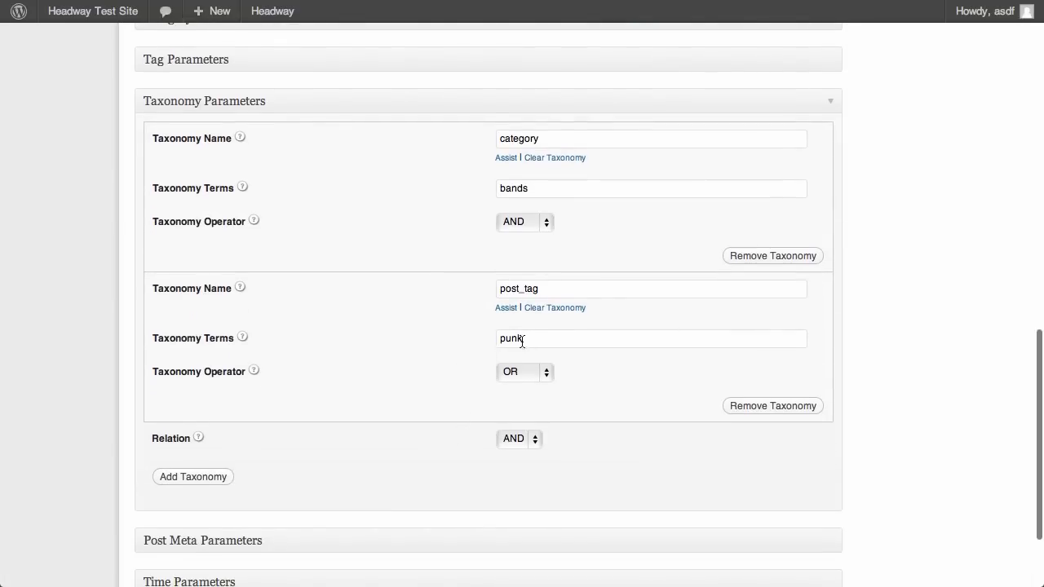
pyautogui.moveTo(411, 398)
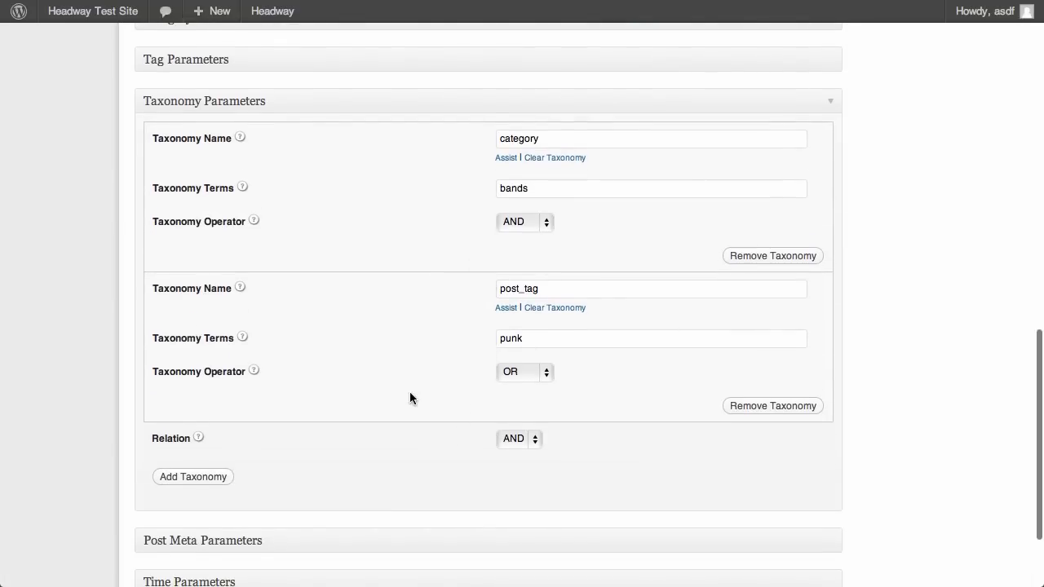
pyautogui.scroll(-3)
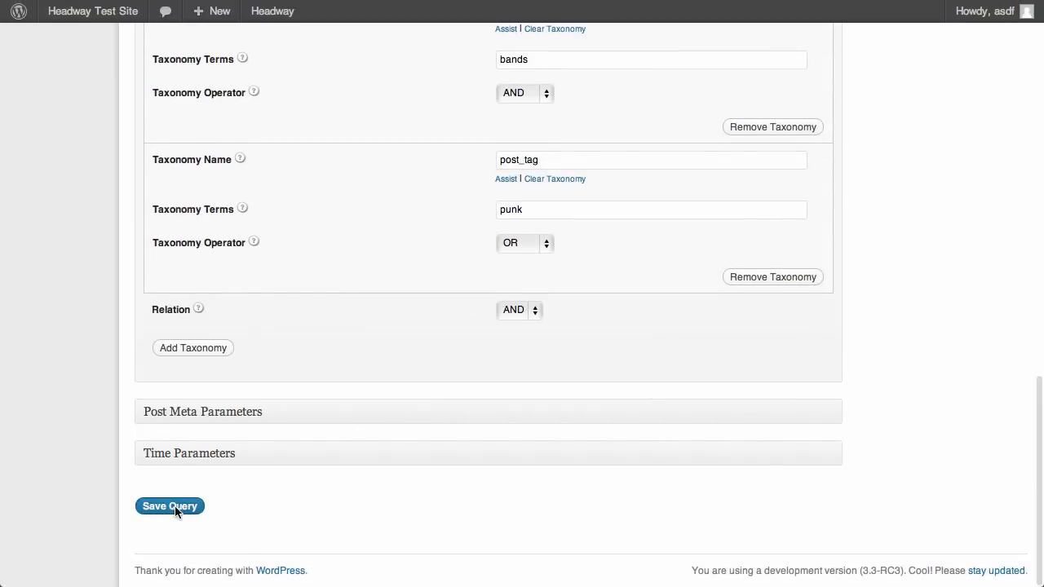
pyautogui.click(170, 506)
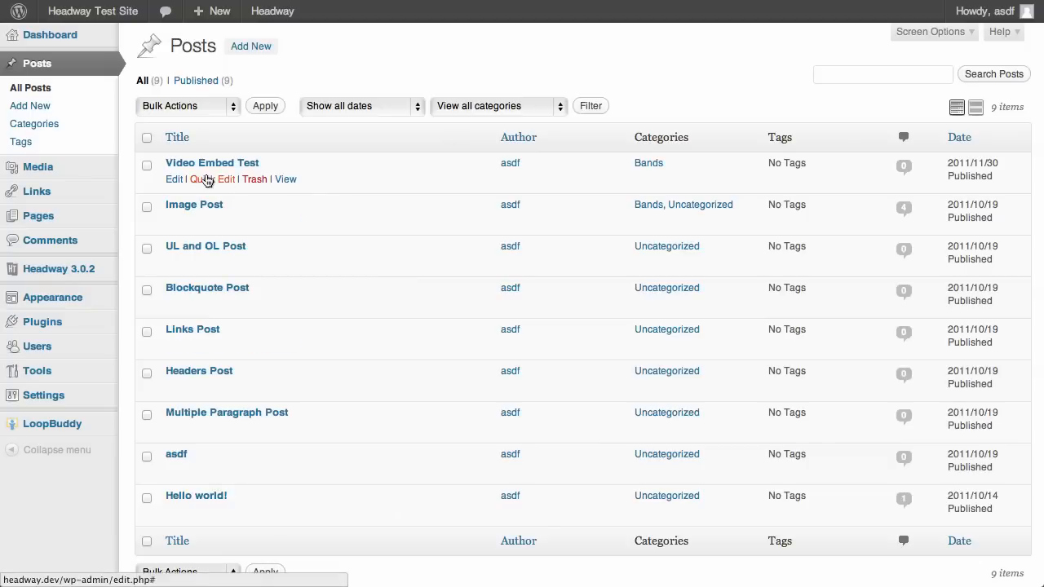
# Step: Quick Edit Video Embed Test and enter 'punk' in its Tags box
pyautogui.click(209, 178)
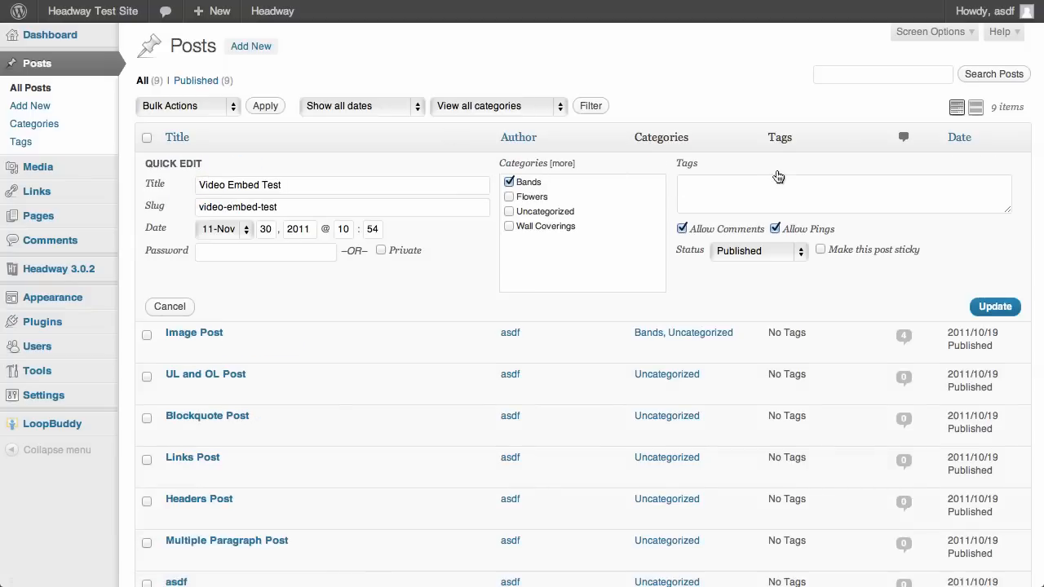
pyautogui.write('p')
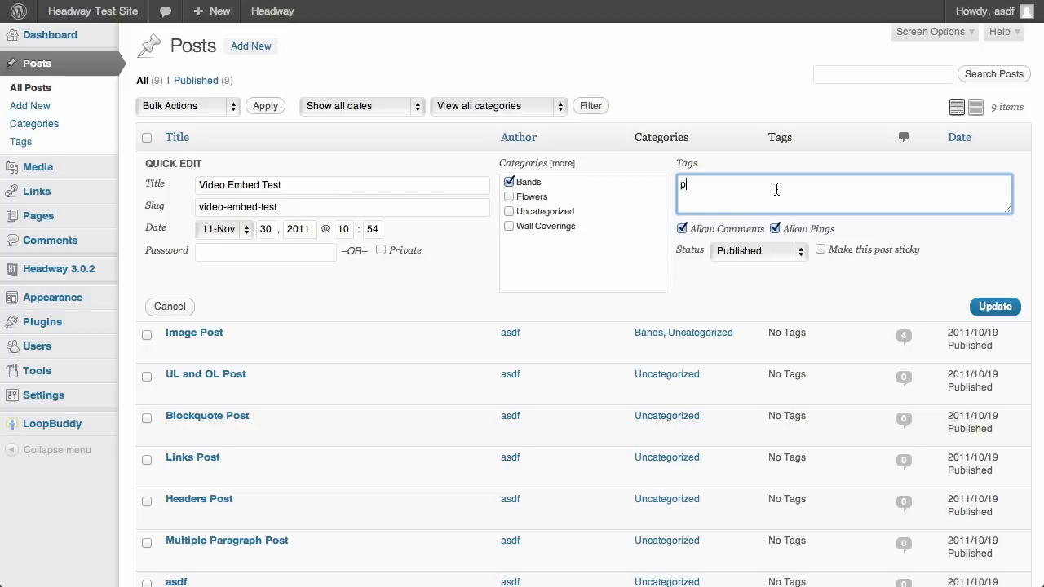
pyautogui.write('unk')
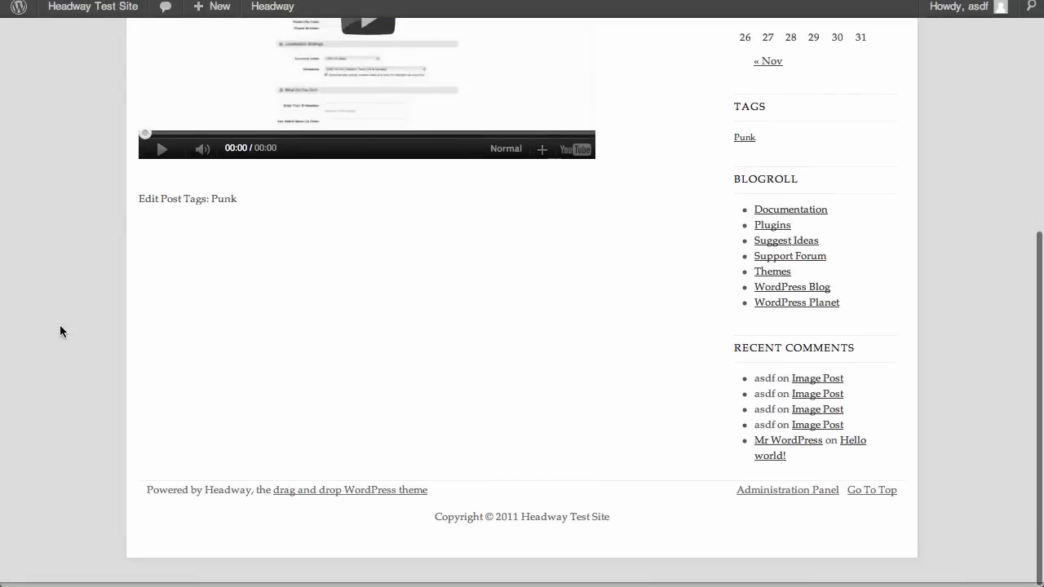
# Step: Scroll the site home page to check Video Embed Test posted in Bands, tagged Punk
pyautogui.scroll(3)
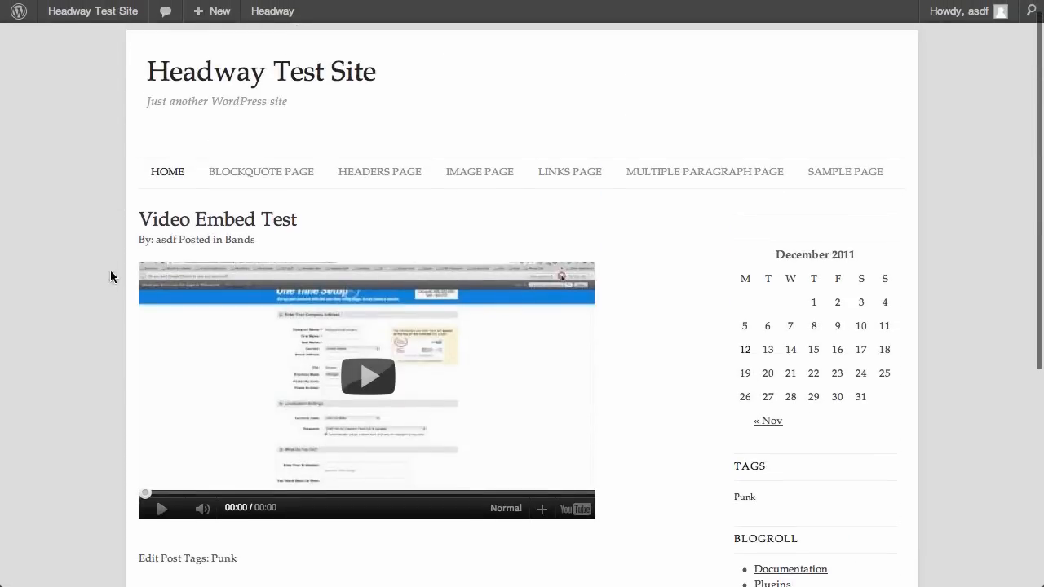
pyautogui.moveTo(239, 240)
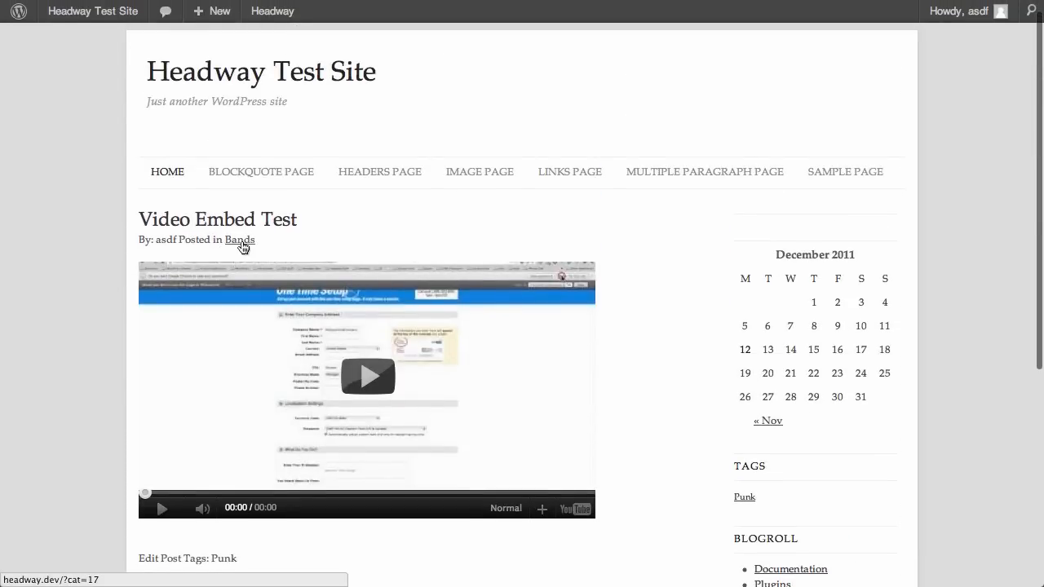
pyautogui.scroll(-3)
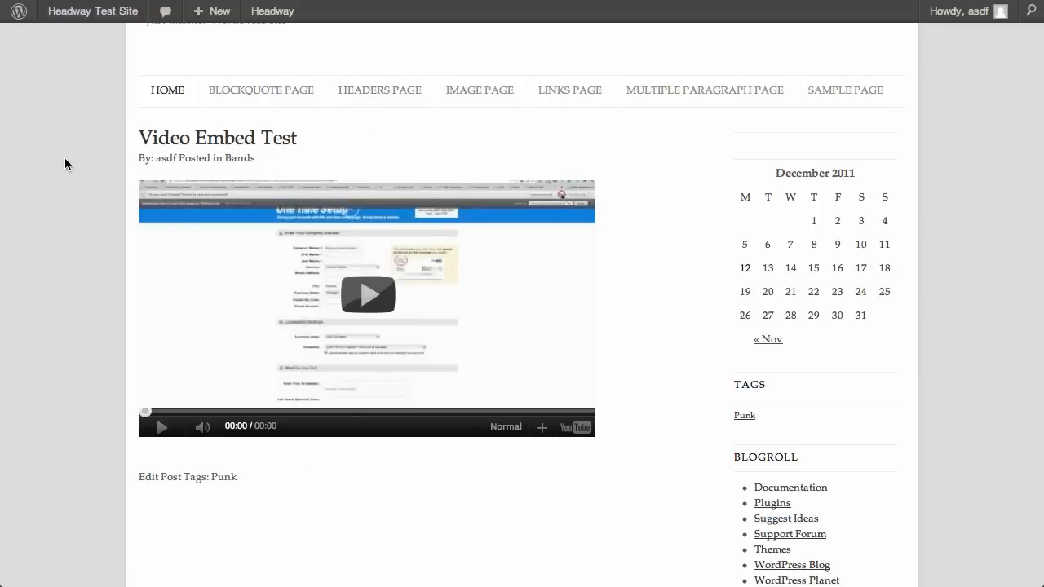
pyautogui.moveTo(93, 153)
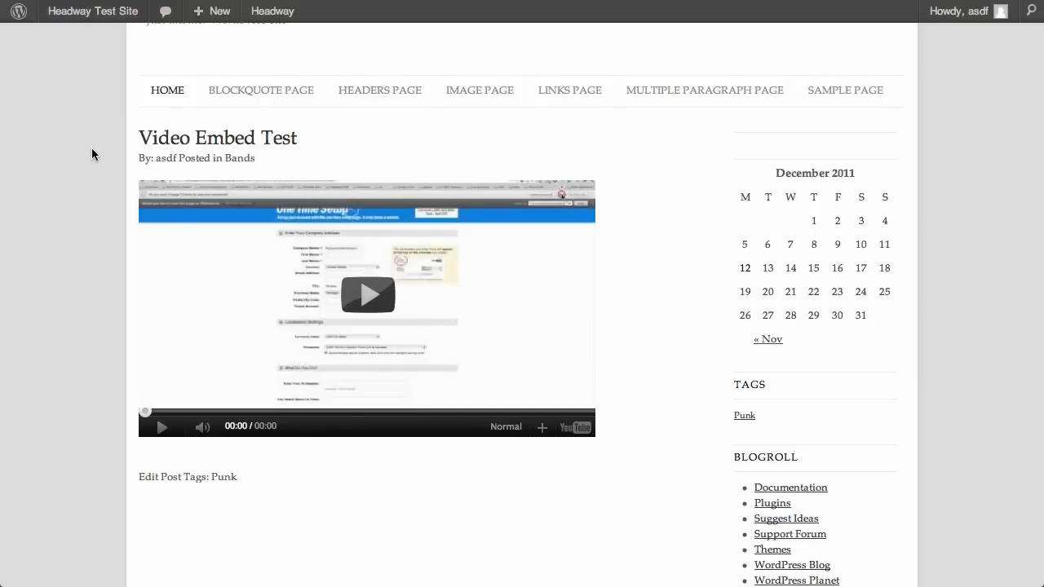